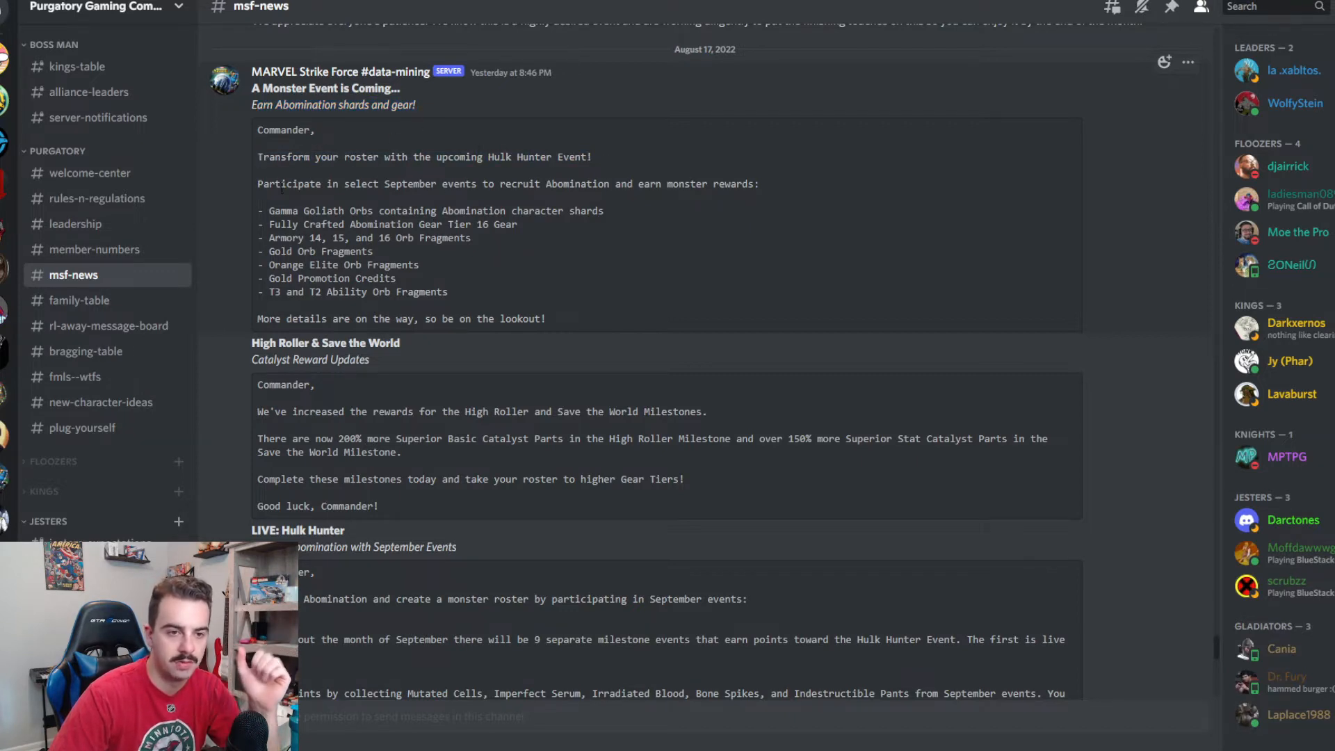
Read down #msf-news to the LIVE: Hulk Hunter post, highlighting its events paragraph
{"action": "left_click_drag", "start_coordinate": [258, 183], "coordinate": [596, 183]}
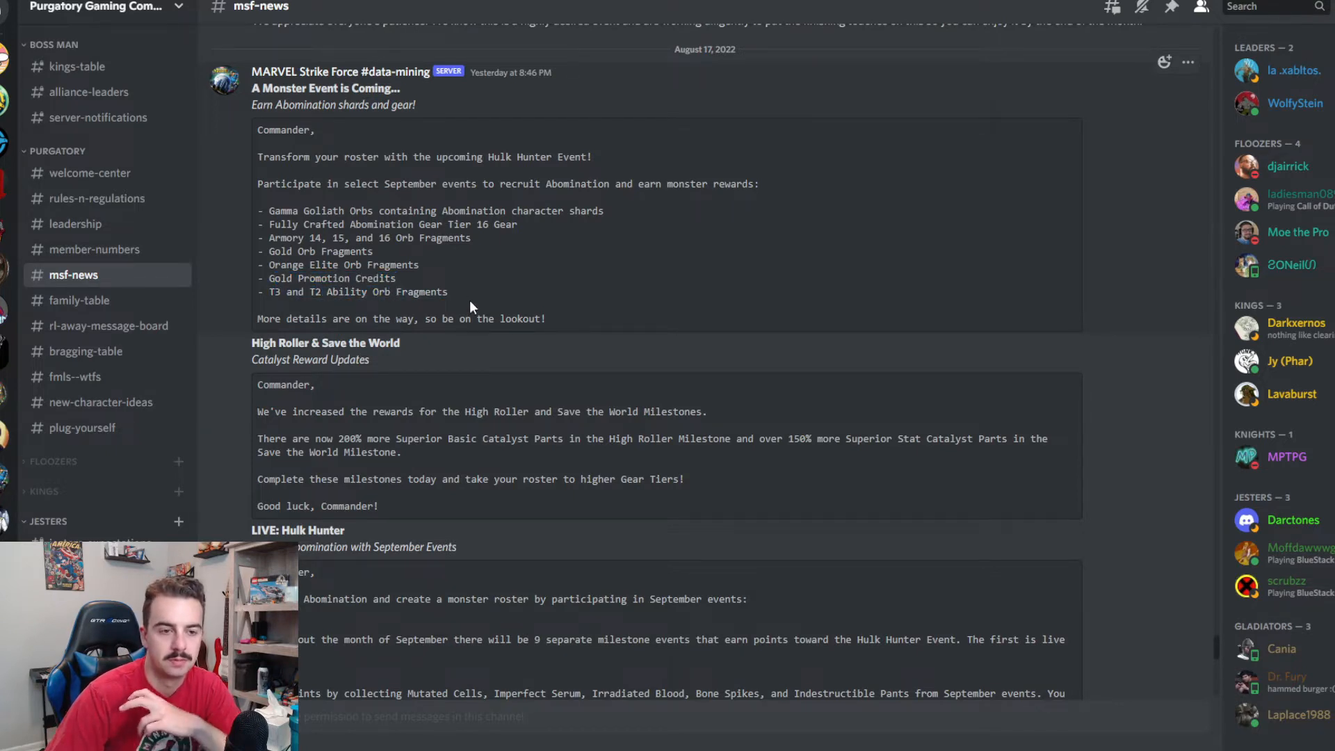
{"action": "scroll", "scroll_direction": "down", "scroll_amount": 3}
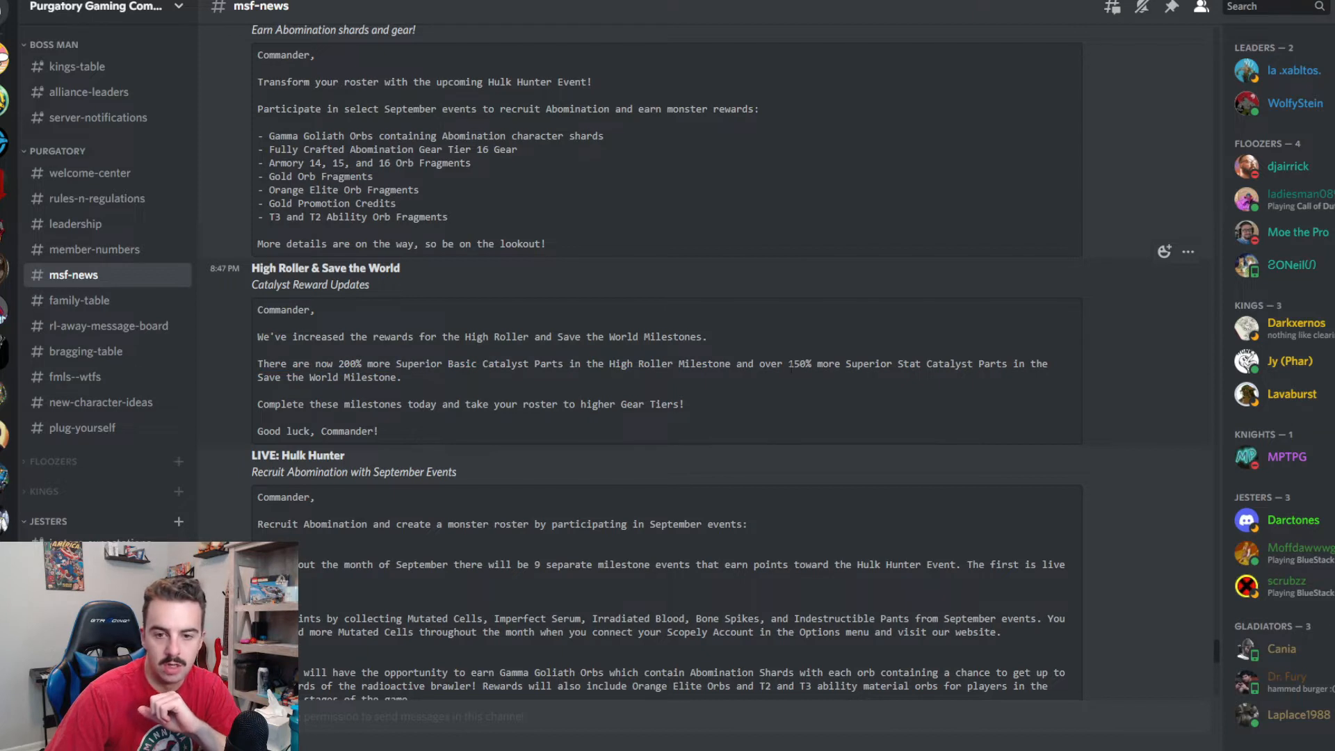
{"action": "left_click_drag", "start_coordinate": [788, 363], "coordinate": [1028, 364]}
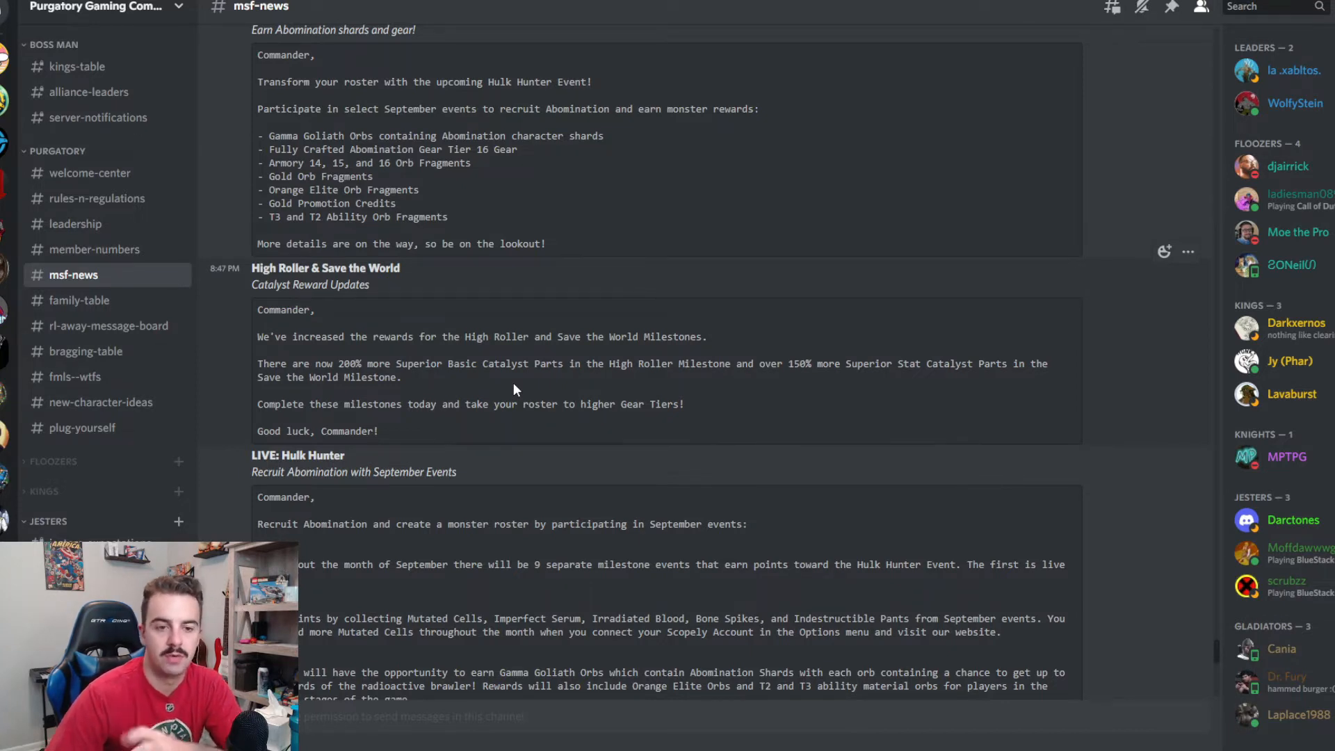
{"action": "scroll", "scroll_direction": "down", "scroll_amount": 3}
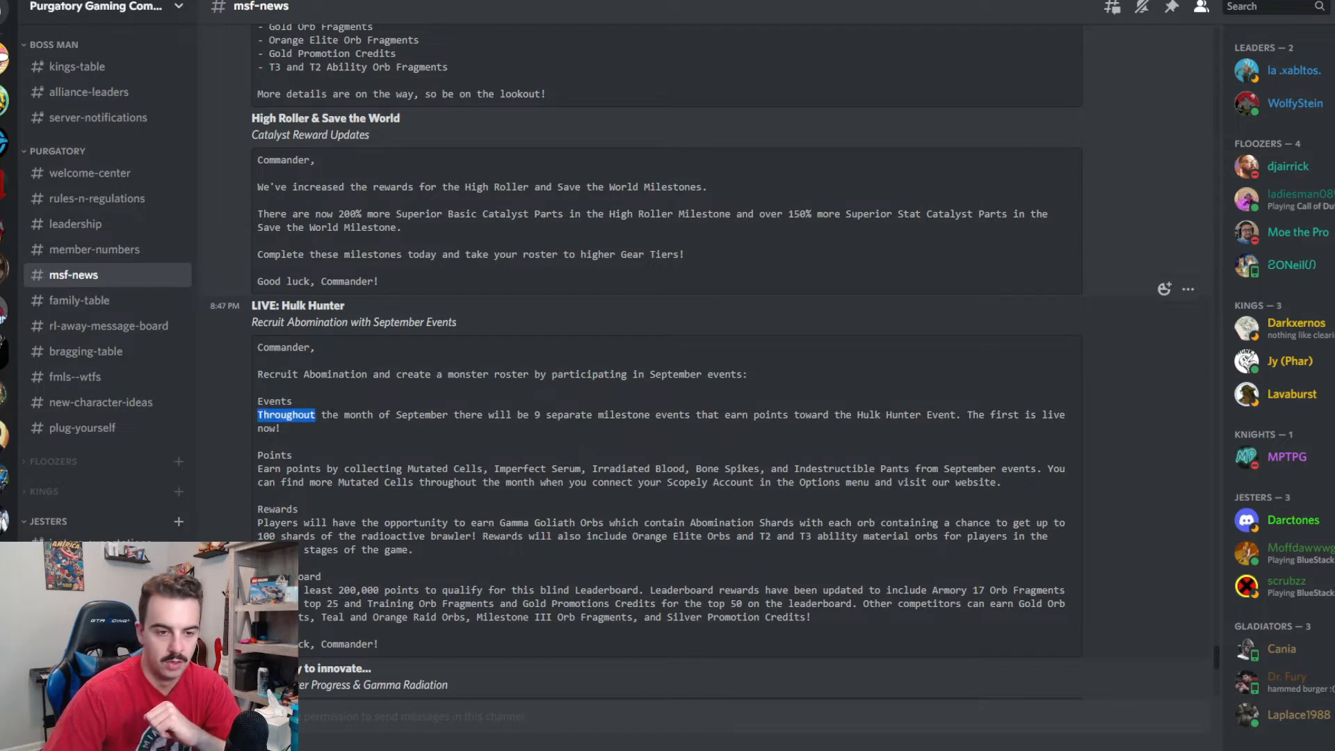
{"action": "left_click_drag", "start_coordinate": [258, 414], "coordinate": [588, 414]}
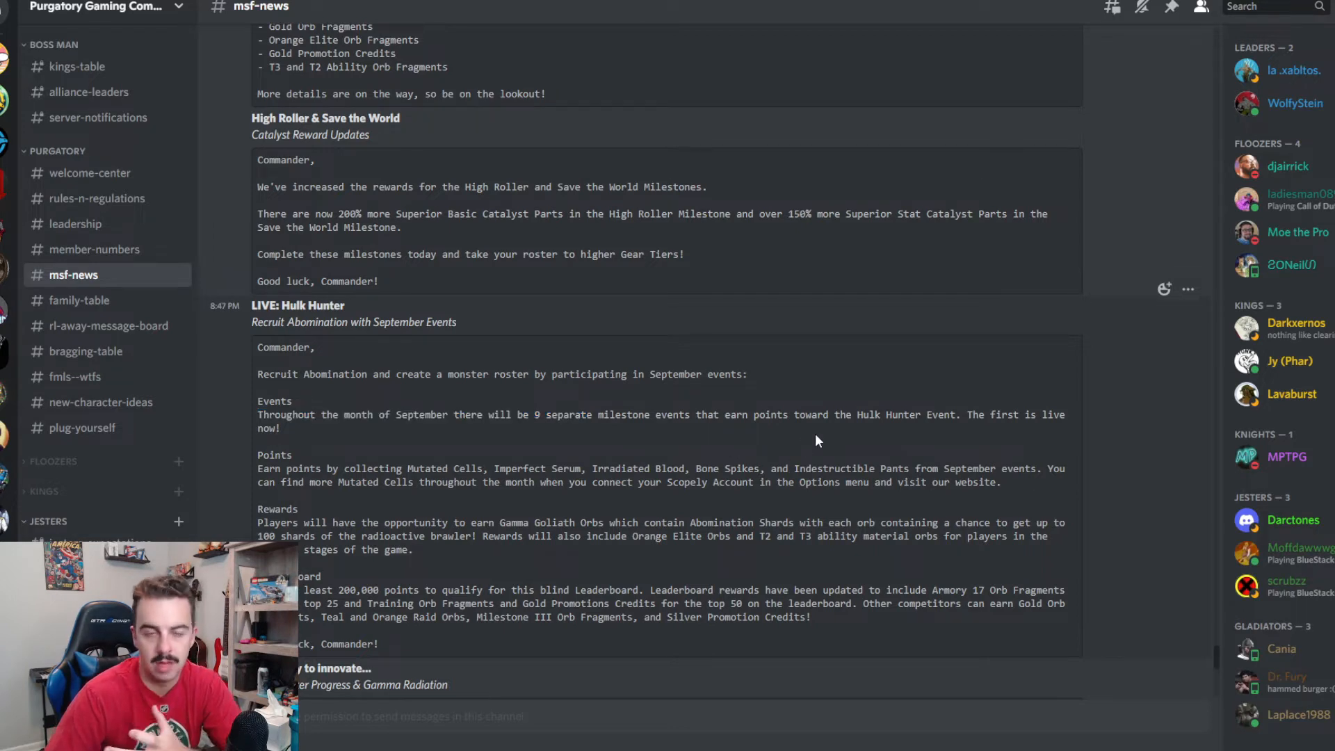
{"action": "mouse_move", "coordinate": [802, 445]}
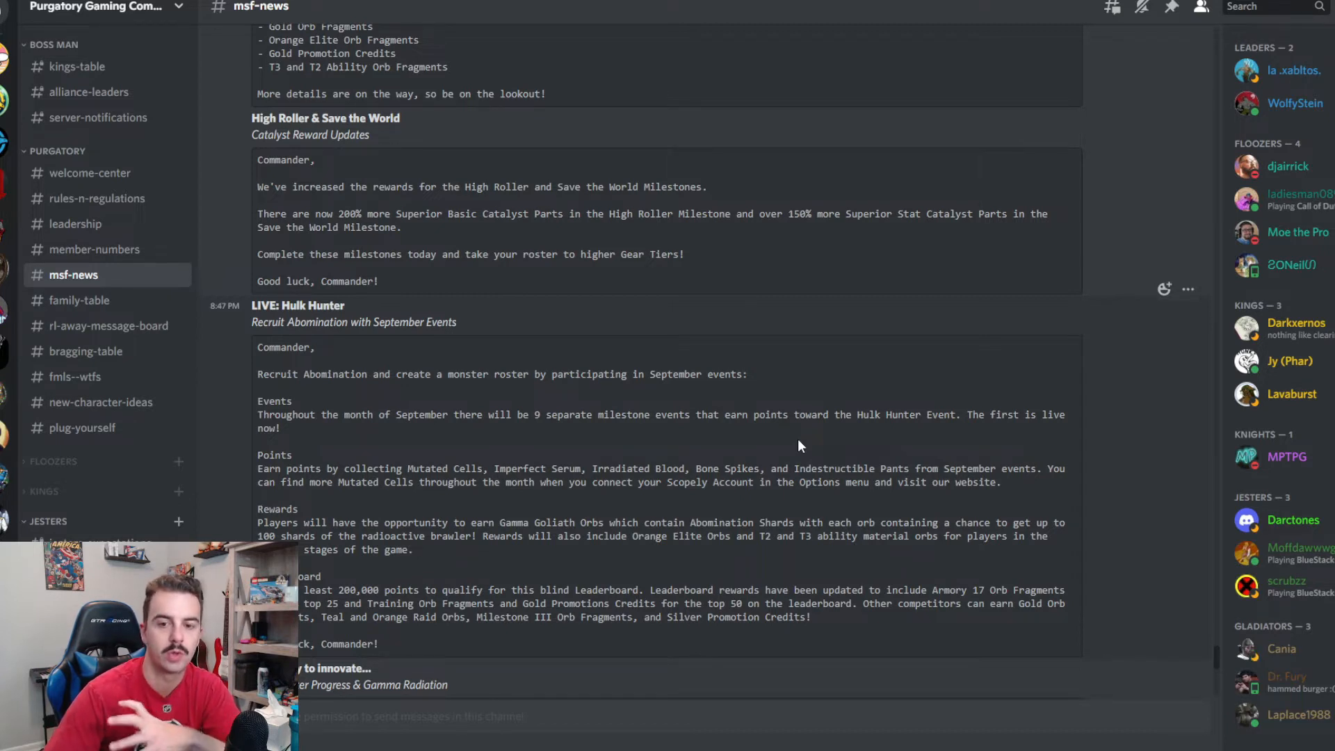
{"action": "mouse_move", "coordinate": [441, 454]}
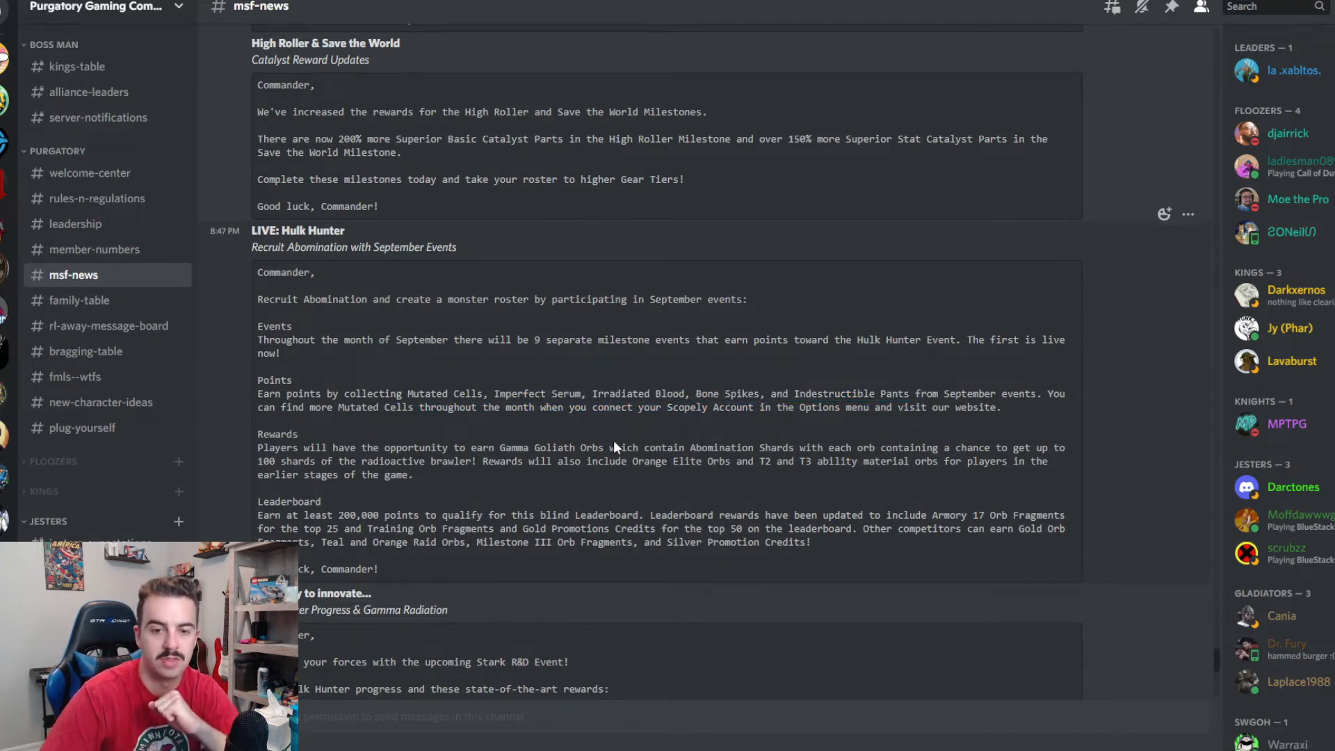
{"action": "scroll", "scroll_direction": "down", "scroll_amount": 3}
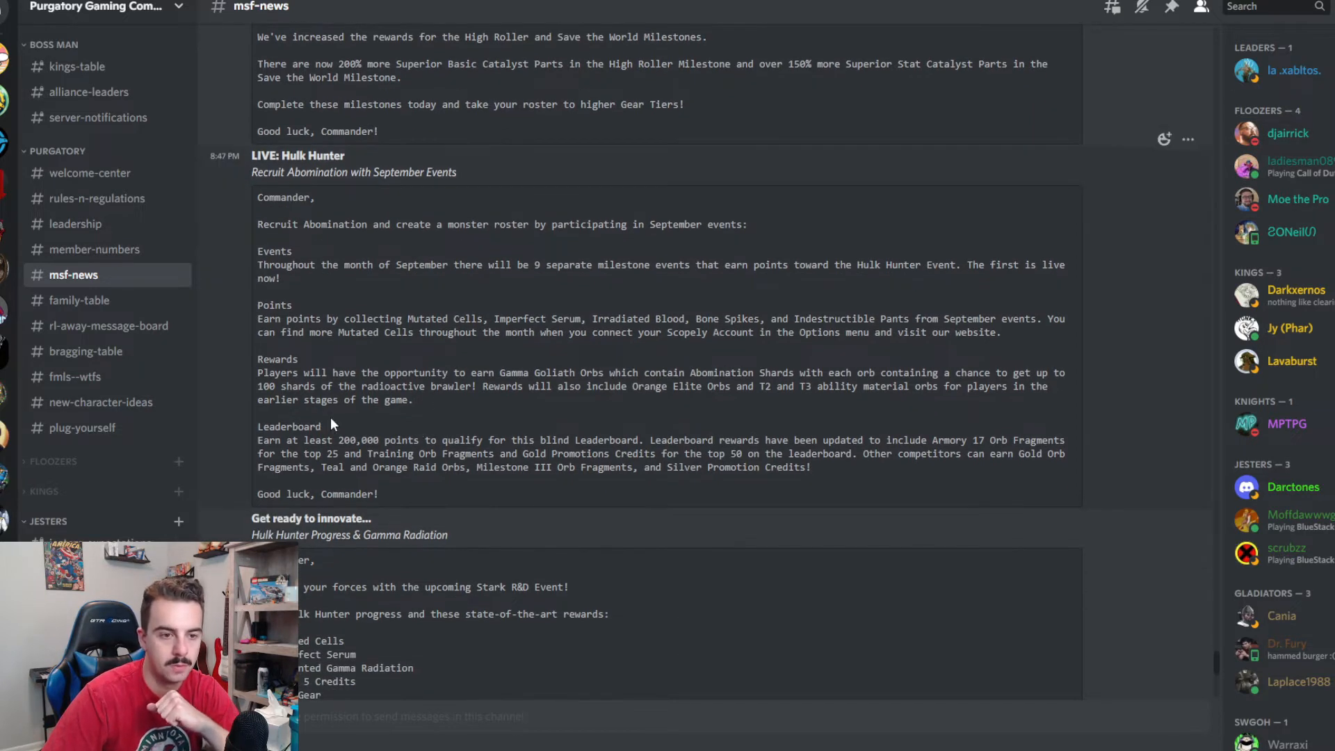
{"action": "double_click", "coordinate": [270, 373]}
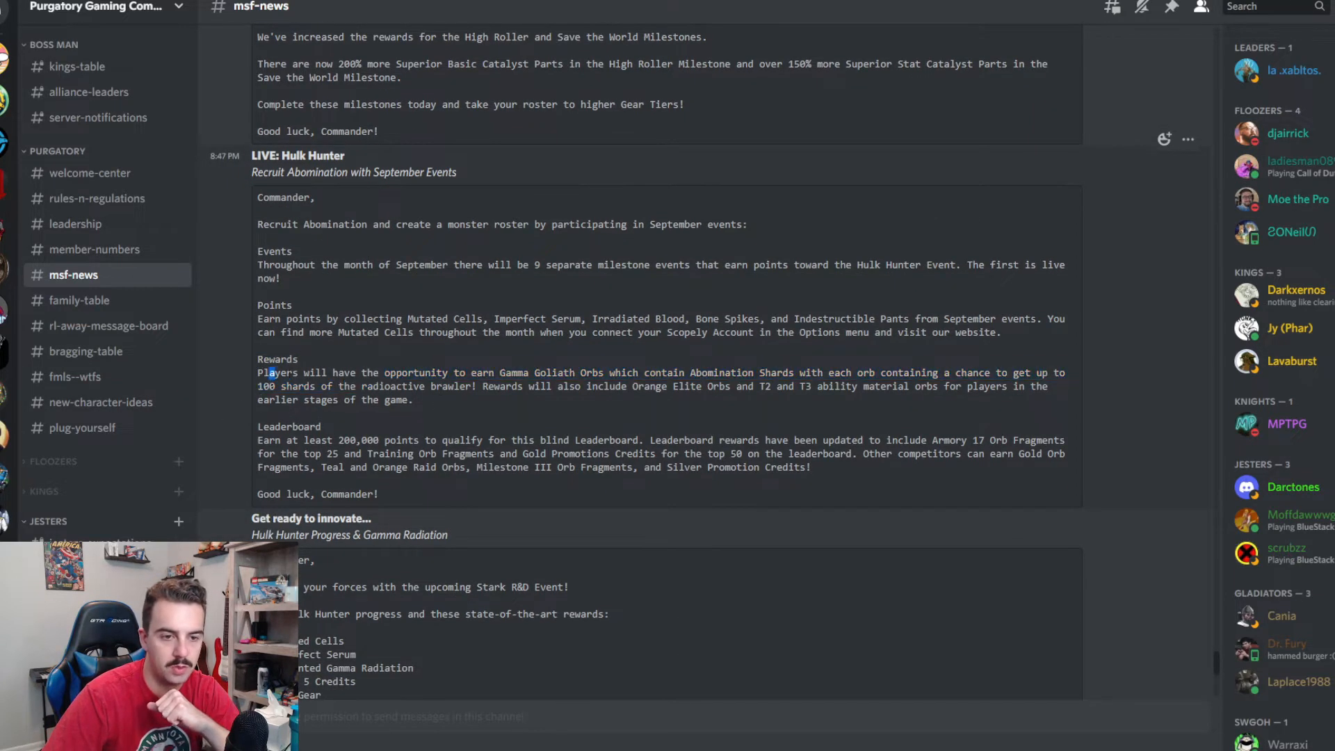
{"action": "left_click_drag", "start_coordinate": [267, 372], "coordinate": [637, 372]}
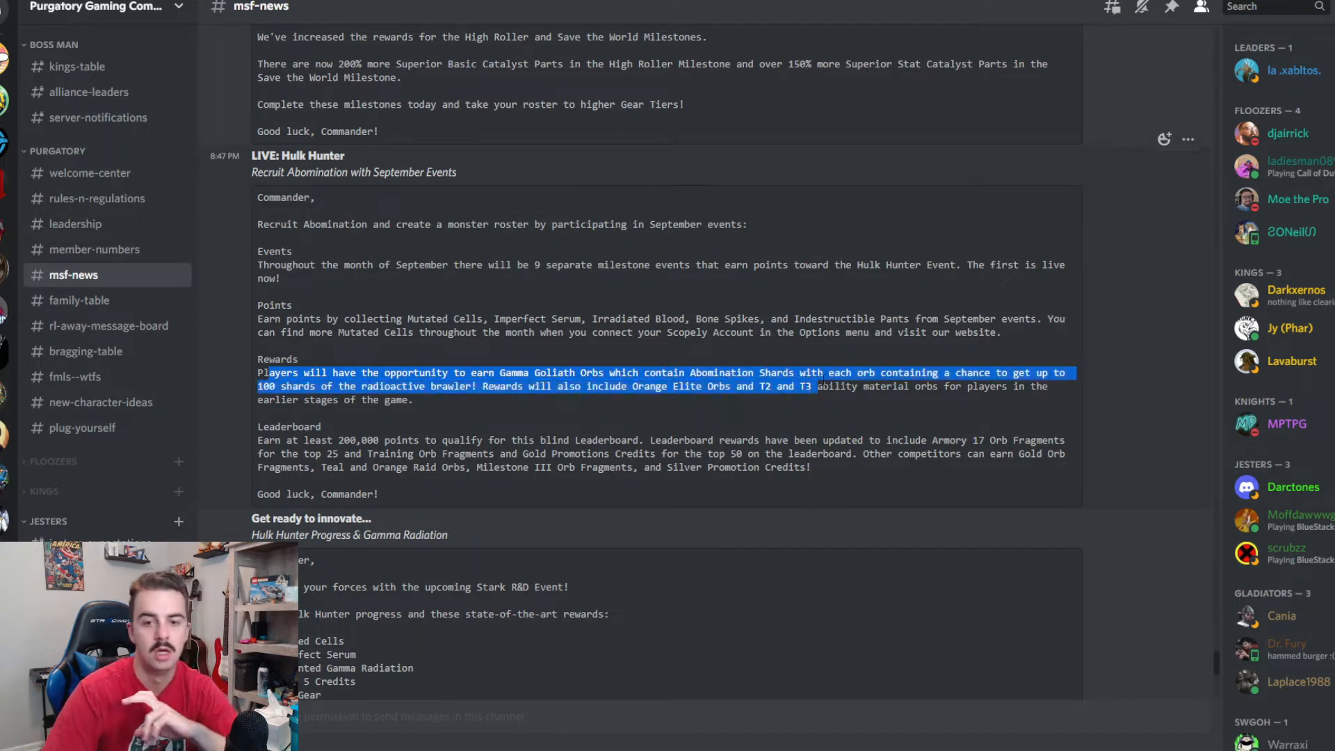
{"action": "left_click", "coordinate": [685, 429]}
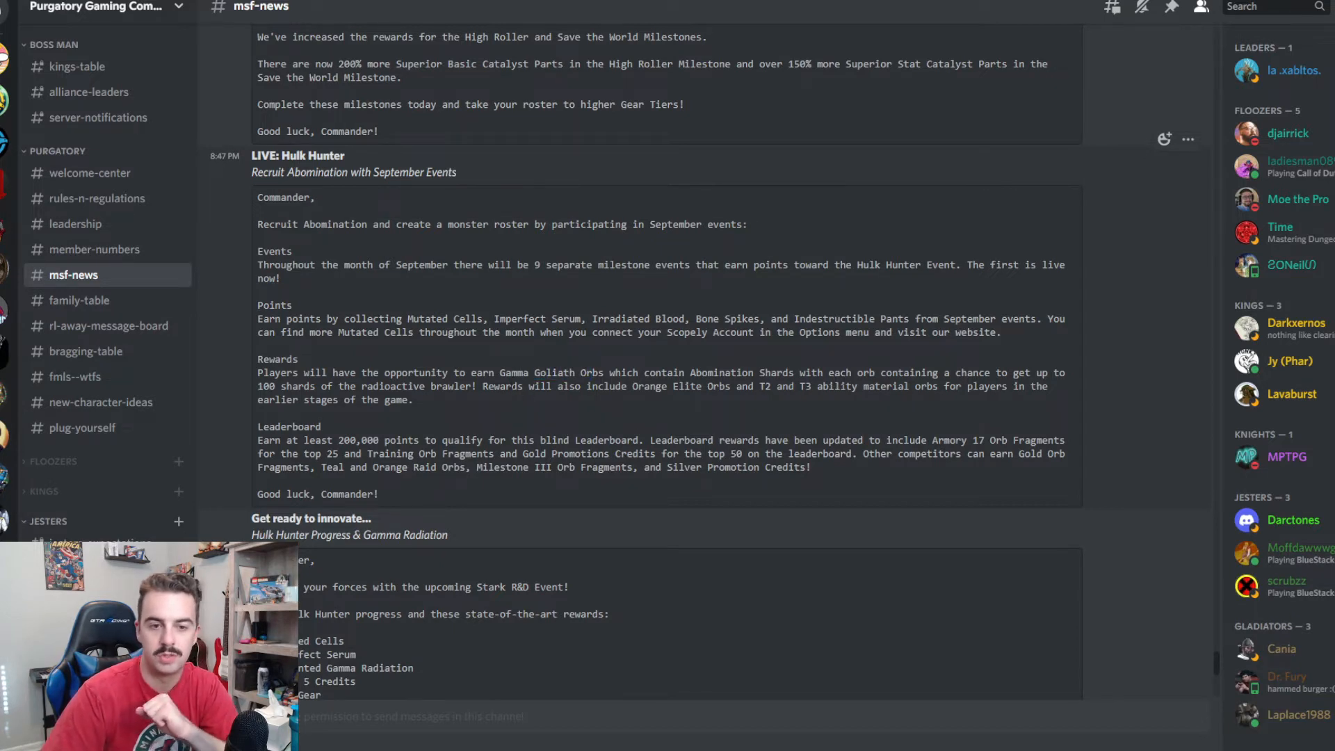
{"action": "left_click_drag", "start_coordinate": [494, 386], "coordinate": [627, 386]}
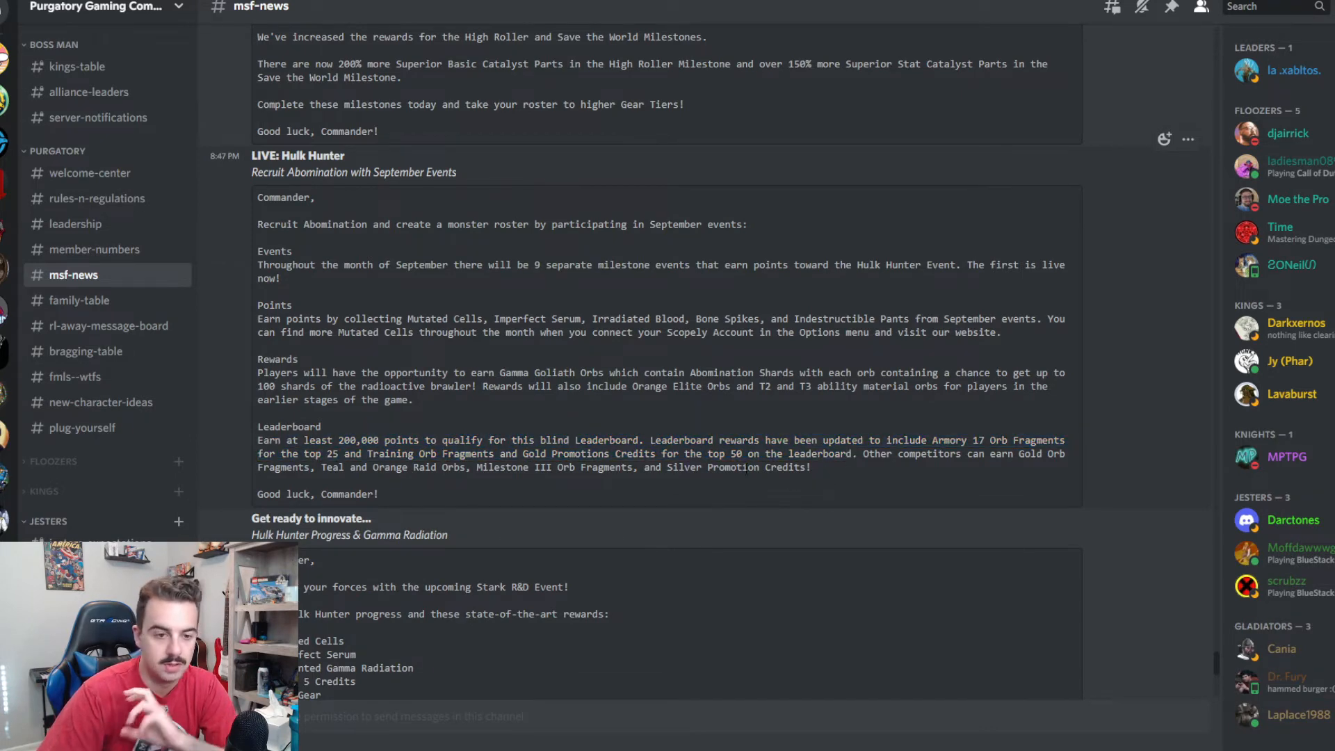
Read the Get ready to innovate post, marking the Hulk Hunter progress line and Mutated Cells reward
{"action": "scroll", "scroll_direction": "down", "scroll_amount": 3}
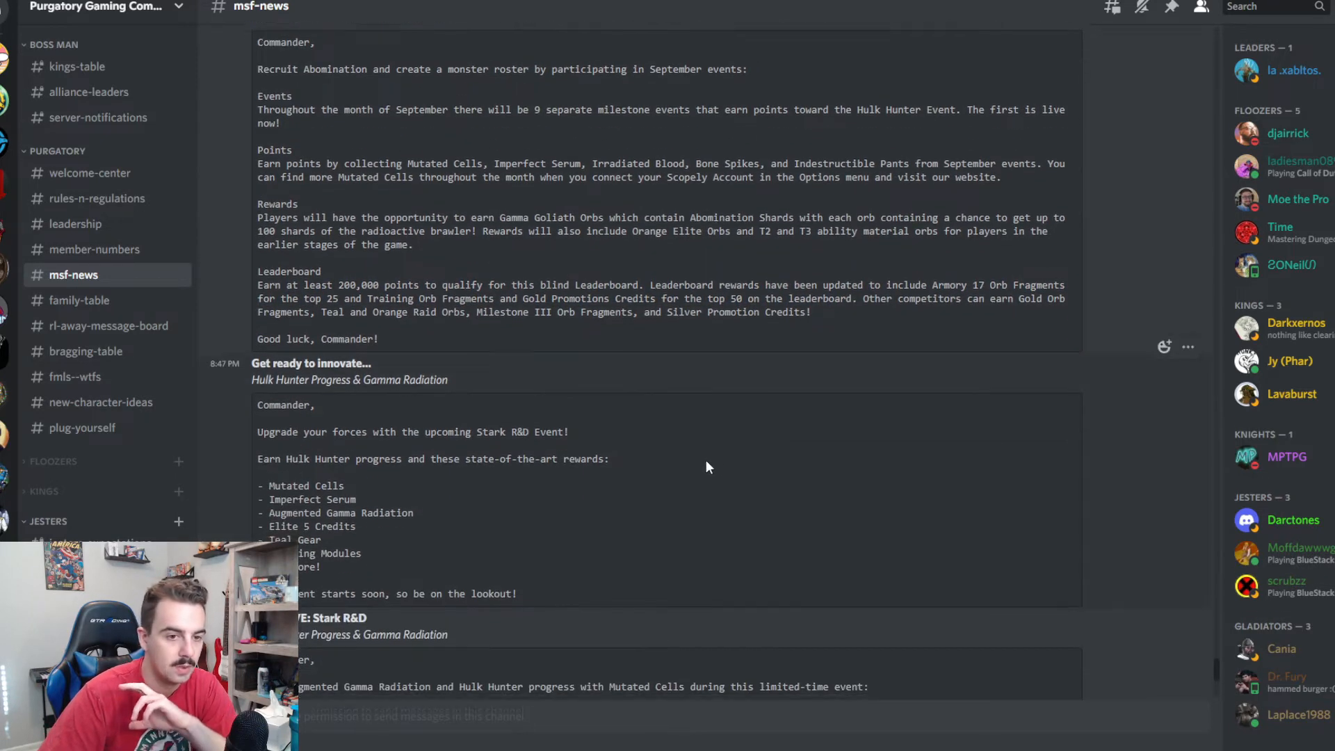
{"action": "scroll", "scroll_direction": "down", "scroll_amount": 3}
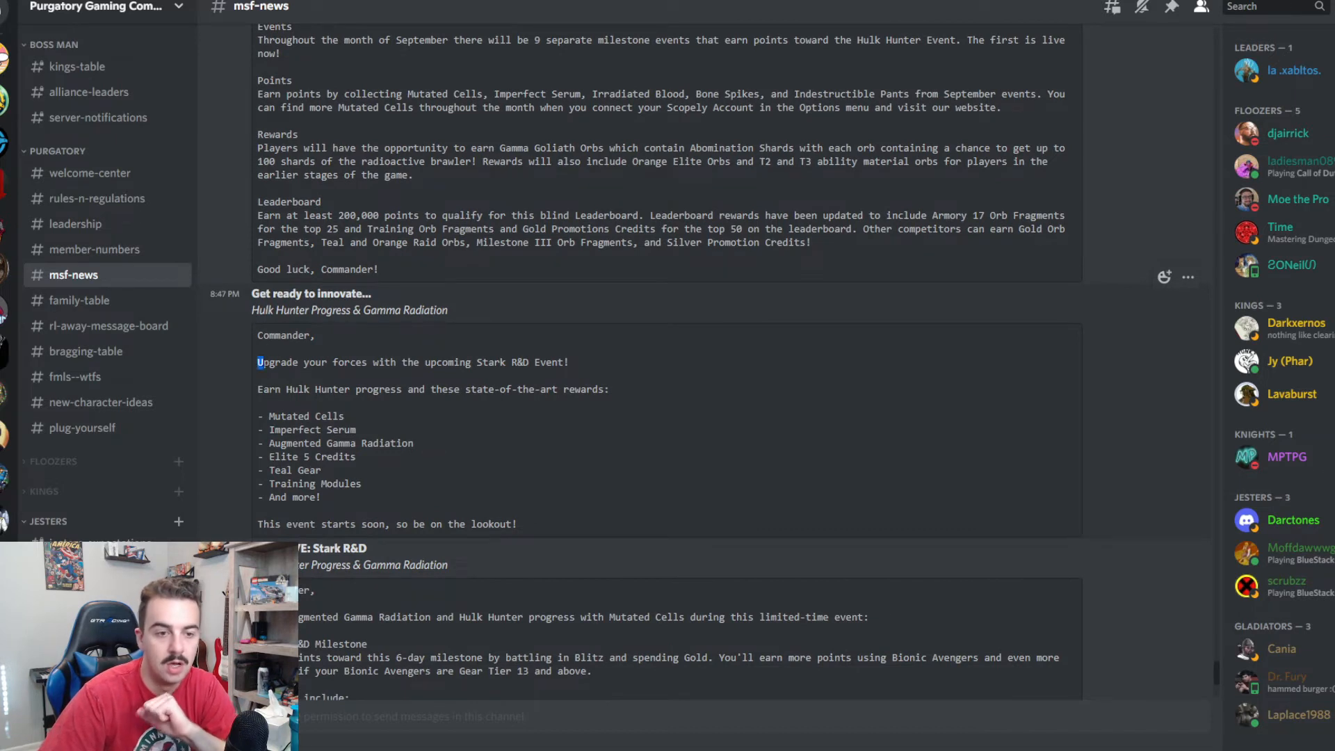
{"action": "left_click_drag", "start_coordinate": [258, 361], "coordinate": [568, 362]}
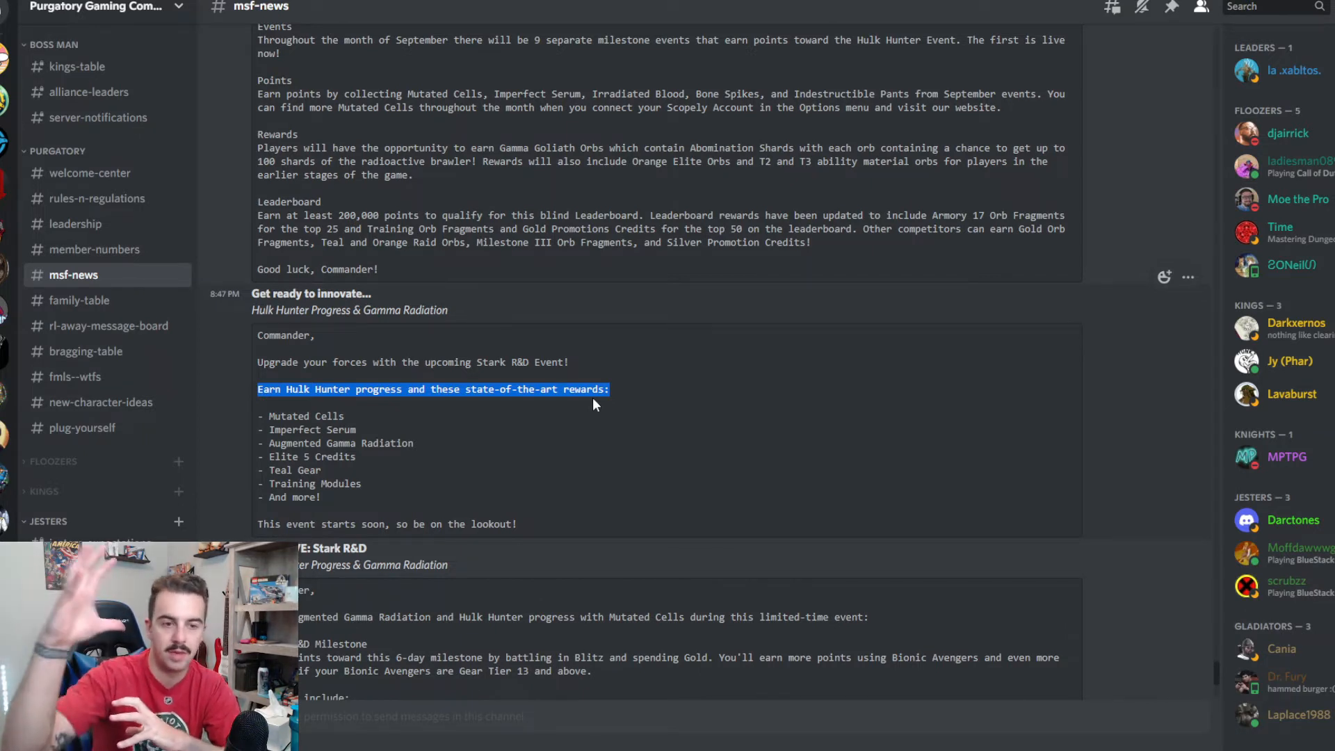
{"action": "scroll", "scroll_direction": "down", "scroll_amount": 3}
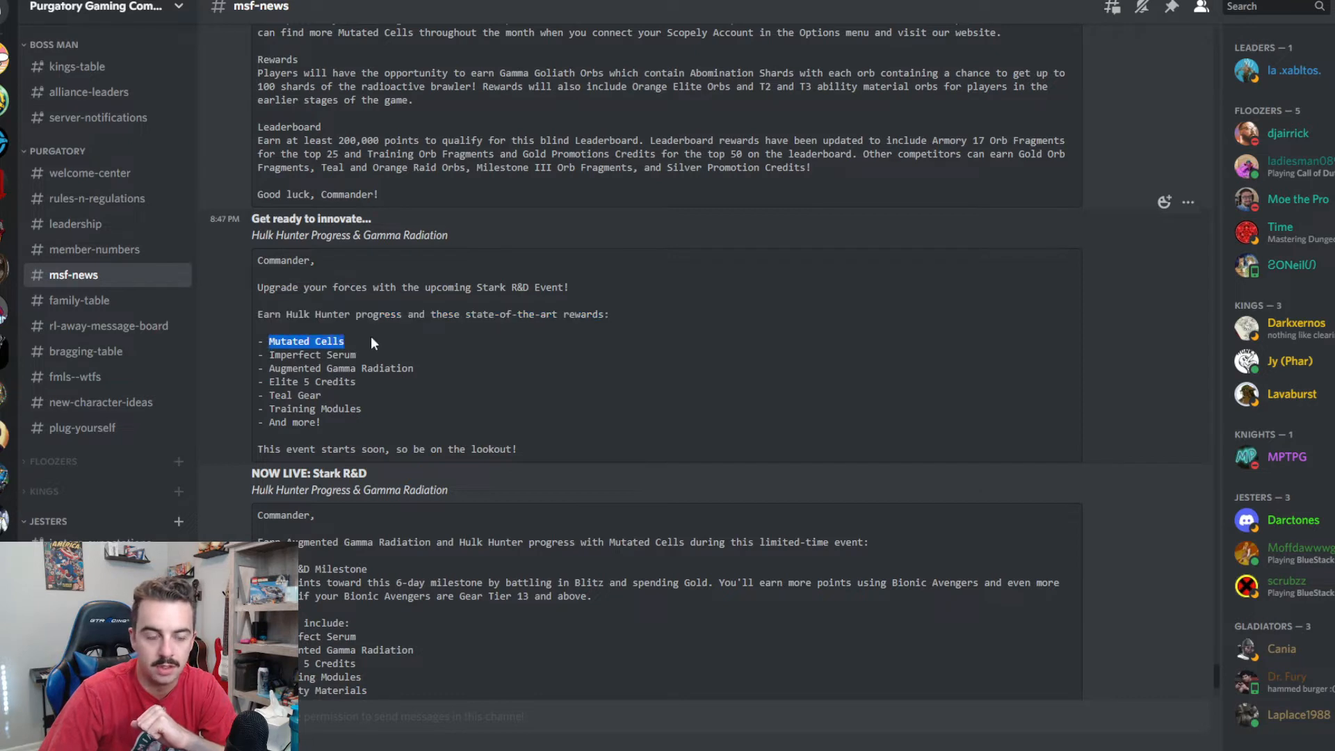
{"action": "double_click", "coordinate": [310, 354]}
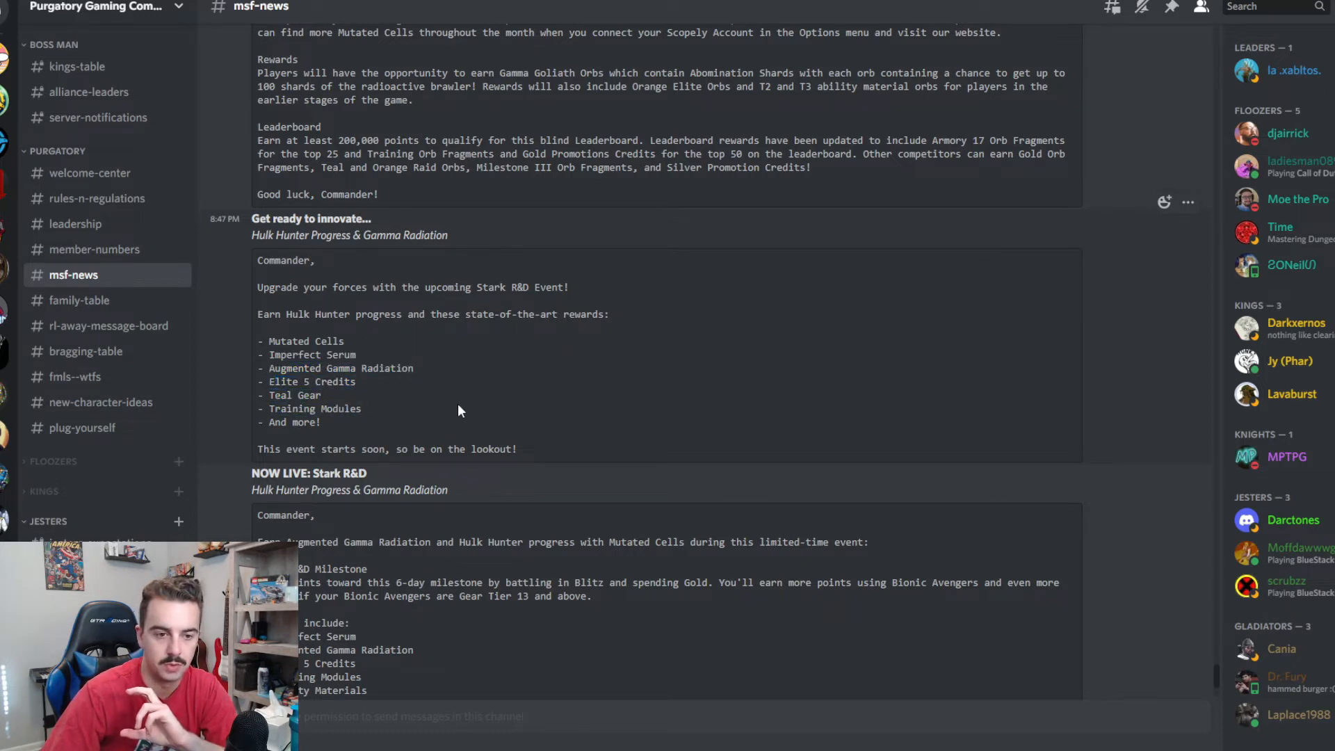
{"action": "scroll", "scroll_direction": "down", "scroll_amount": 3}
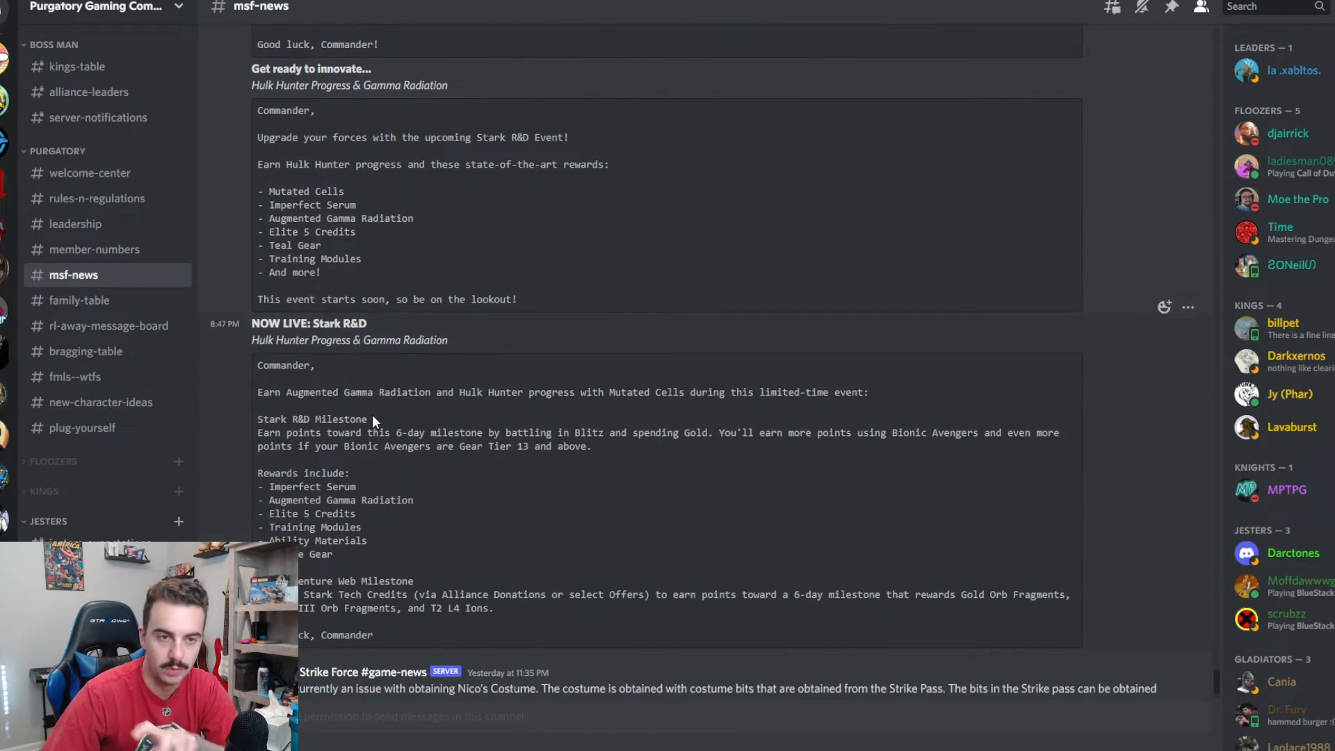
{"action": "scroll", "scroll_direction": "down", "scroll_amount": 3}
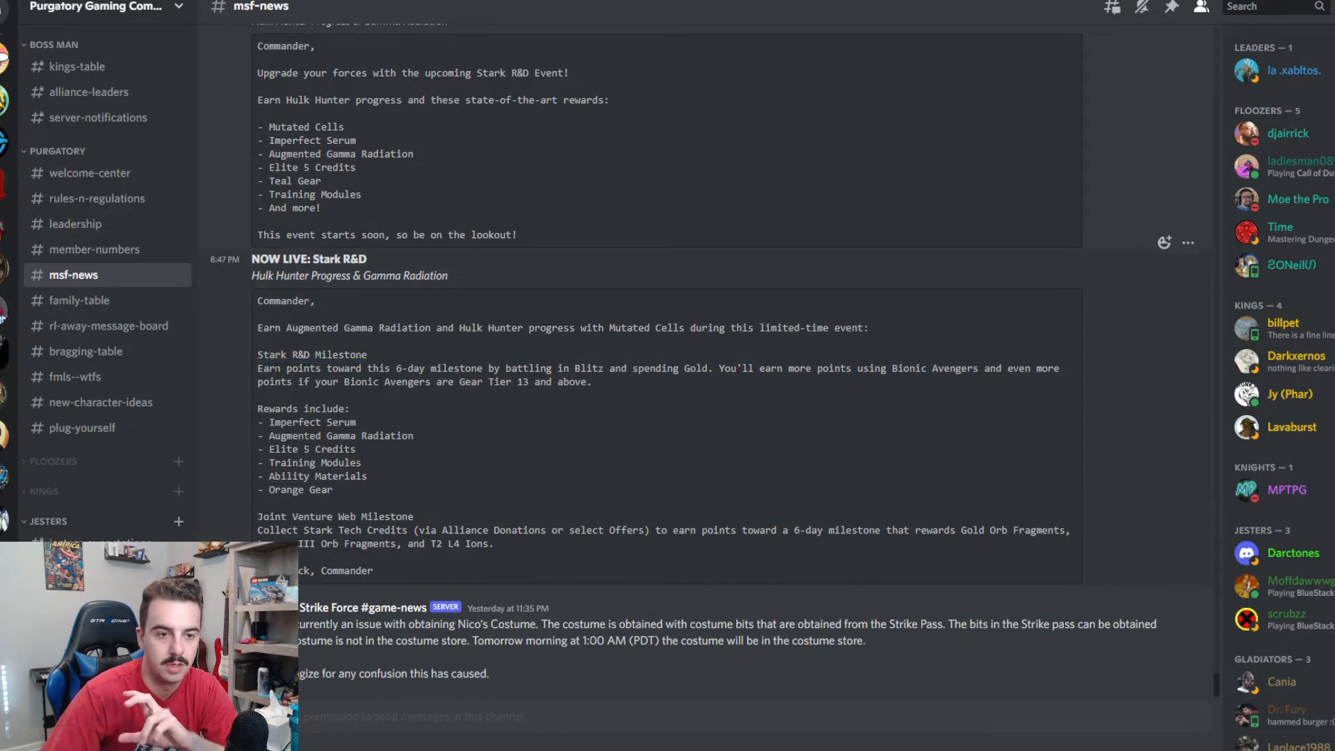
{"action": "left_click_drag", "start_coordinate": [262, 368], "coordinate": [613, 368]}
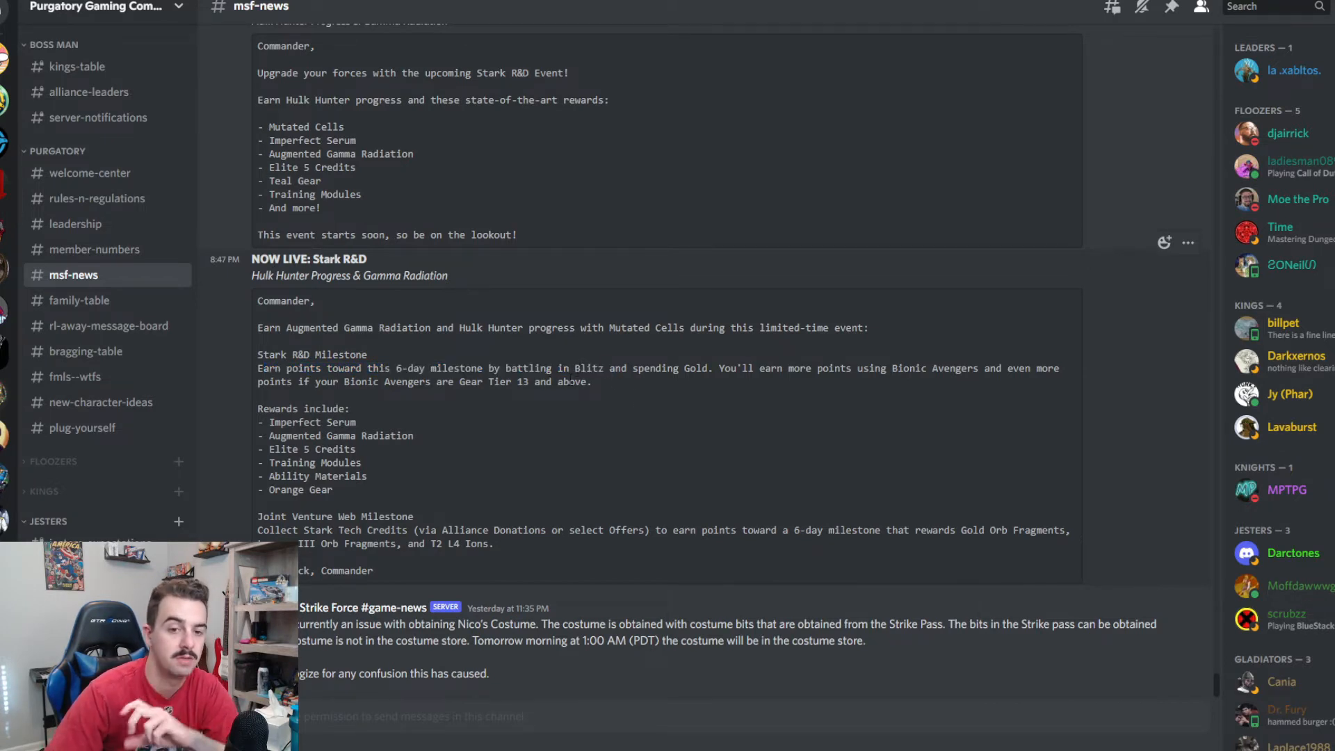
{"action": "mouse_move", "coordinate": [617, 394]}
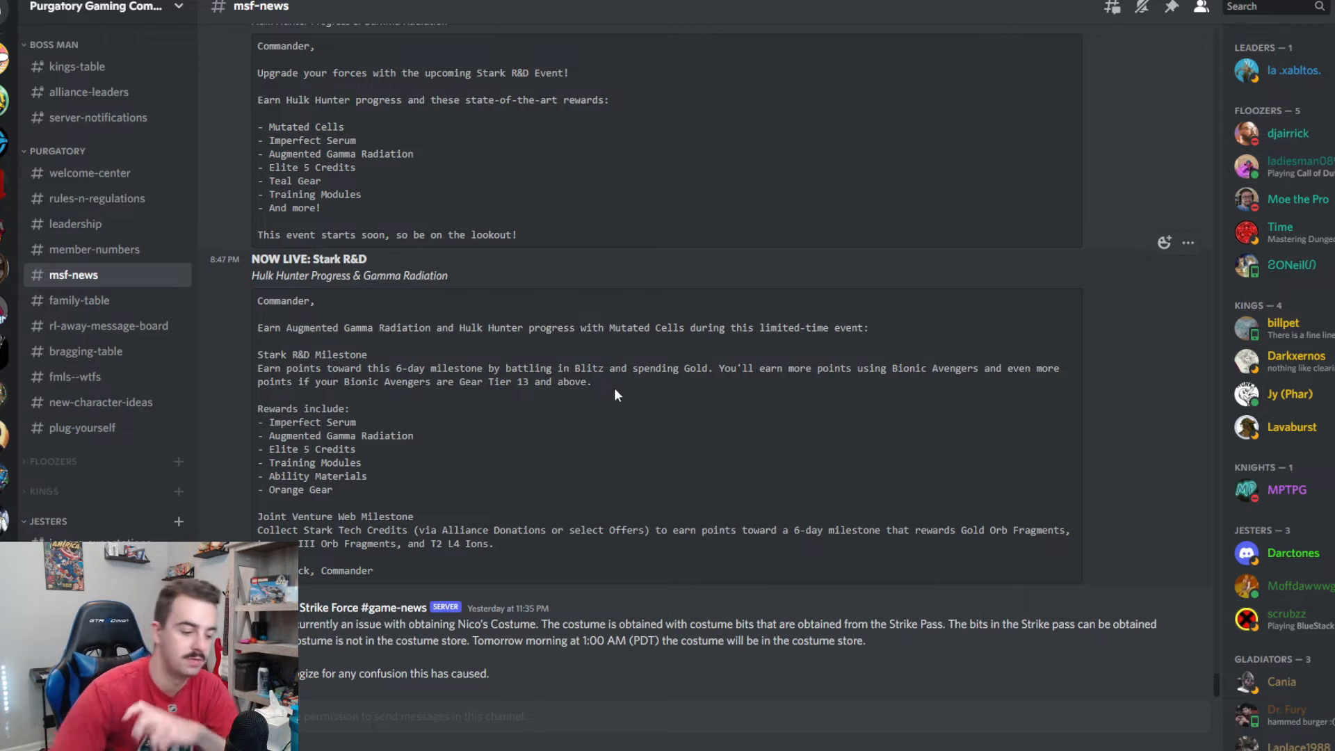
{"action": "mouse_move", "coordinate": [652, 387]}
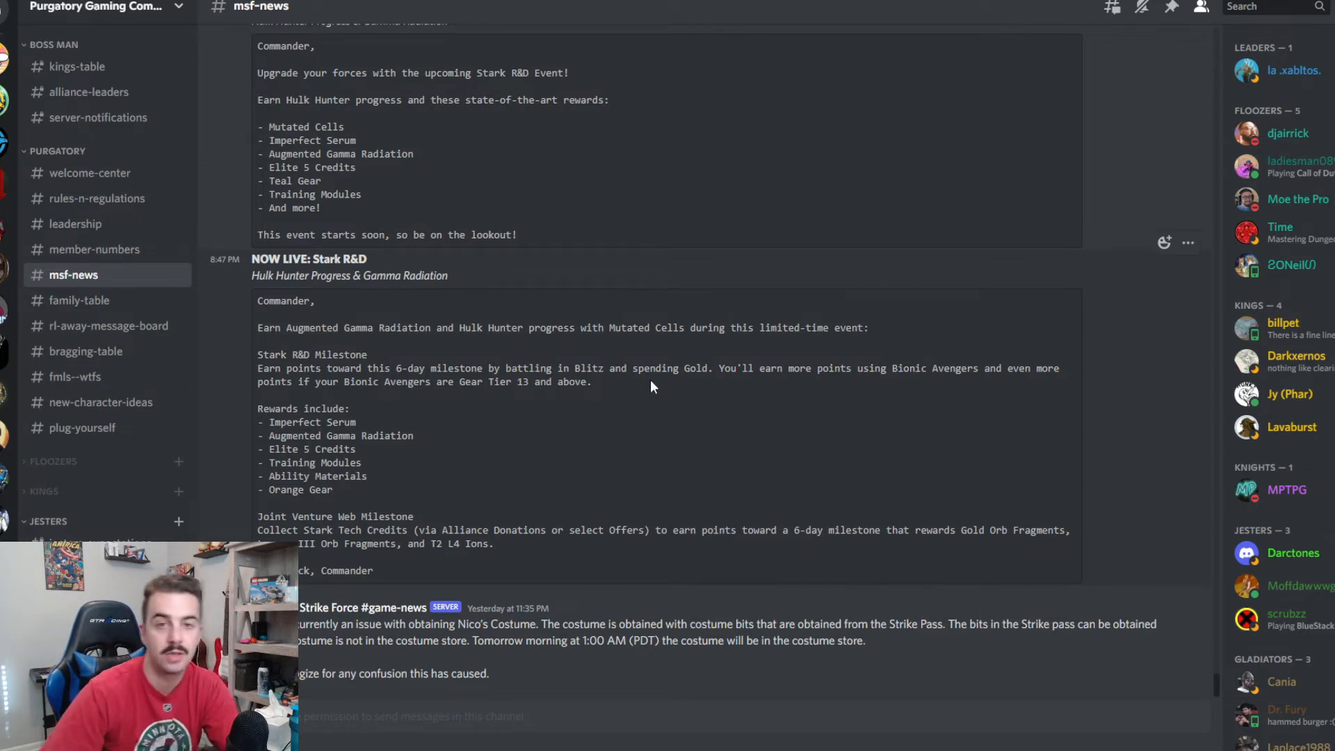
{"action": "mouse_move", "coordinate": [657, 385]}
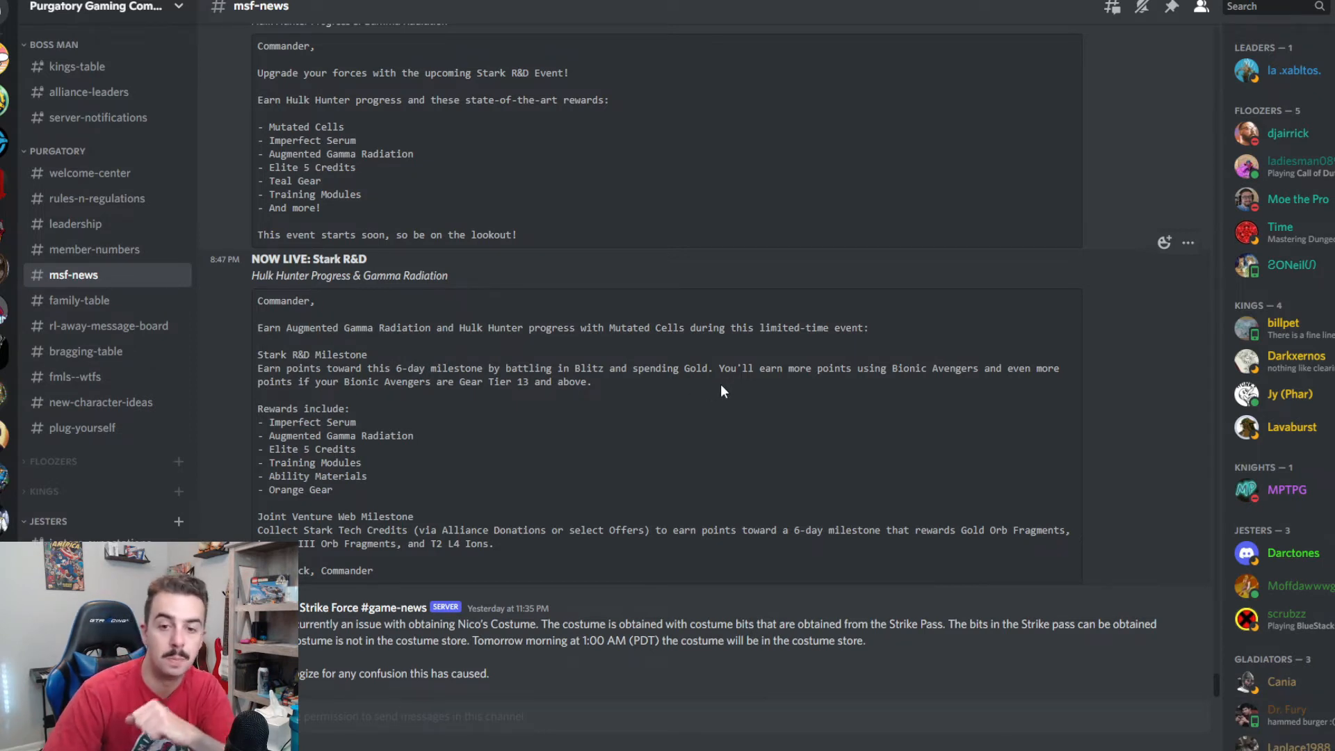
{"action": "left_click_drag", "start_coordinate": [716, 368], "coordinate": [988, 368]}
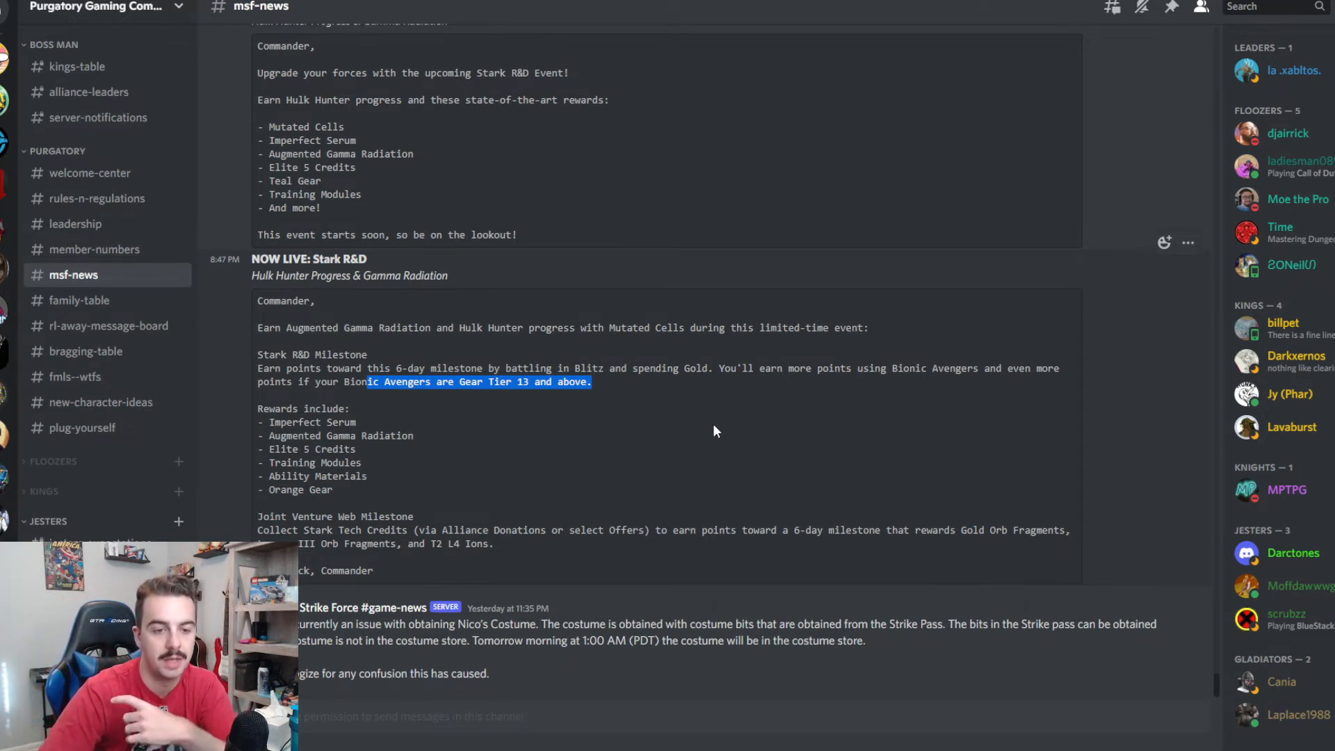
{"action": "mouse_move", "coordinate": [706, 445]}
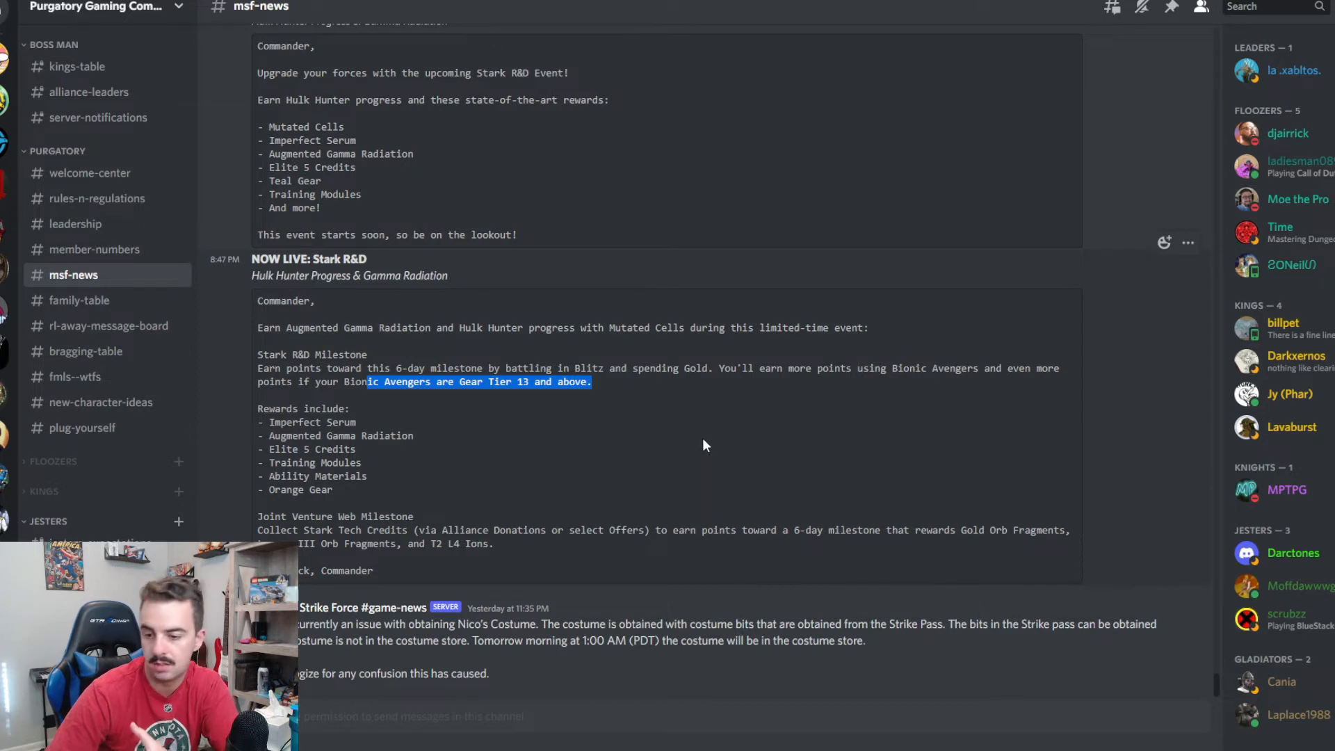
{"action": "mouse_move", "coordinate": [687, 453]}
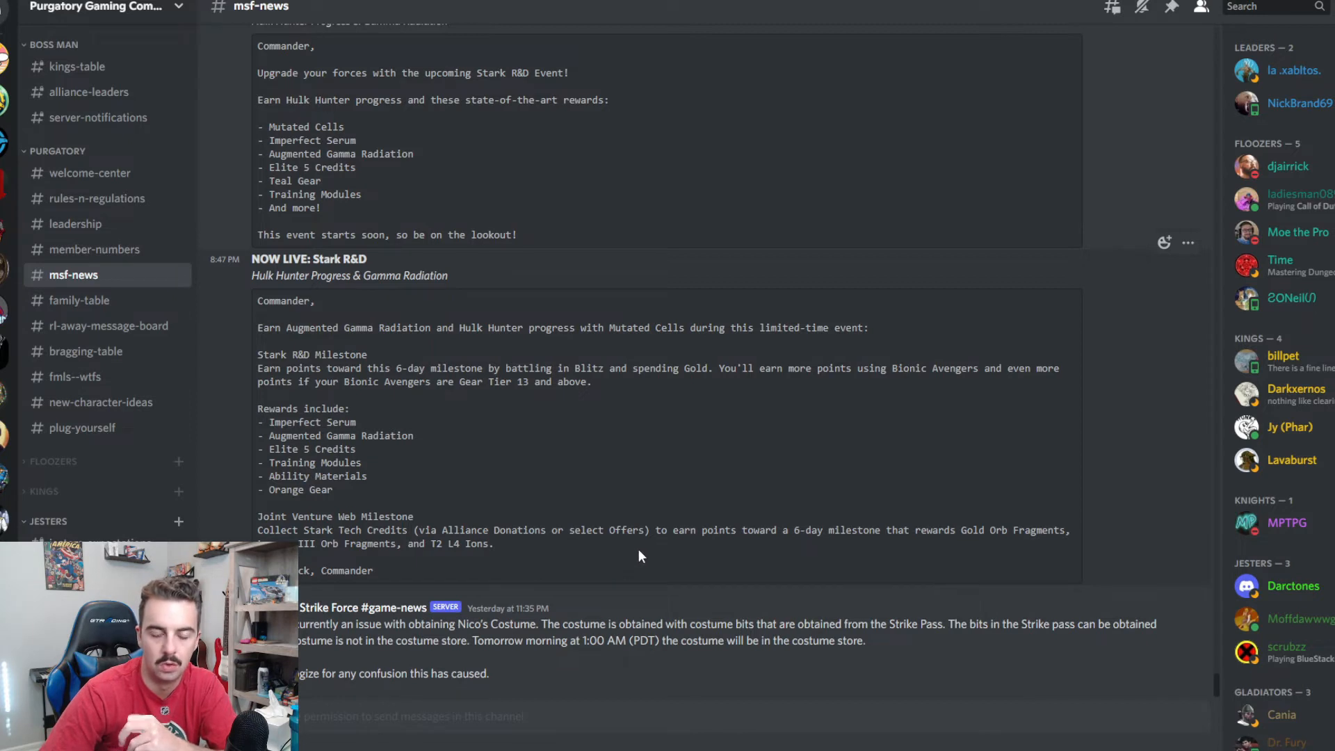
{"action": "mouse_move", "coordinate": [628, 560]}
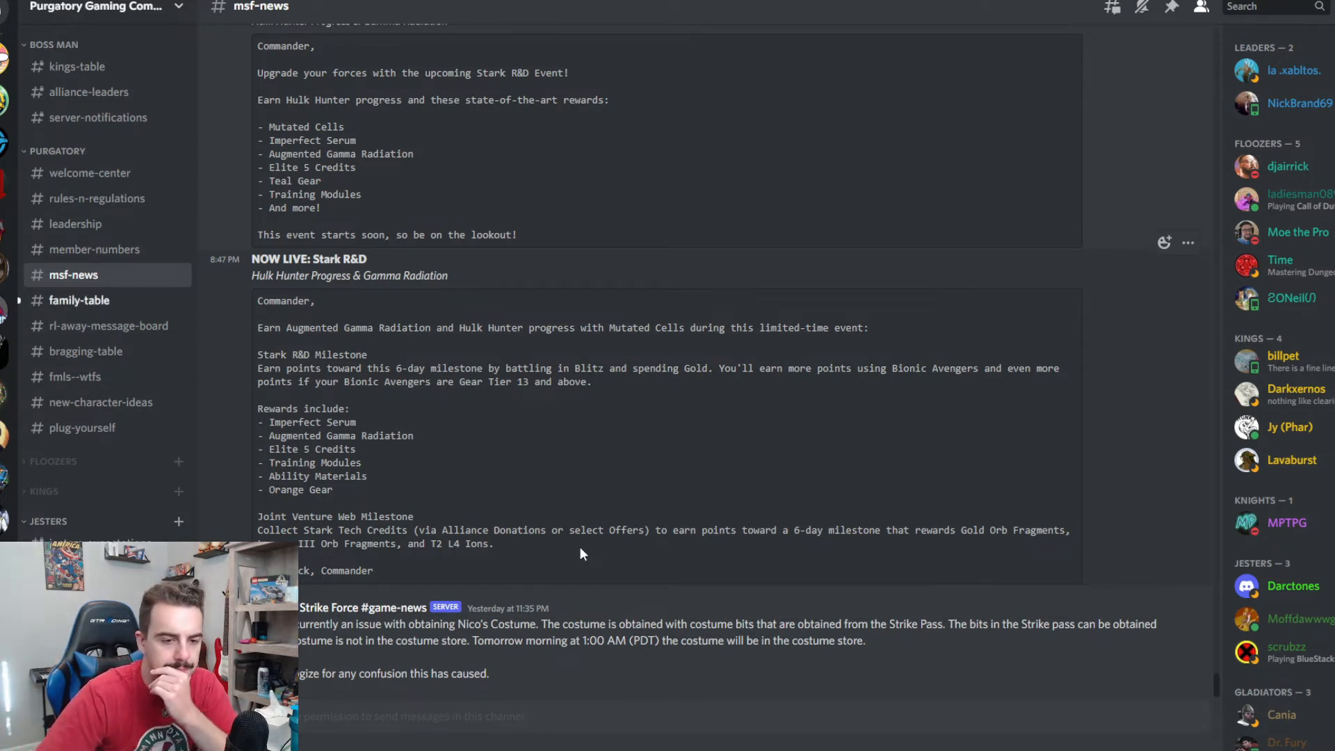
{"action": "left_click_drag", "start_coordinate": [330, 623], "coordinate": [498, 623]}
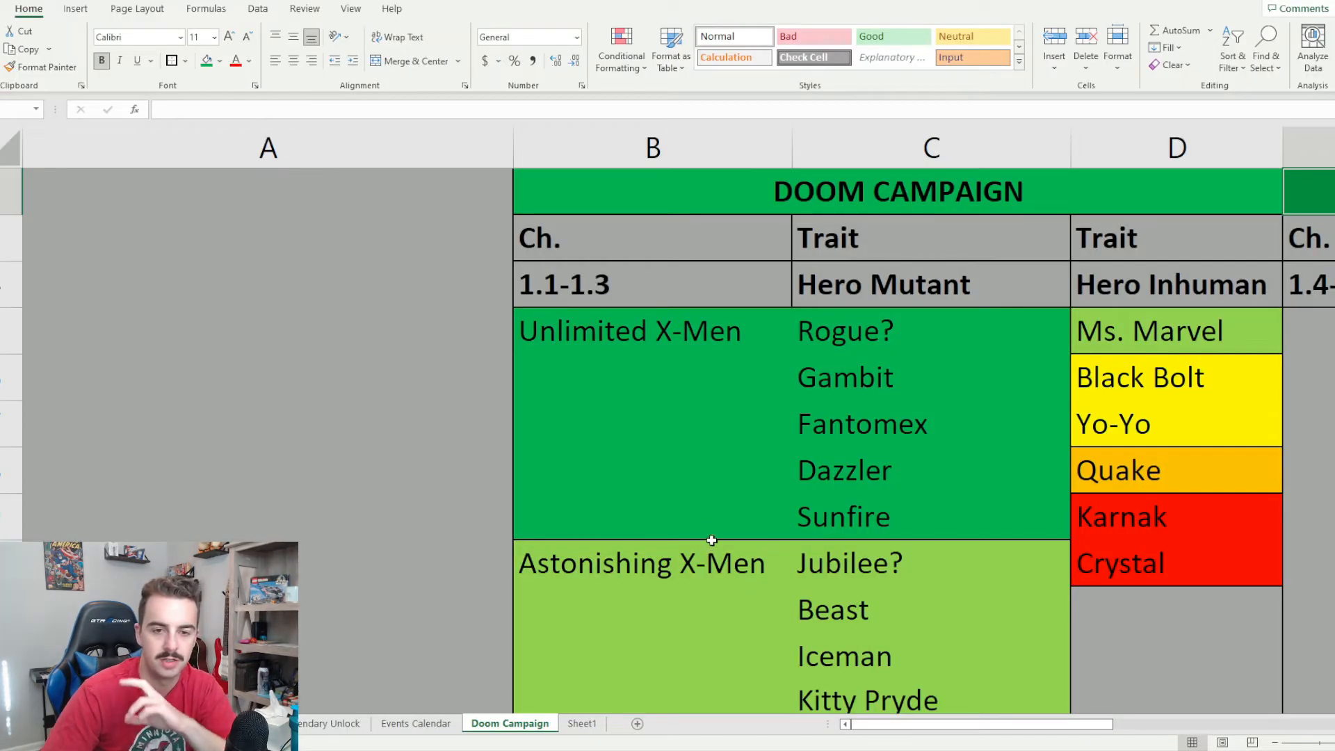
{"action": "mouse_move", "coordinate": [646, 506]}
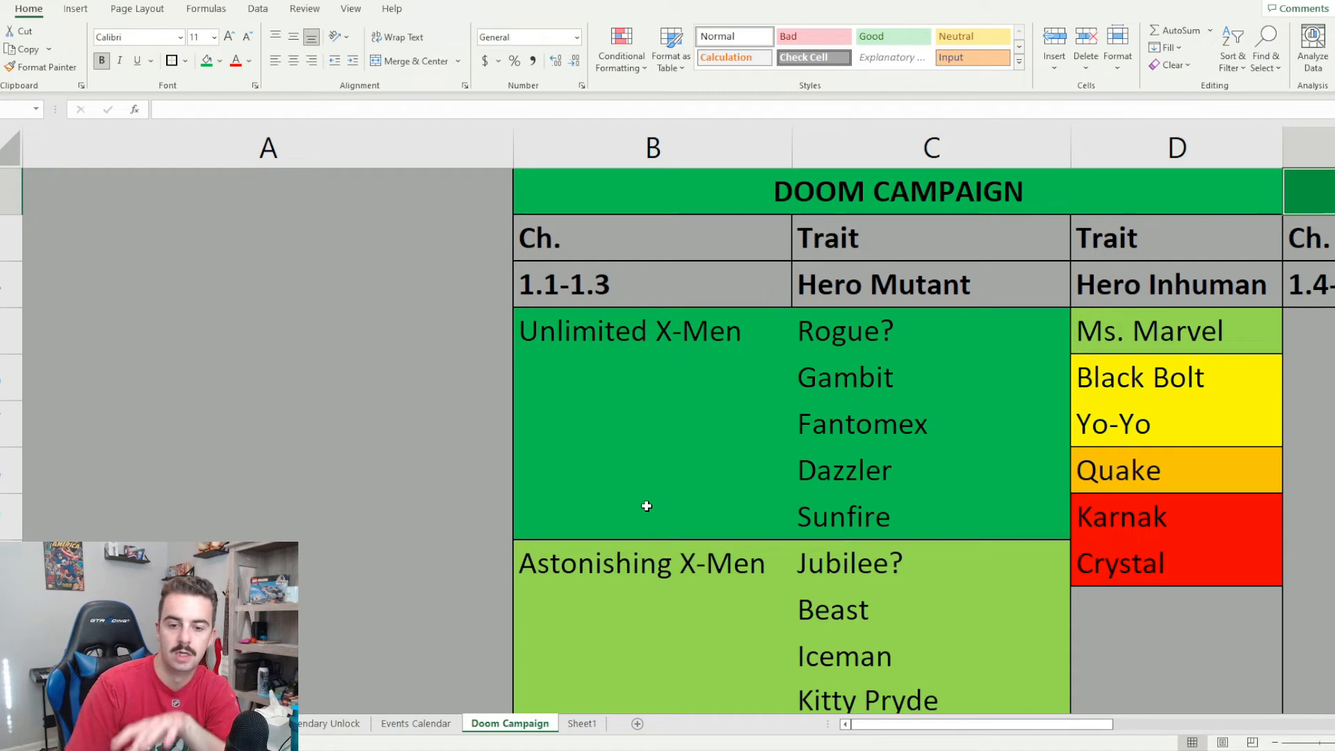
Scroll column C past Unlimited and Astonishing X-Men to X-Factor and X-Force
{"action": "scroll", "scroll_direction": "down", "scroll_amount": 3}
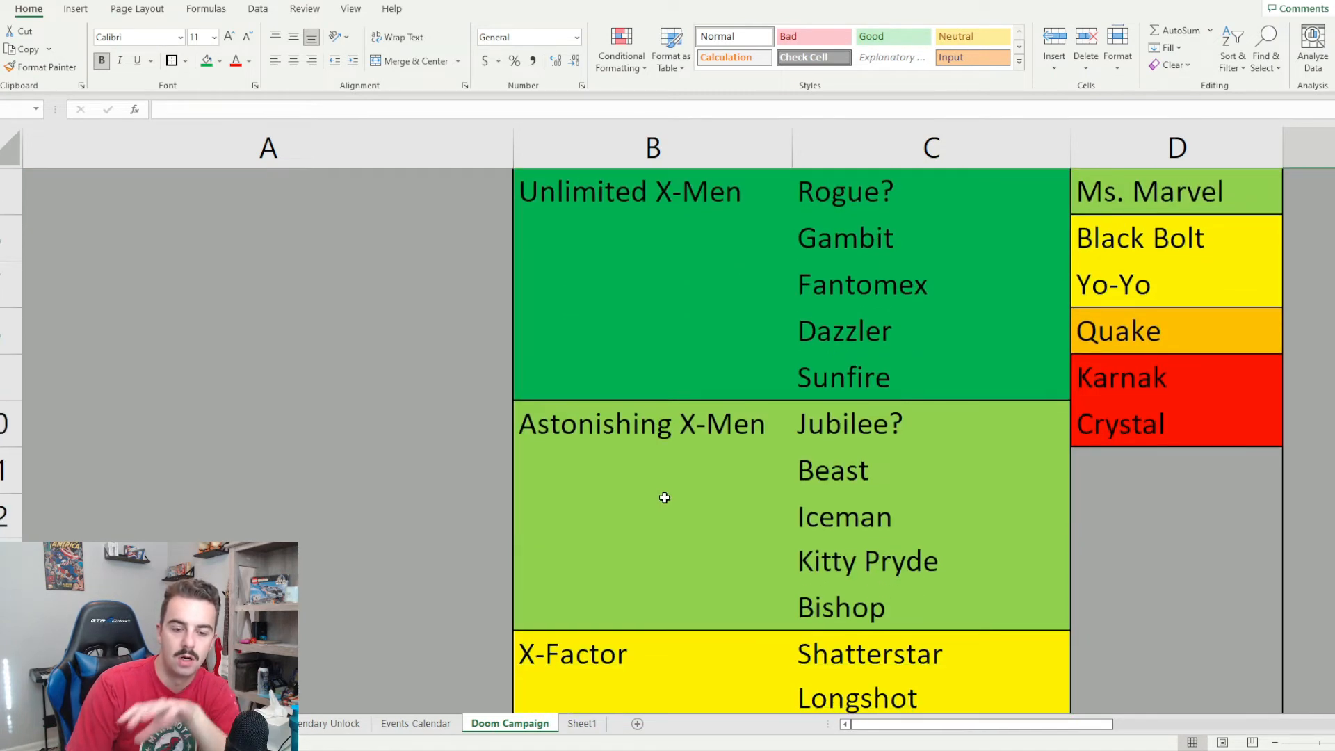
{"action": "mouse_move", "coordinate": [696, 470]}
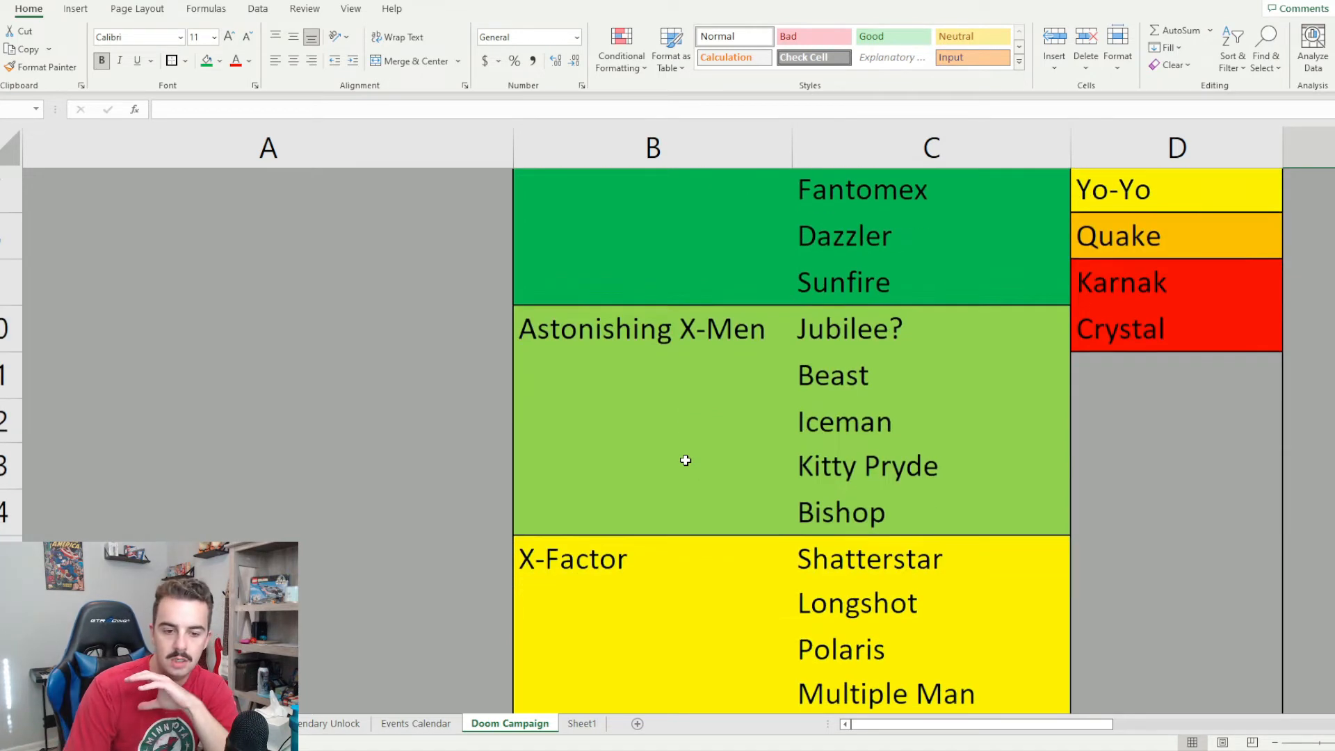
{"action": "scroll", "scroll_direction": "down", "scroll_amount": 3}
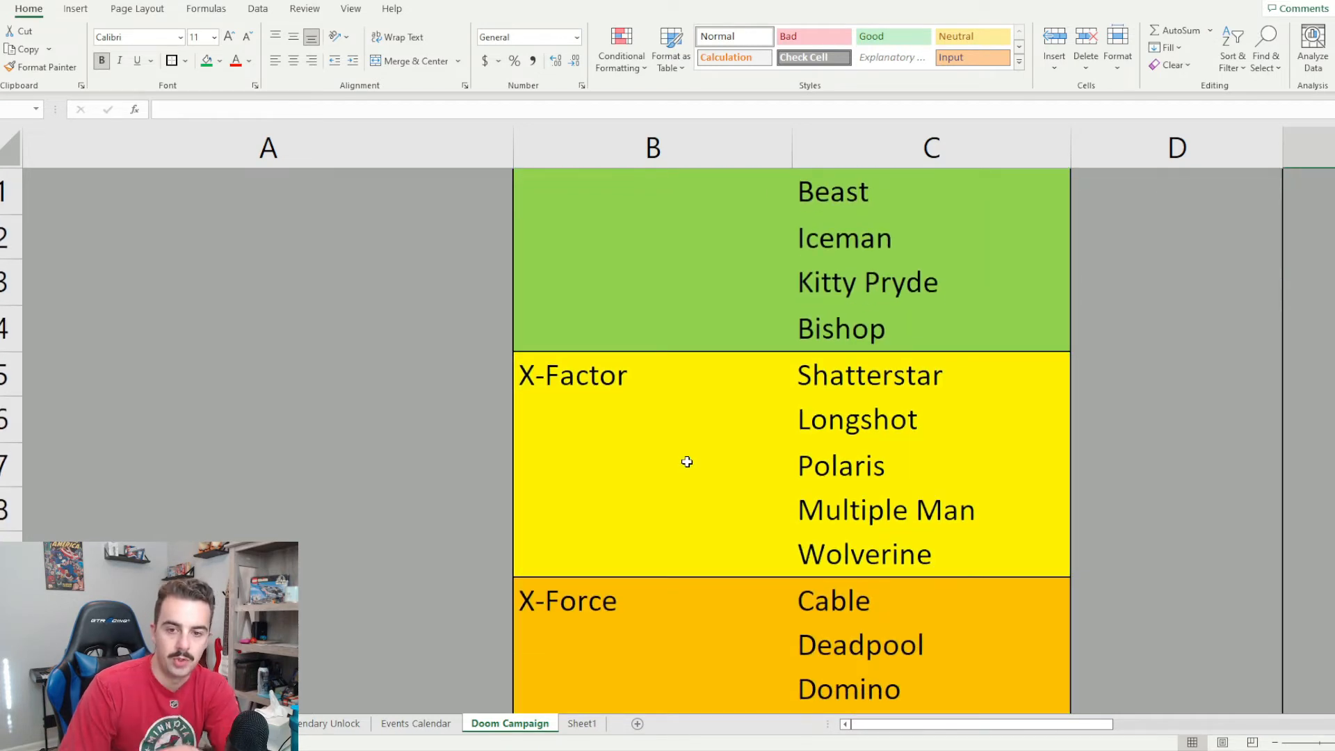
{"action": "scroll", "scroll_direction": "down", "scroll_amount": 3}
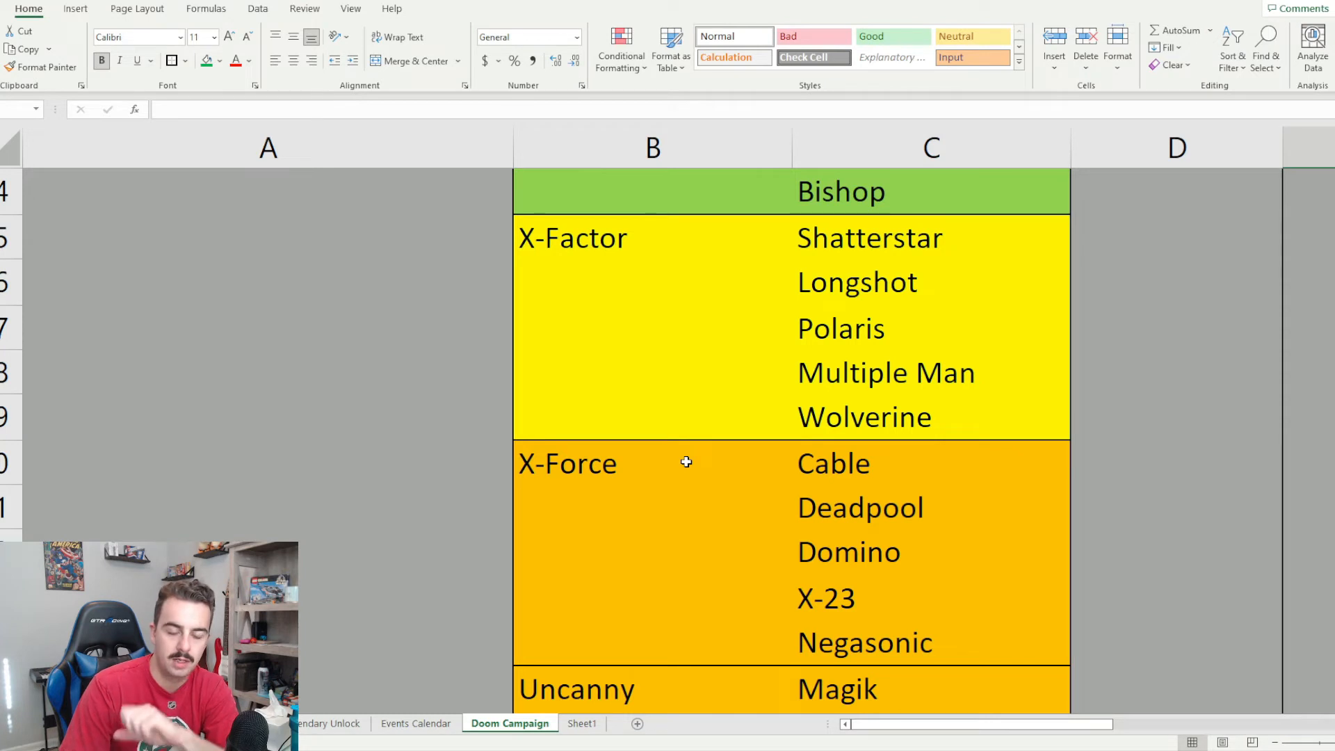
{"action": "mouse_move", "coordinate": [689, 447]}
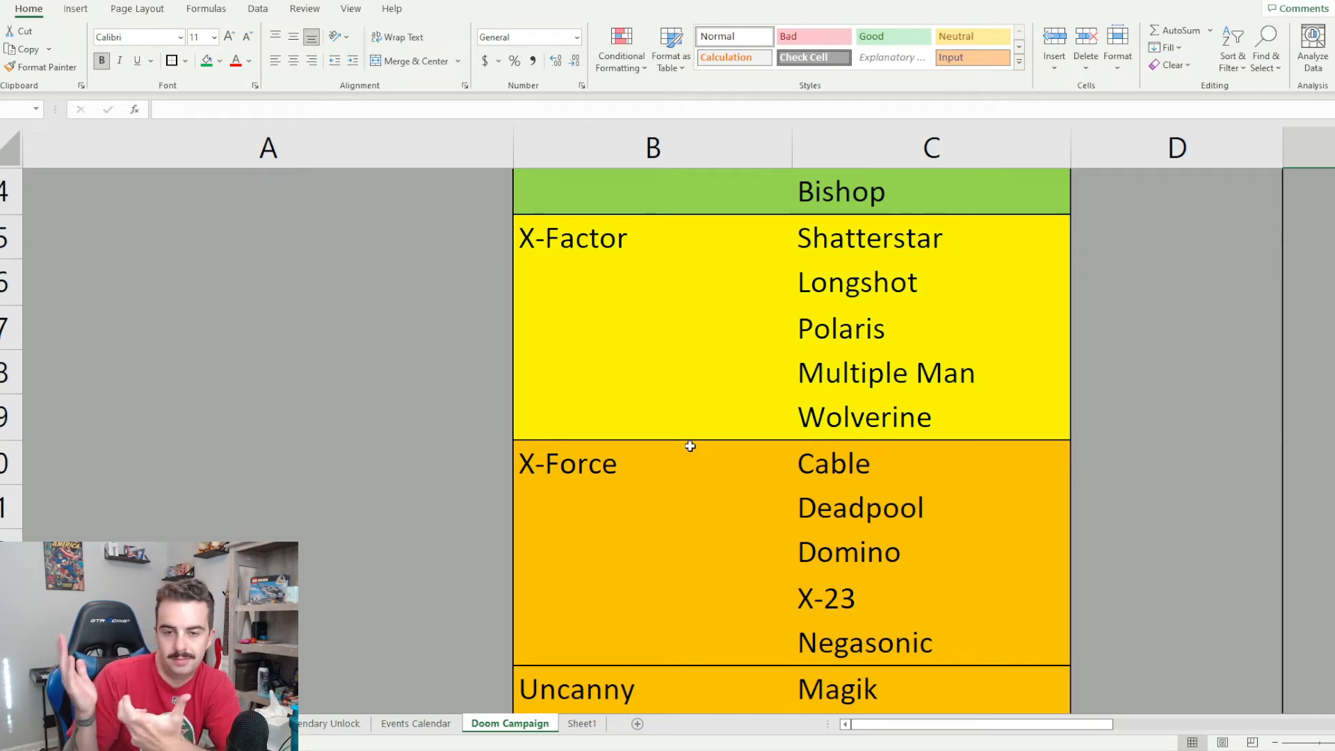
{"action": "mouse_move", "coordinate": [693, 446]}
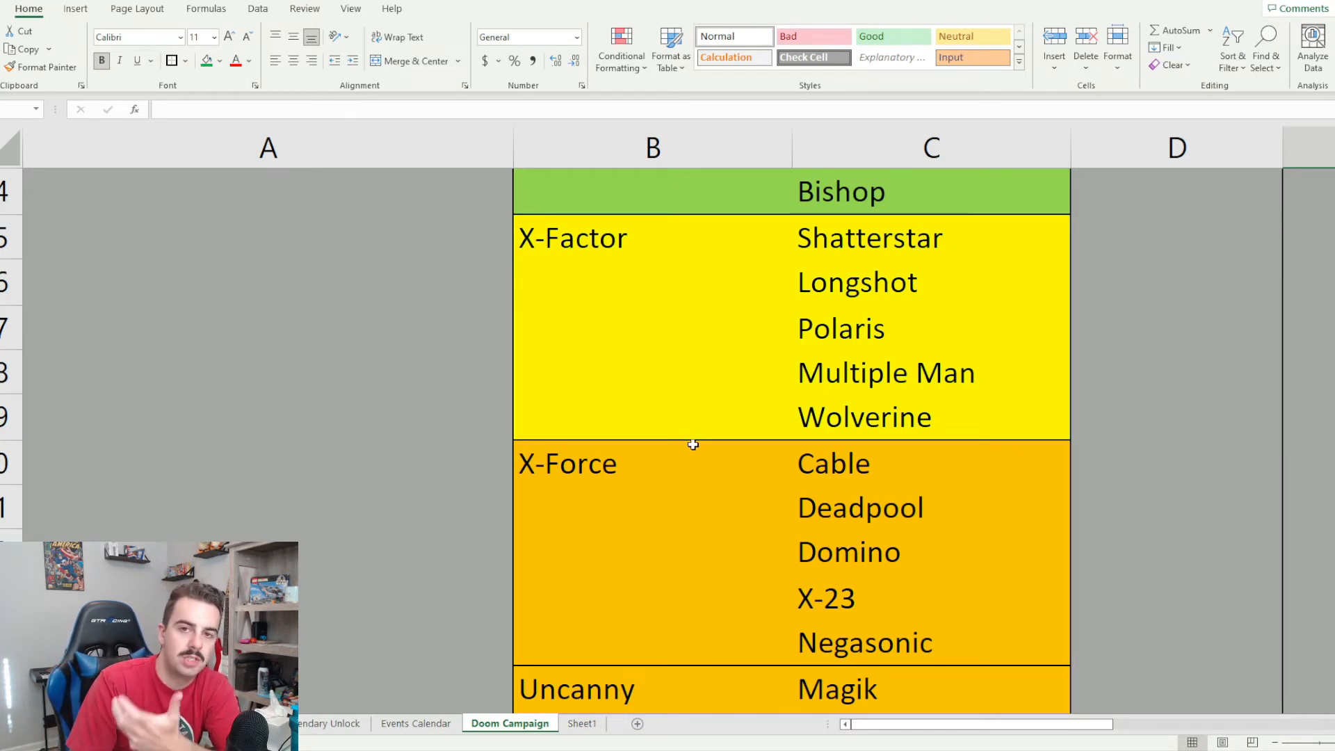
{"action": "mouse_move", "coordinate": [695, 471]}
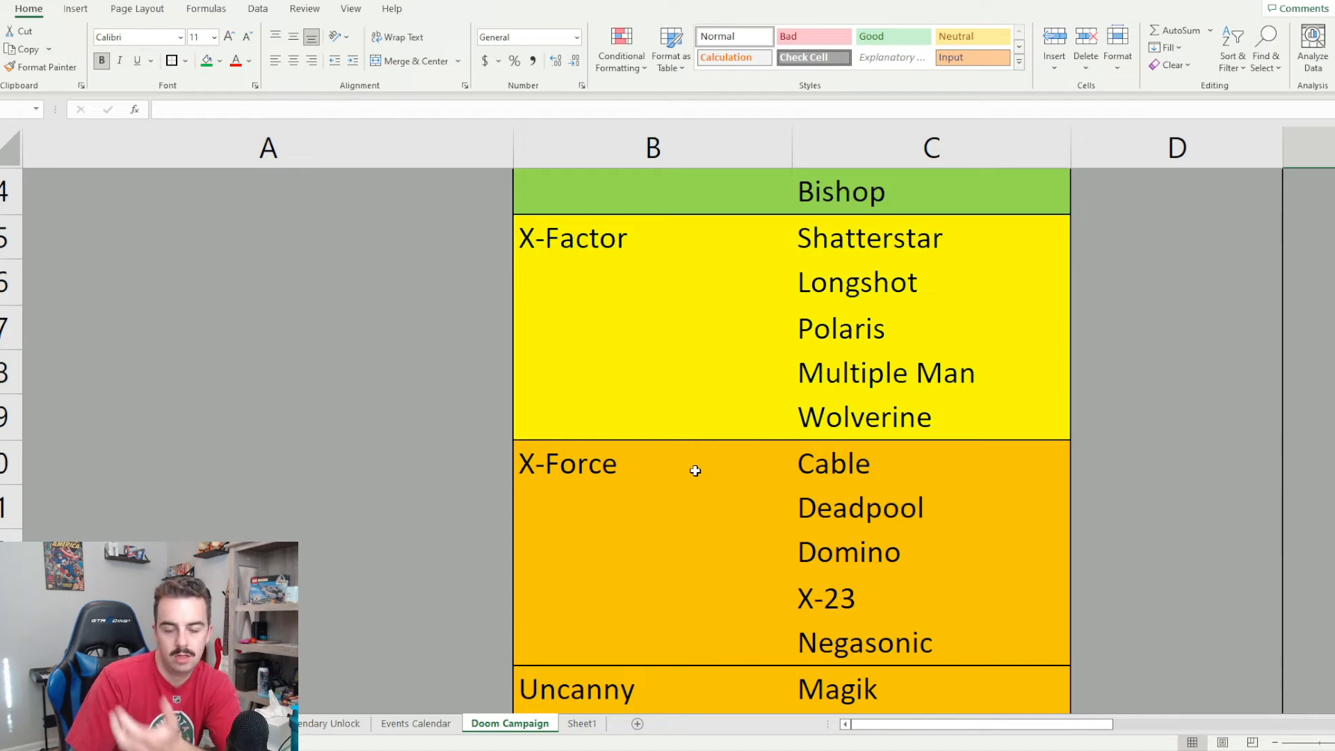
{"action": "mouse_move", "coordinate": [635, 386]}
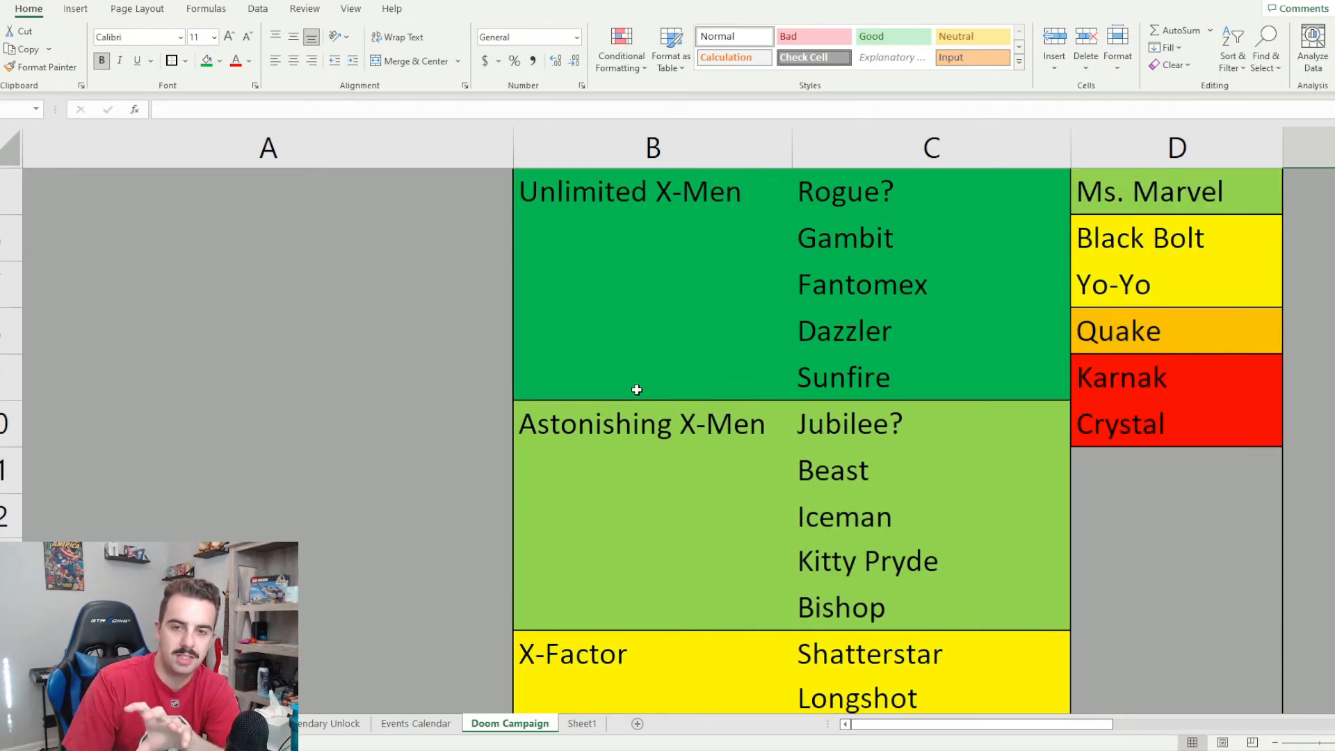
{"action": "scroll", "scroll_direction": "down", "scroll_amount": 3}
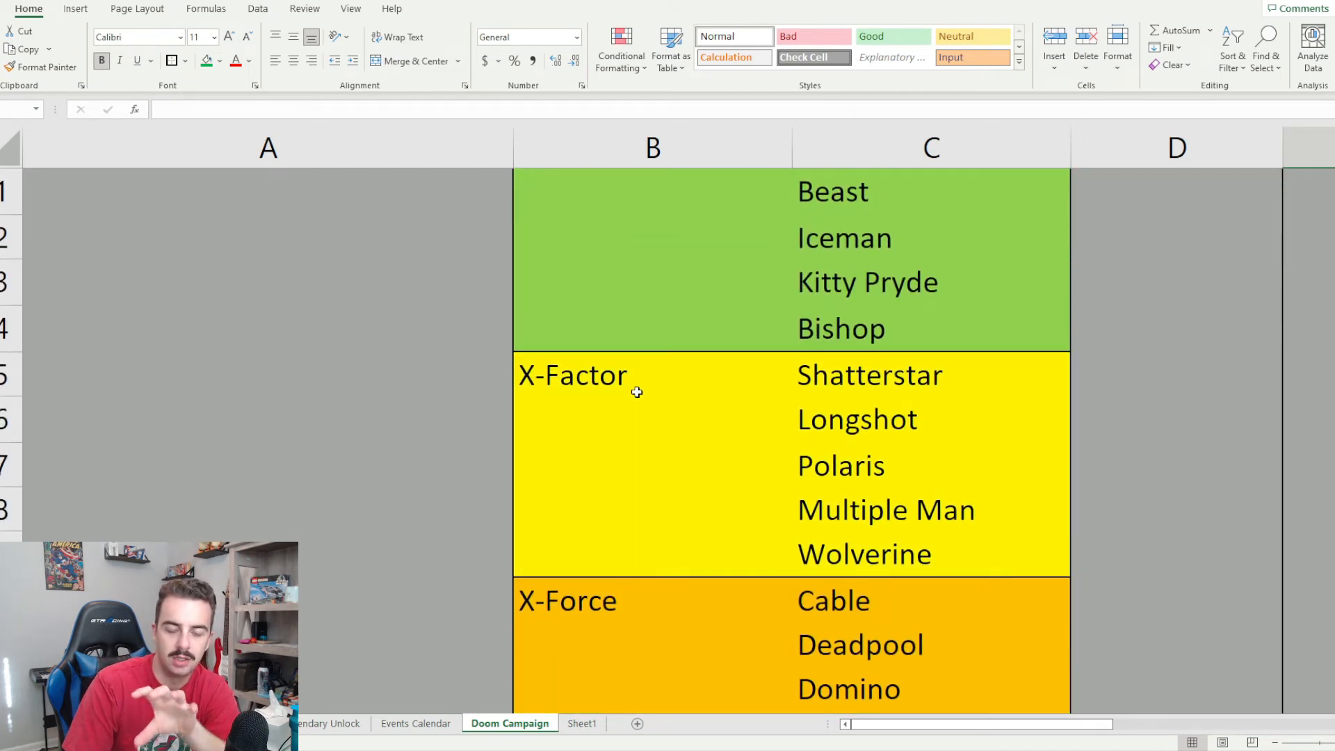
{"action": "scroll", "scroll_direction": "down", "scroll_amount": 3}
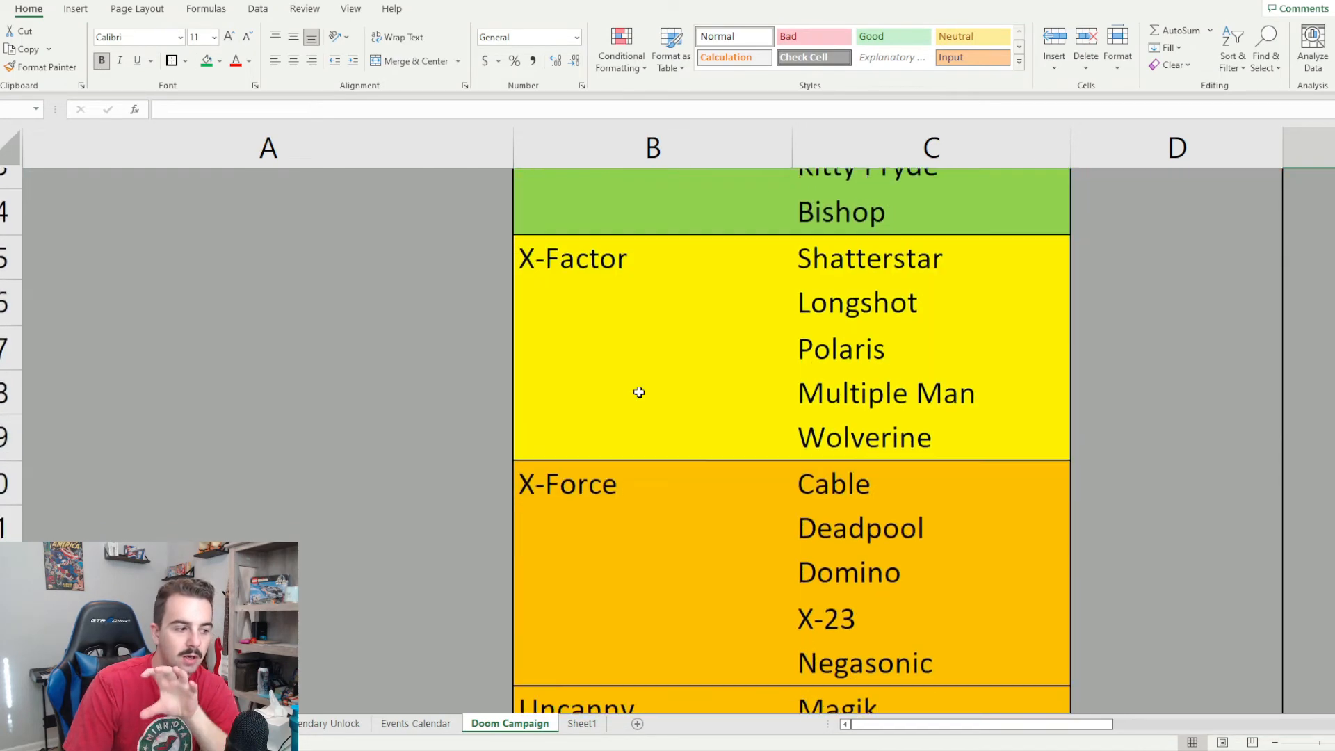
{"action": "scroll", "scroll_direction": "down", "scroll_amount": 3}
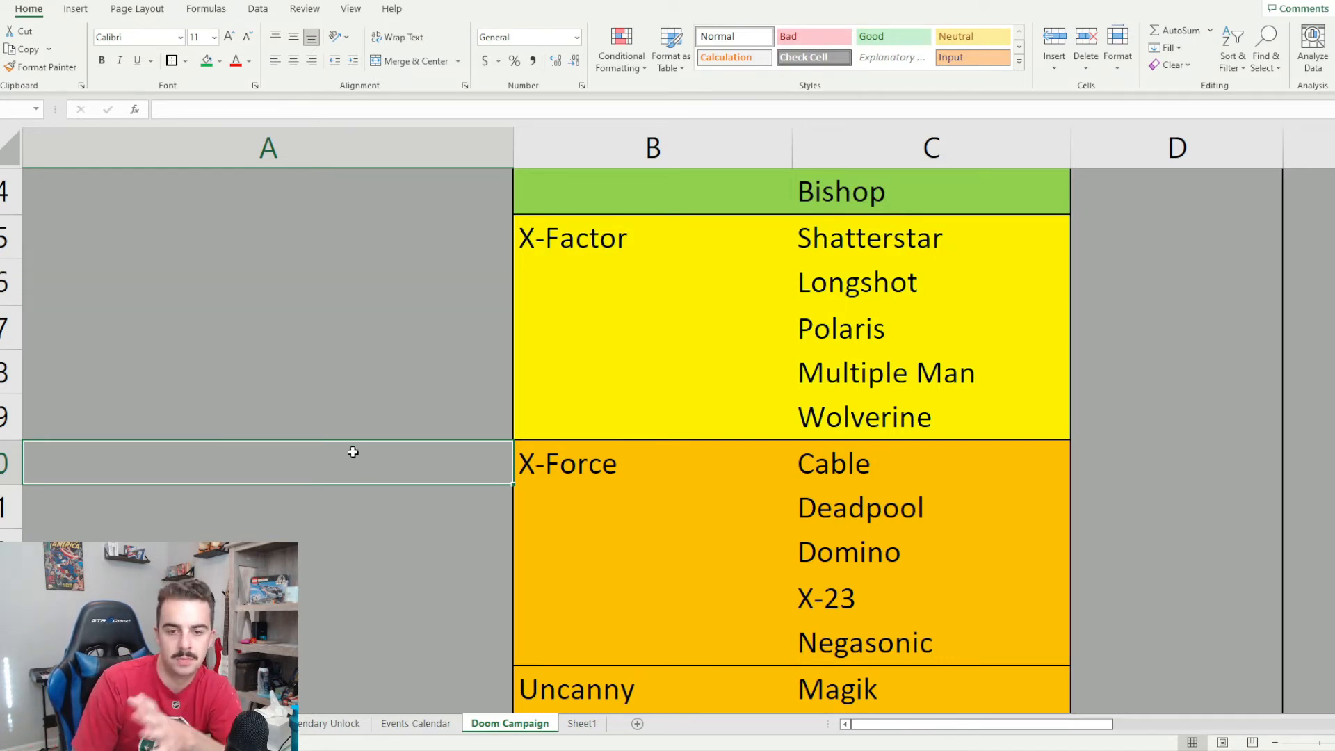
Scroll down below X-Force to the Uncanny group with Magik, Colossus, Storm, Phoenix and Psylocke
{"action": "scroll", "scroll_direction": "down", "scroll_amount": 3}
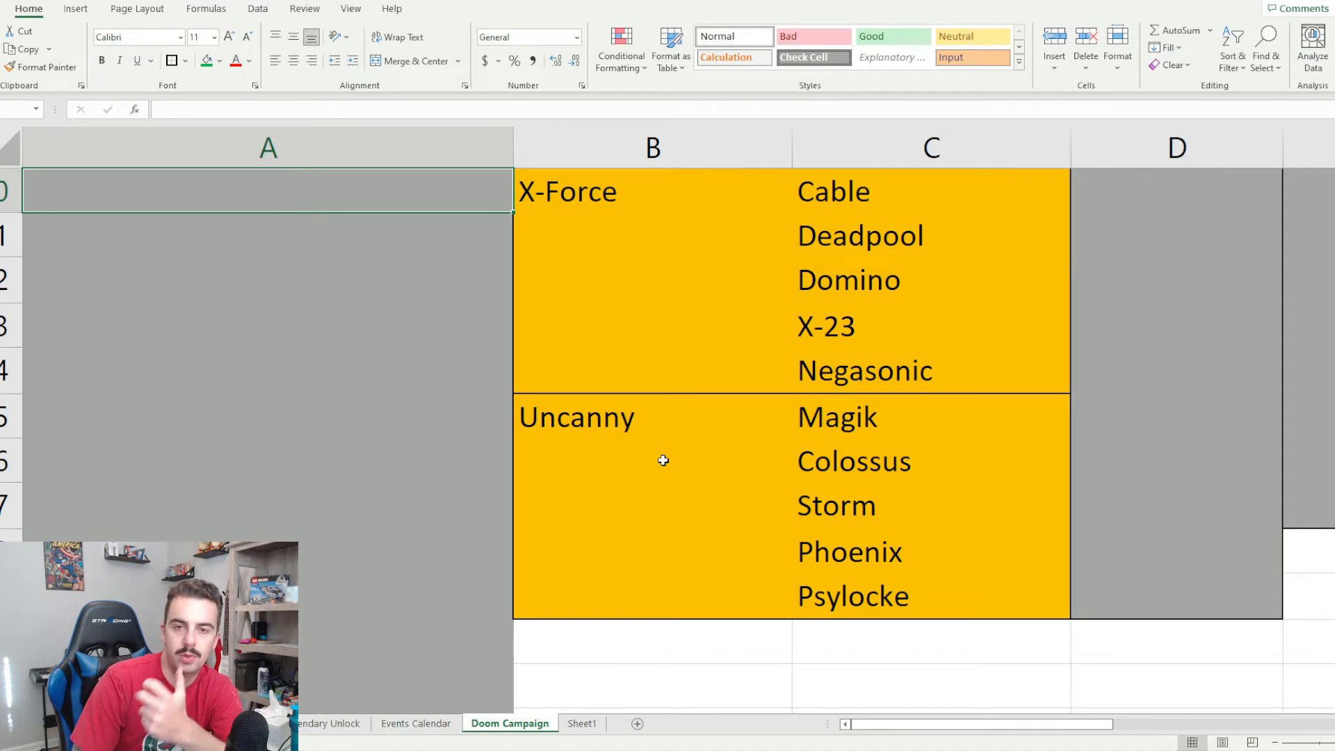
{"action": "mouse_move", "coordinate": [671, 457]}
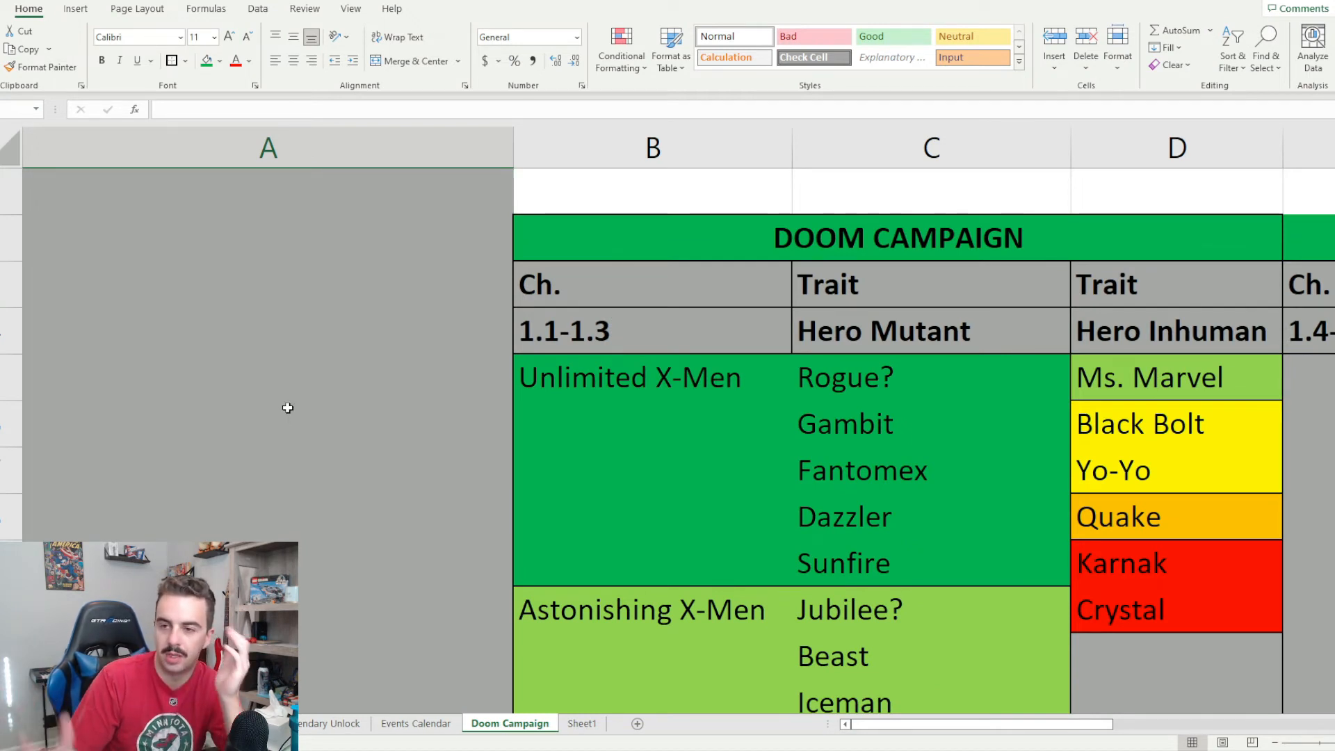
{"action": "mouse_move", "coordinate": [264, 385]}
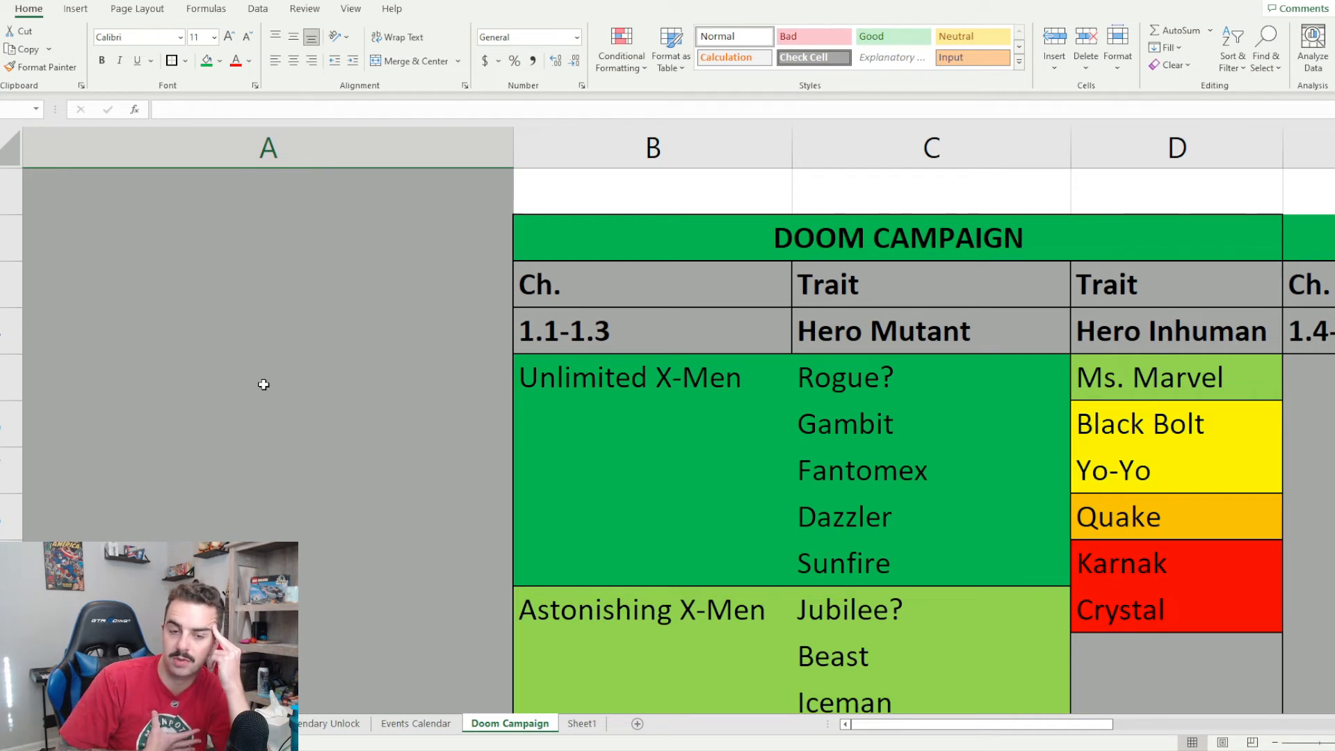
{"action": "mouse_move", "coordinate": [173, 352]}
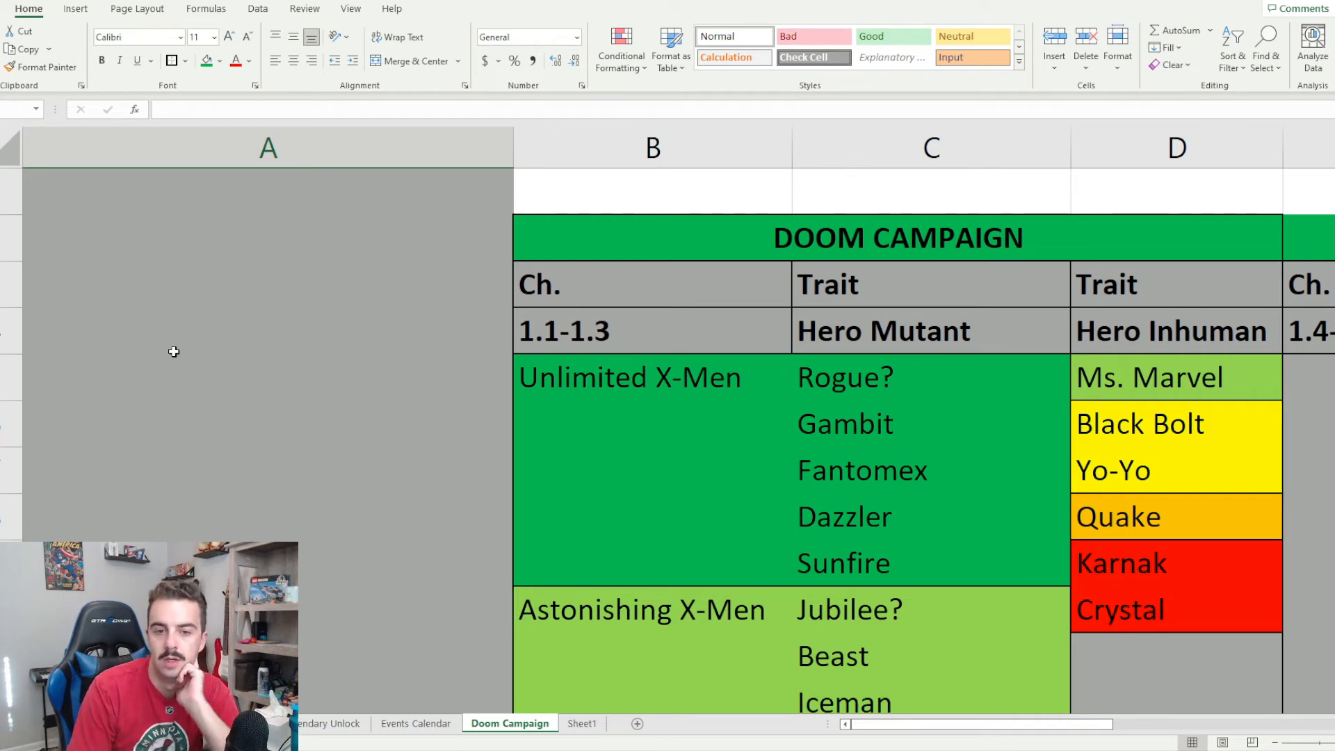
{"action": "mouse_move", "coordinate": [438, 297]}
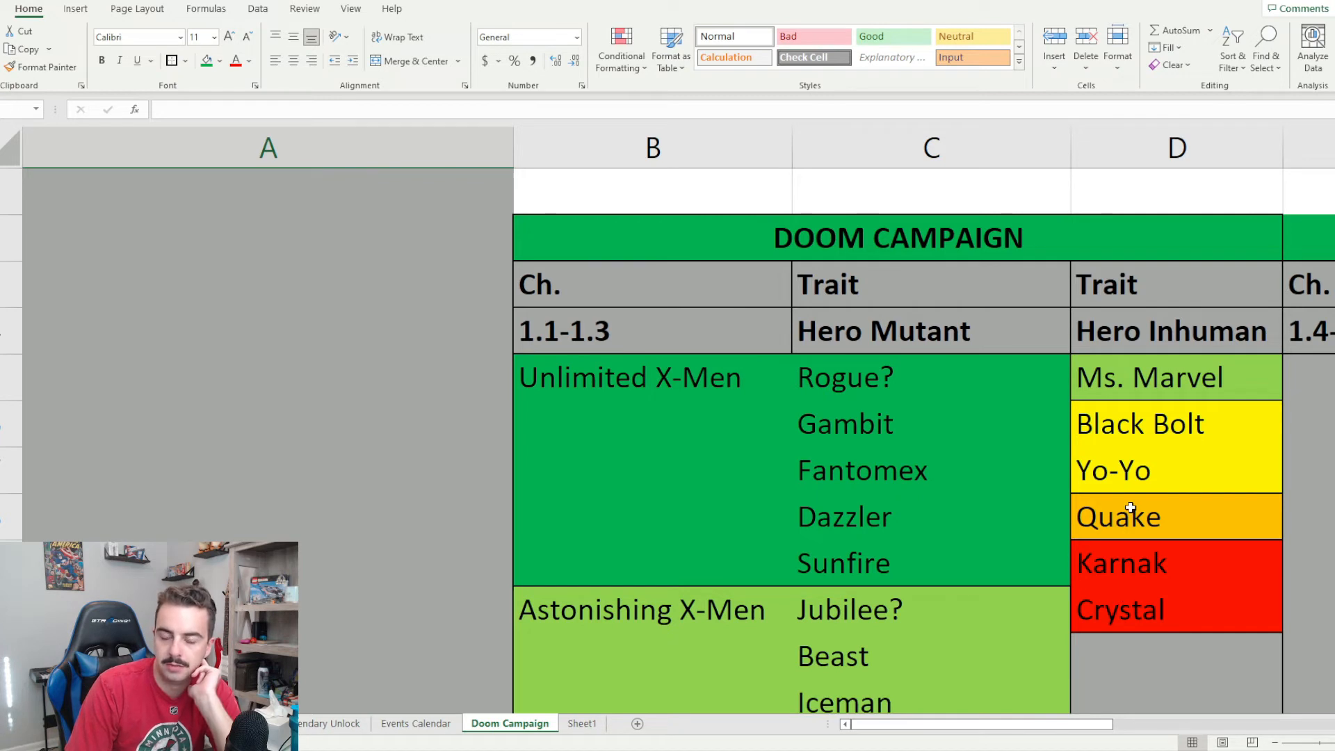
{"action": "left_click", "coordinate": [1176, 377]}
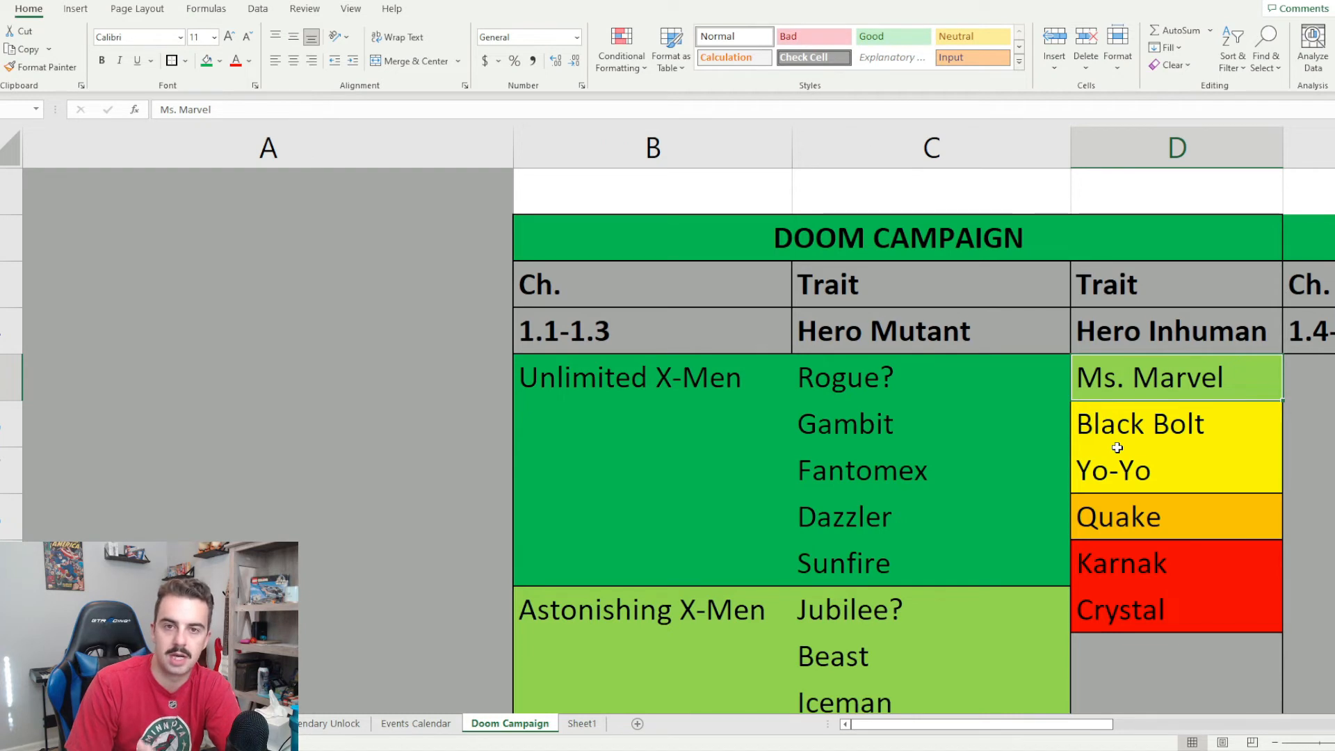
{"action": "mouse_move", "coordinate": [1104, 456]}
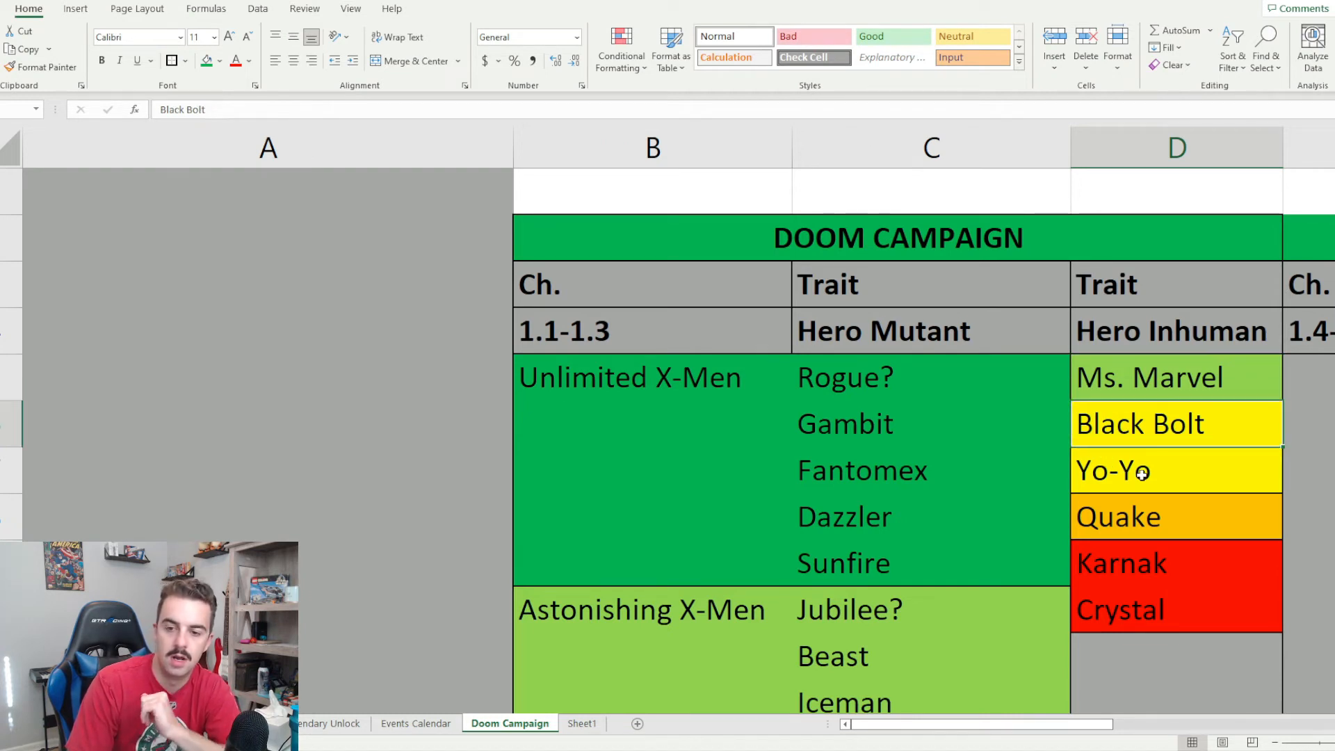
{"action": "left_click", "coordinate": [1132, 471]}
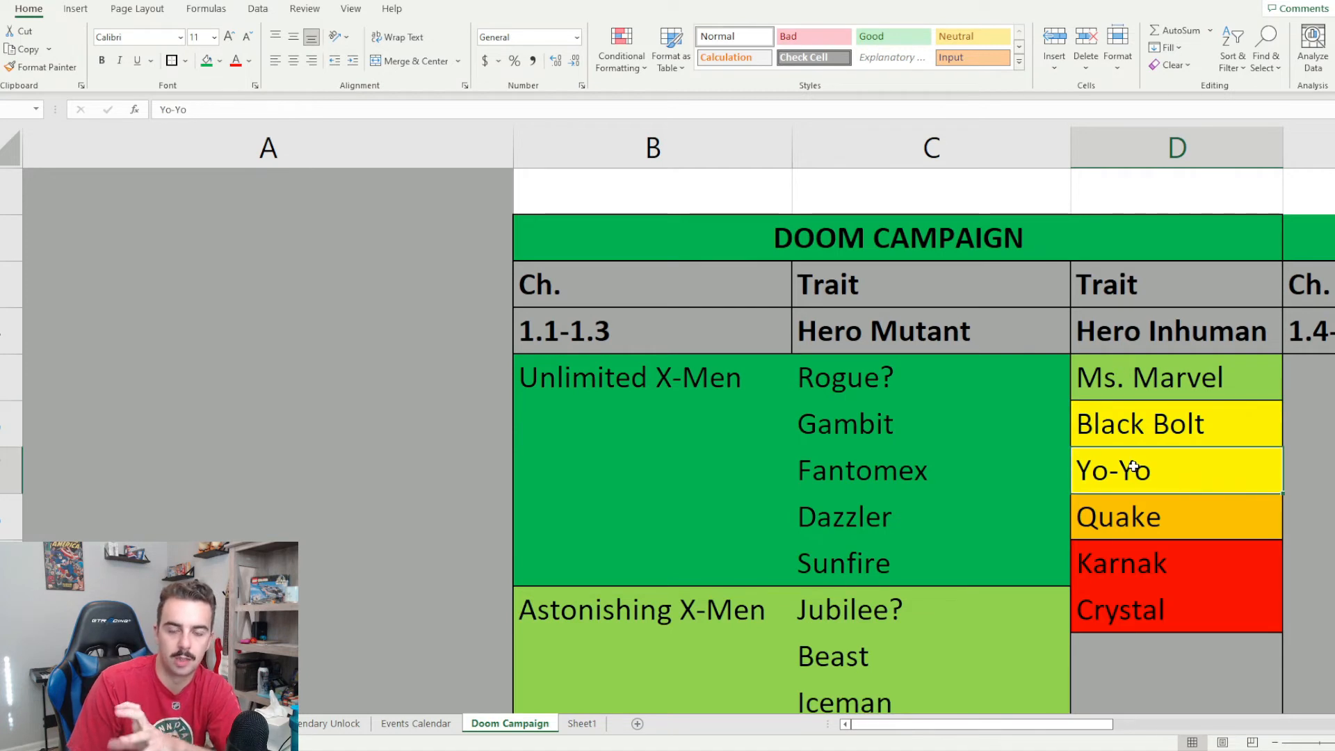
{"action": "mouse_move", "coordinate": [1169, 467]}
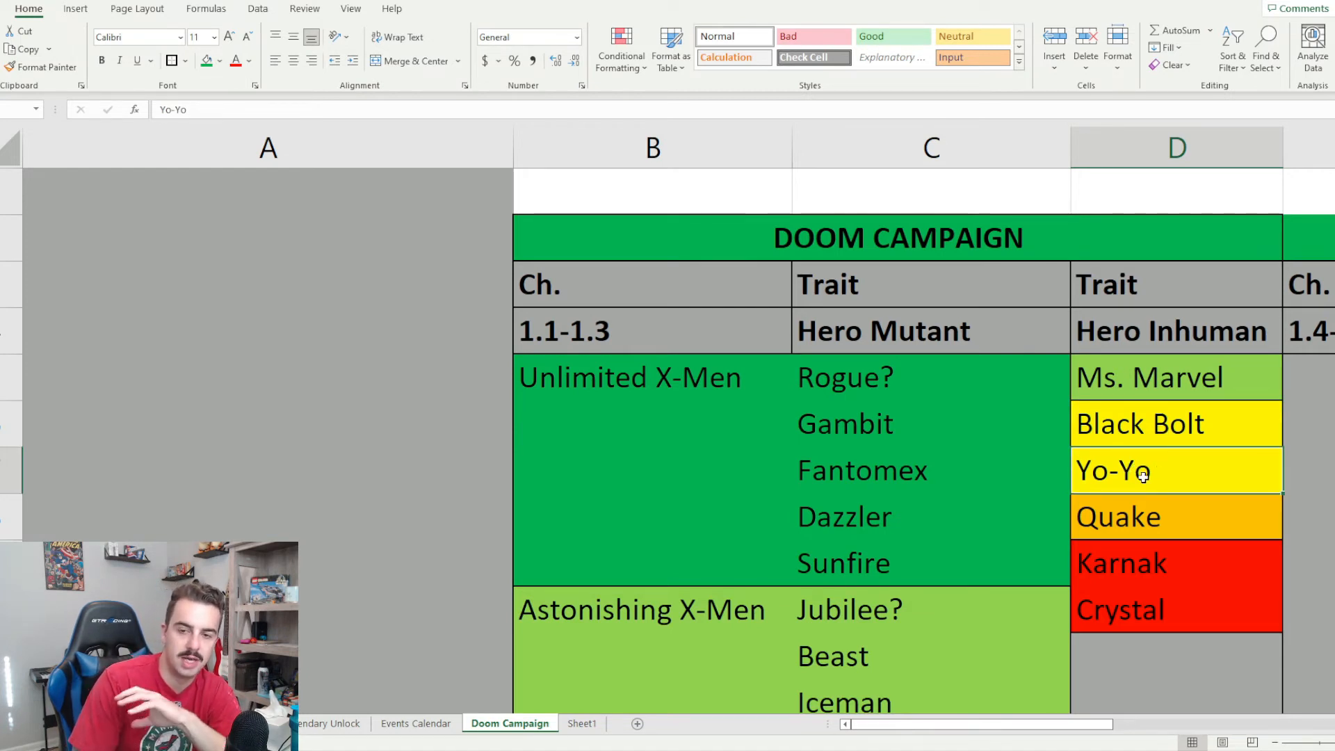
{"action": "left_click", "coordinate": [1152, 517]}
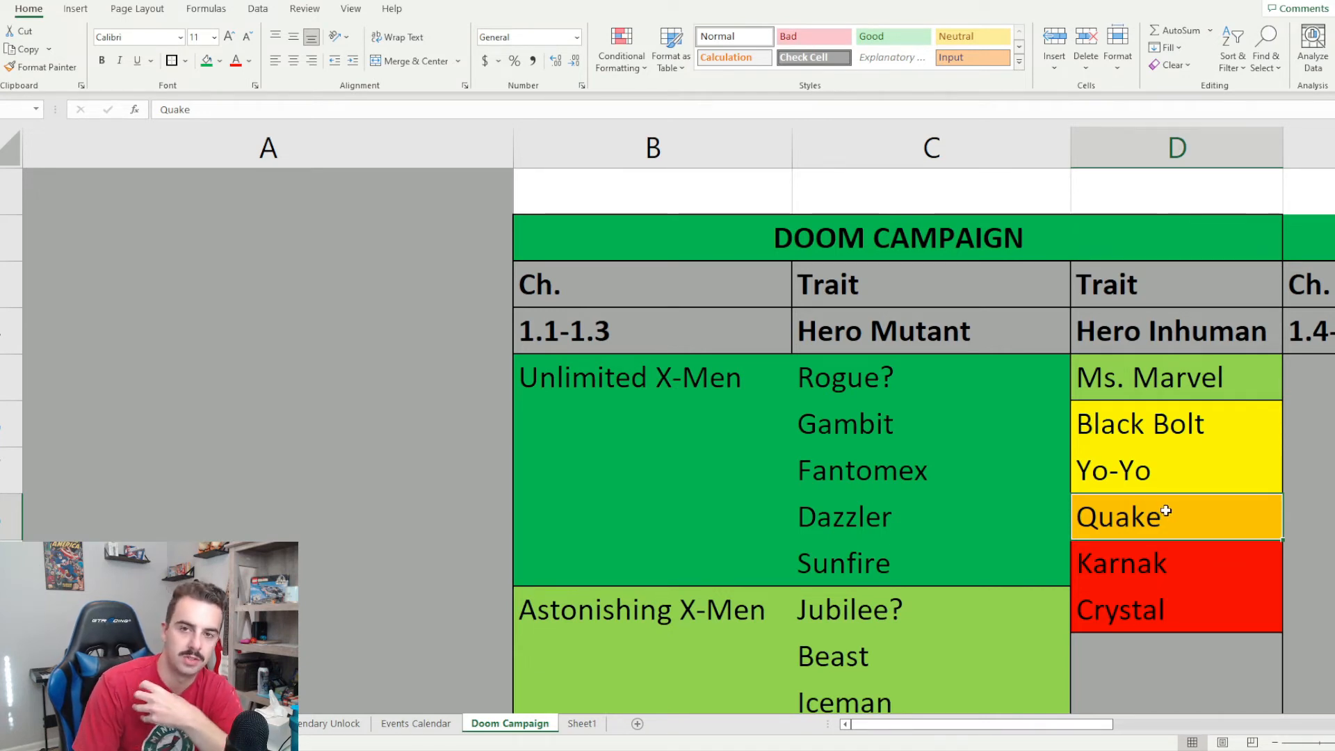
{"action": "mouse_move", "coordinate": [1138, 522]}
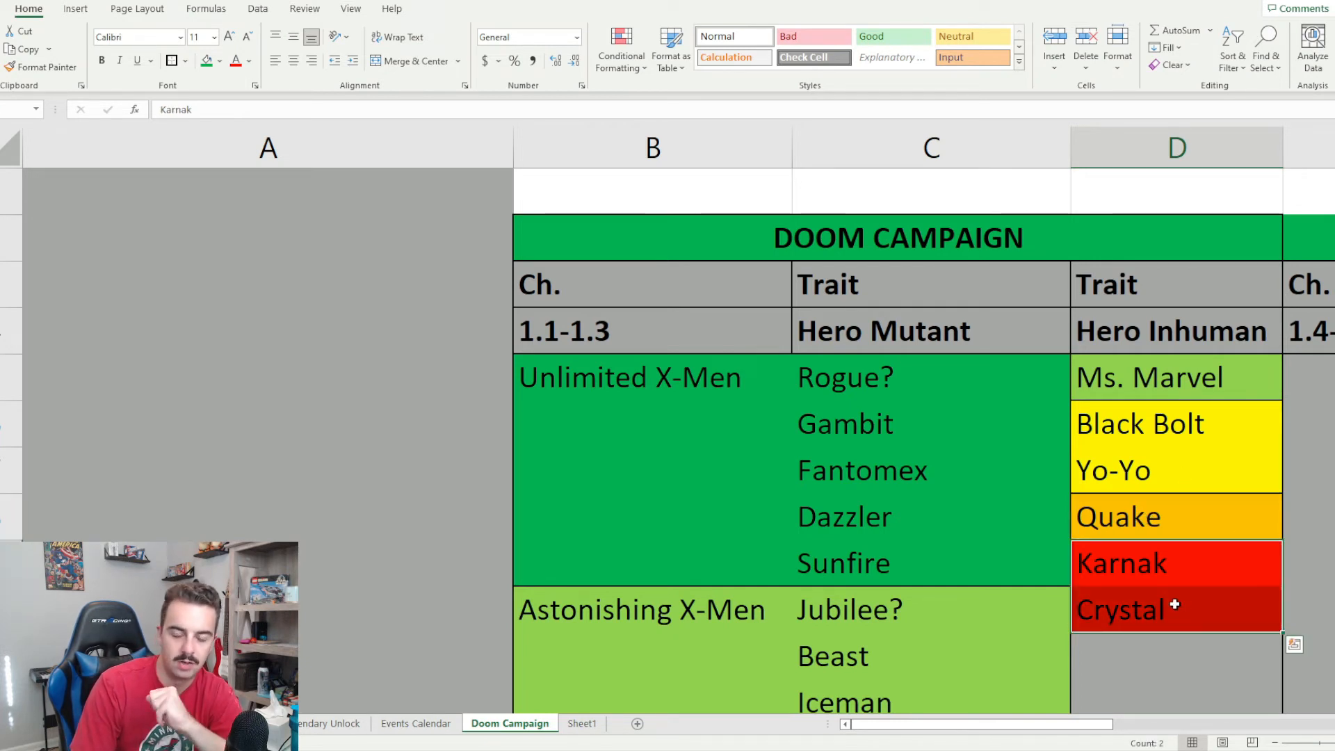
{"action": "mouse_move", "coordinate": [1035, 733]}
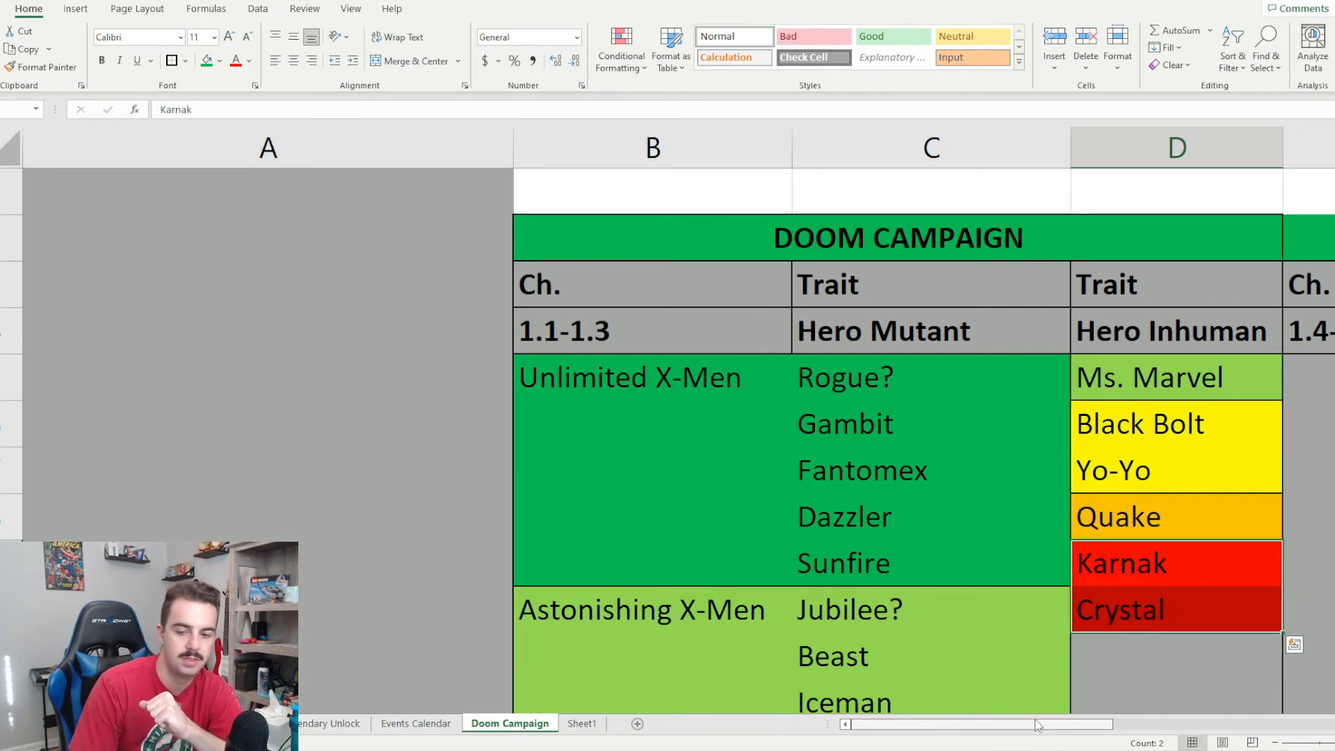
{"action": "scroll", "scroll_direction": "right", "scroll_amount": 3}
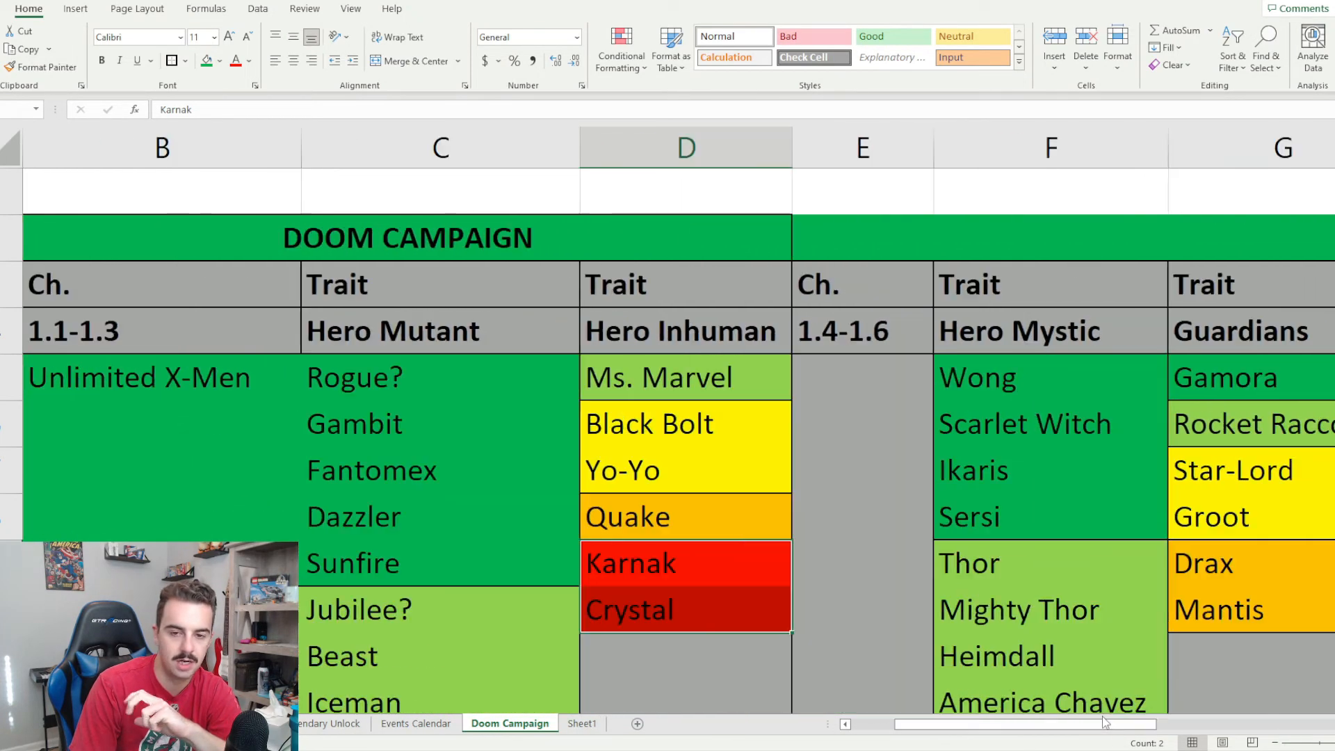
{"action": "scroll", "scroll_direction": "right", "scroll_amount": 3}
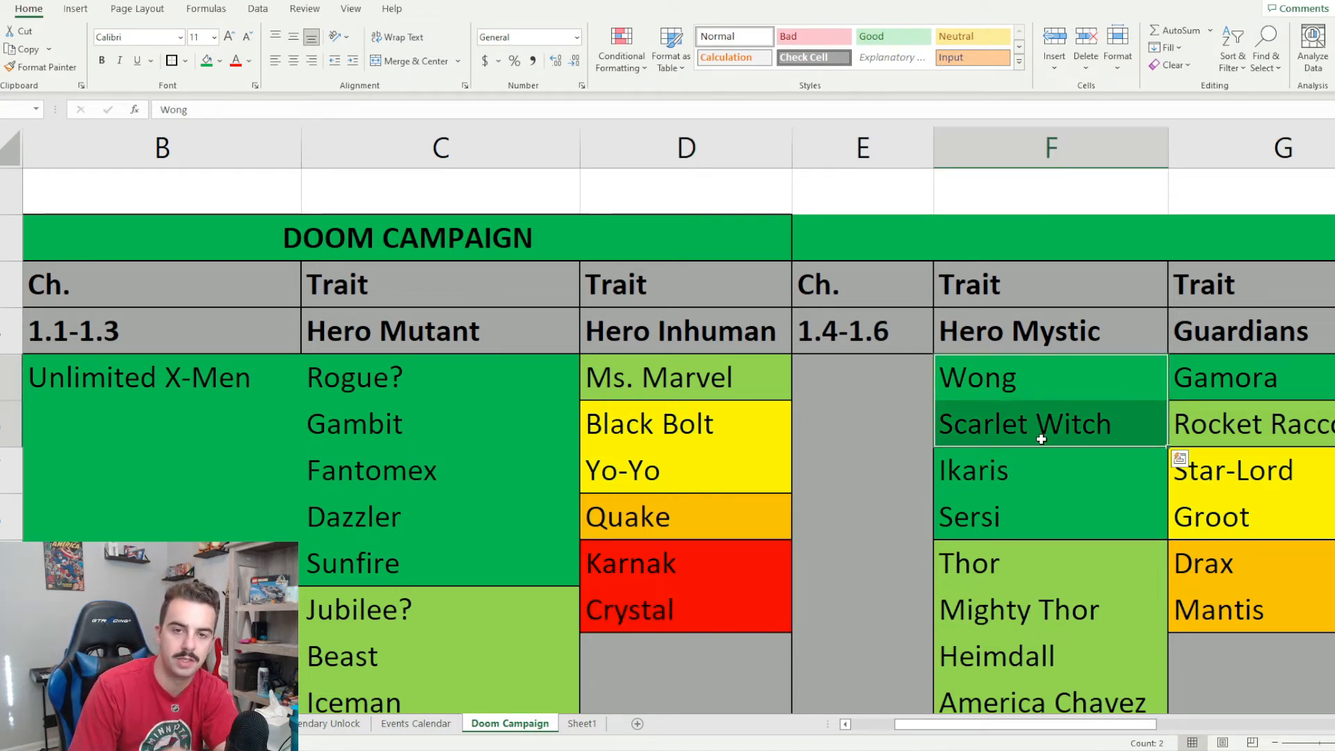
{"action": "mouse_move", "coordinate": [1032, 457]}
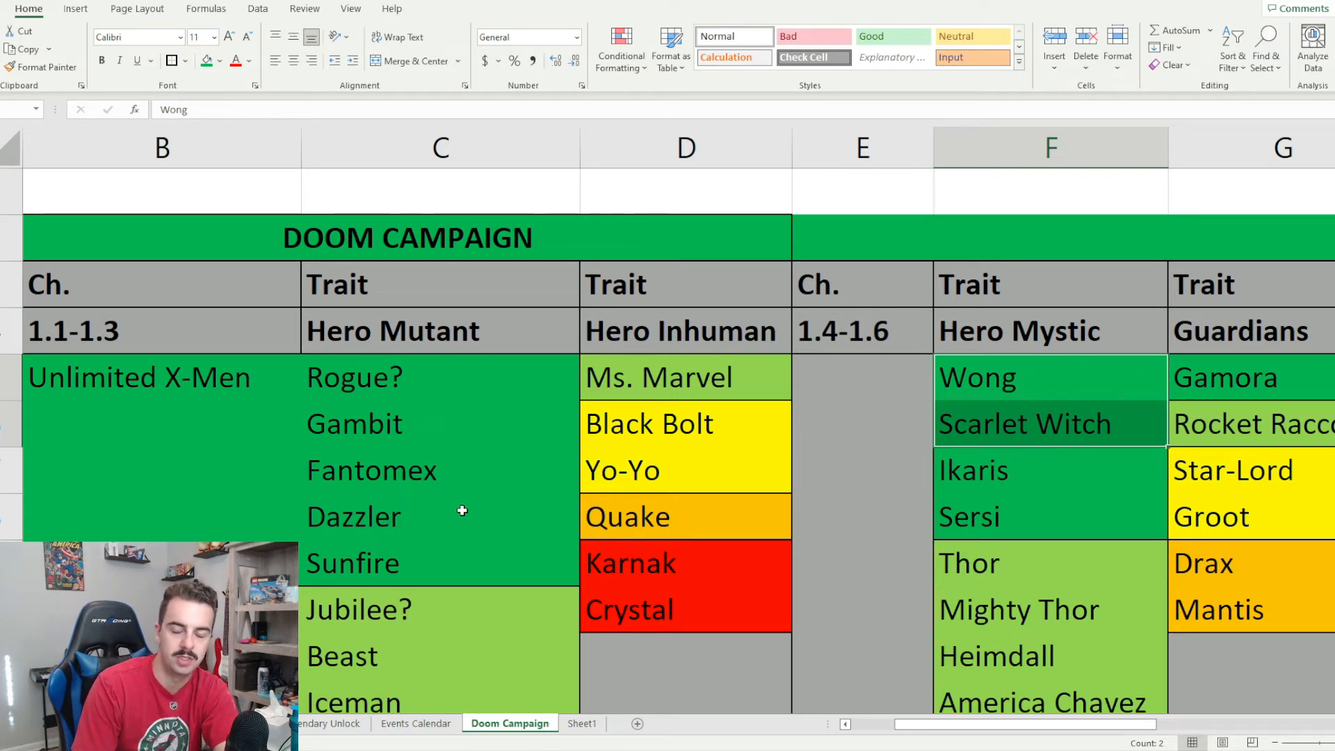
{"action": "mouse_move", "coordinate": [494, 488]}
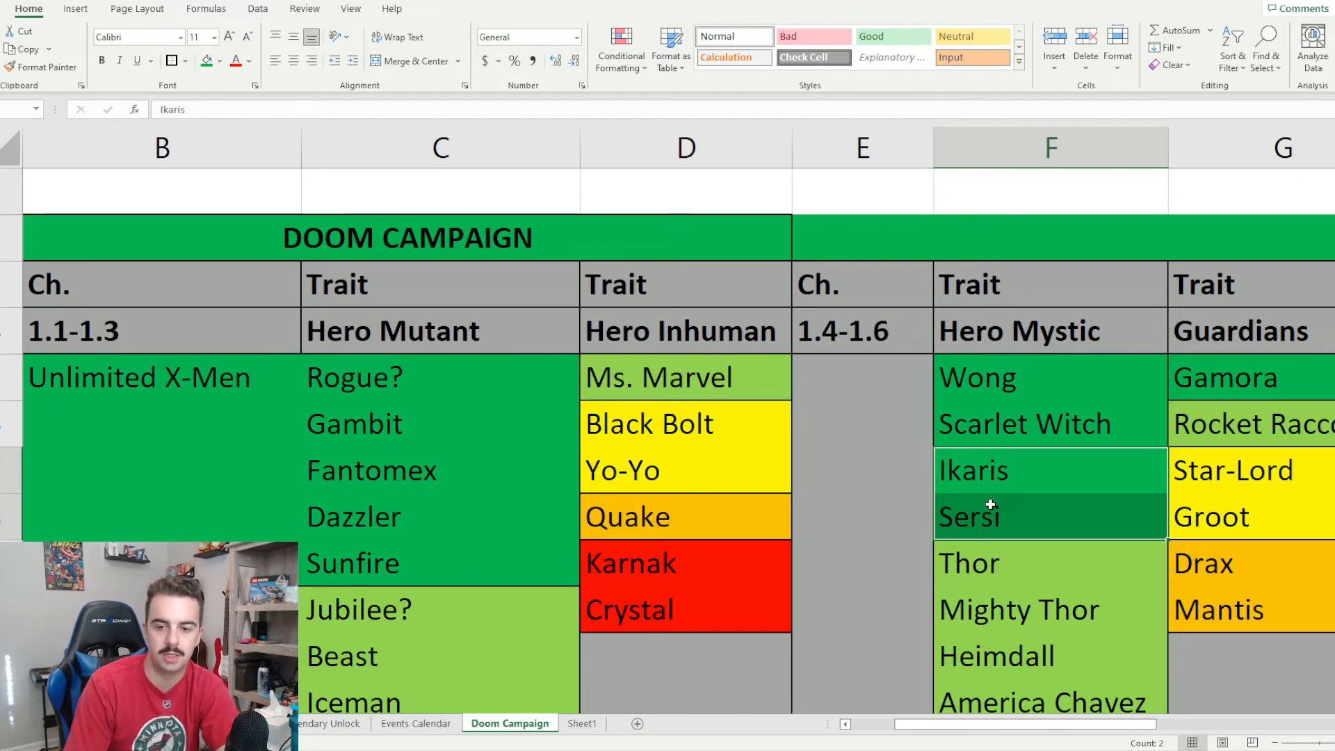
{"action": "scroll", "scroll_direction": "down", "scroll_amount": 3}
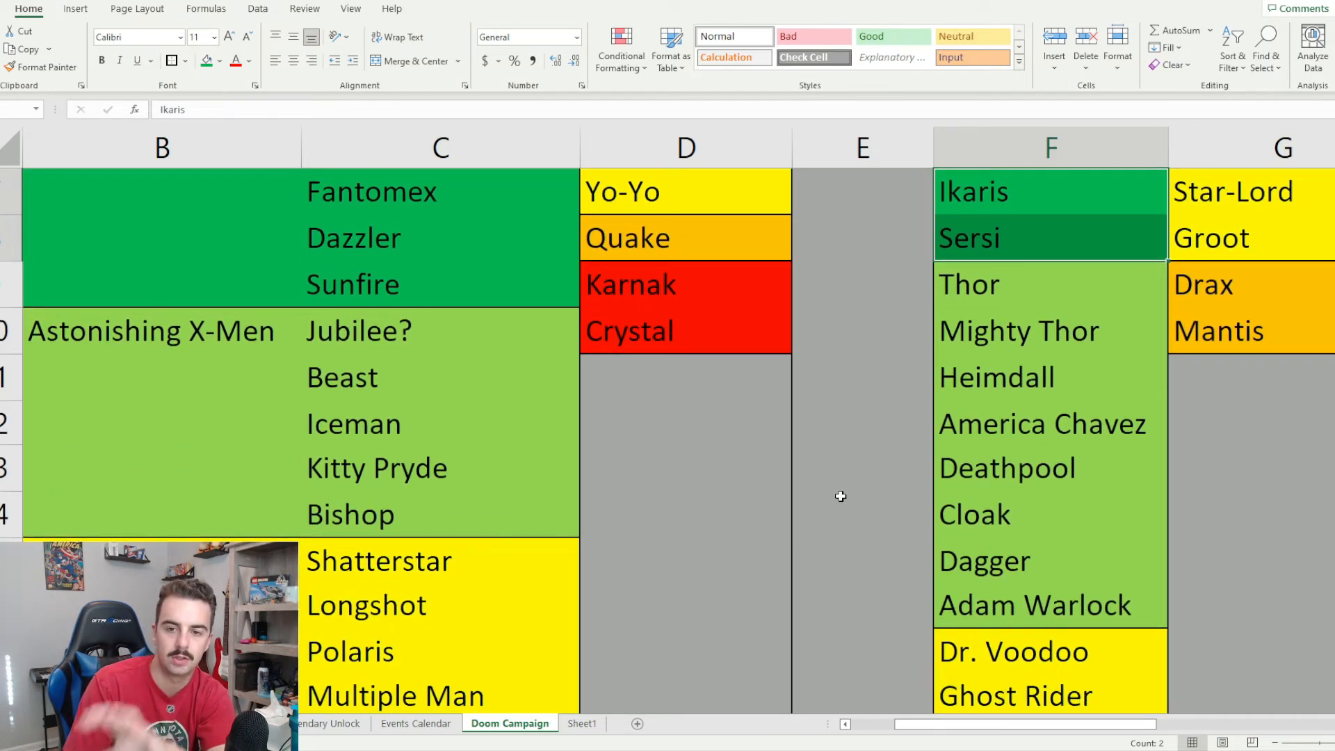
{"action": "left_click", "coordinate": [1006, 285]}
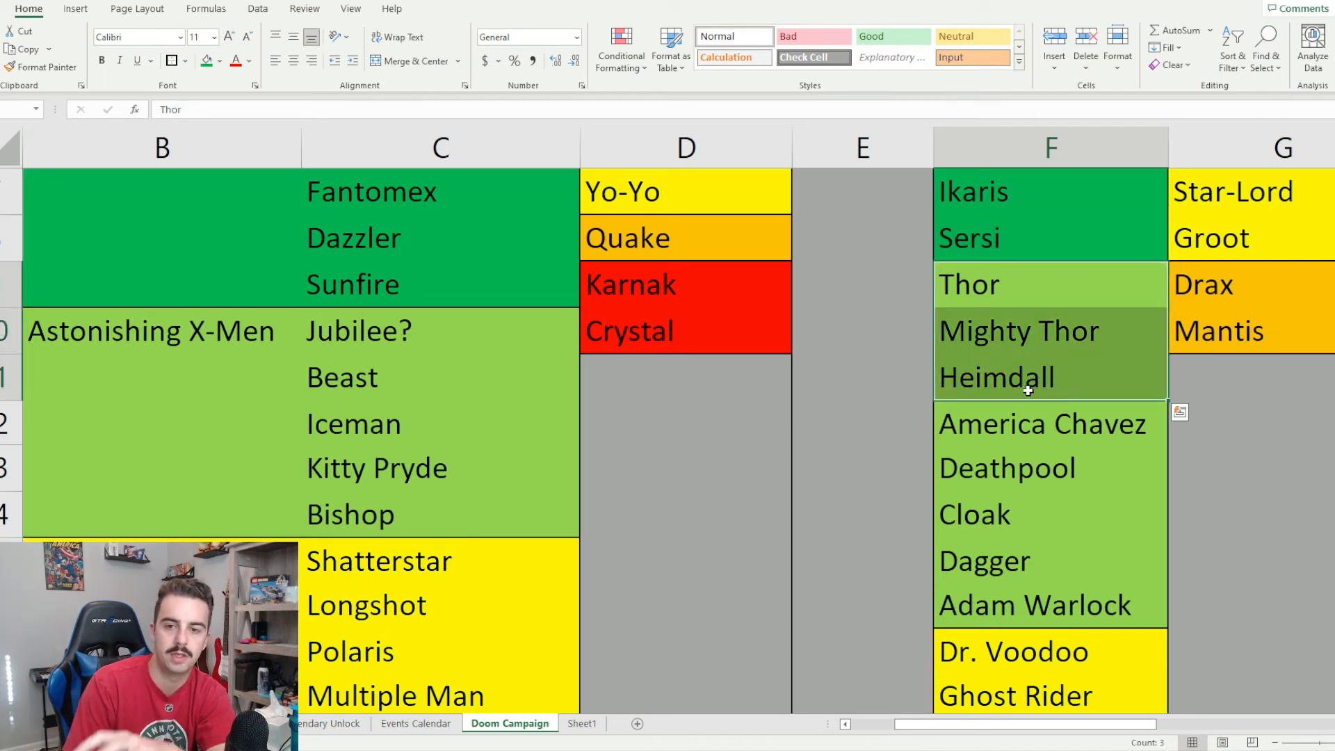
{"action": "mouse_move", "coordinate": [1019, 404]}
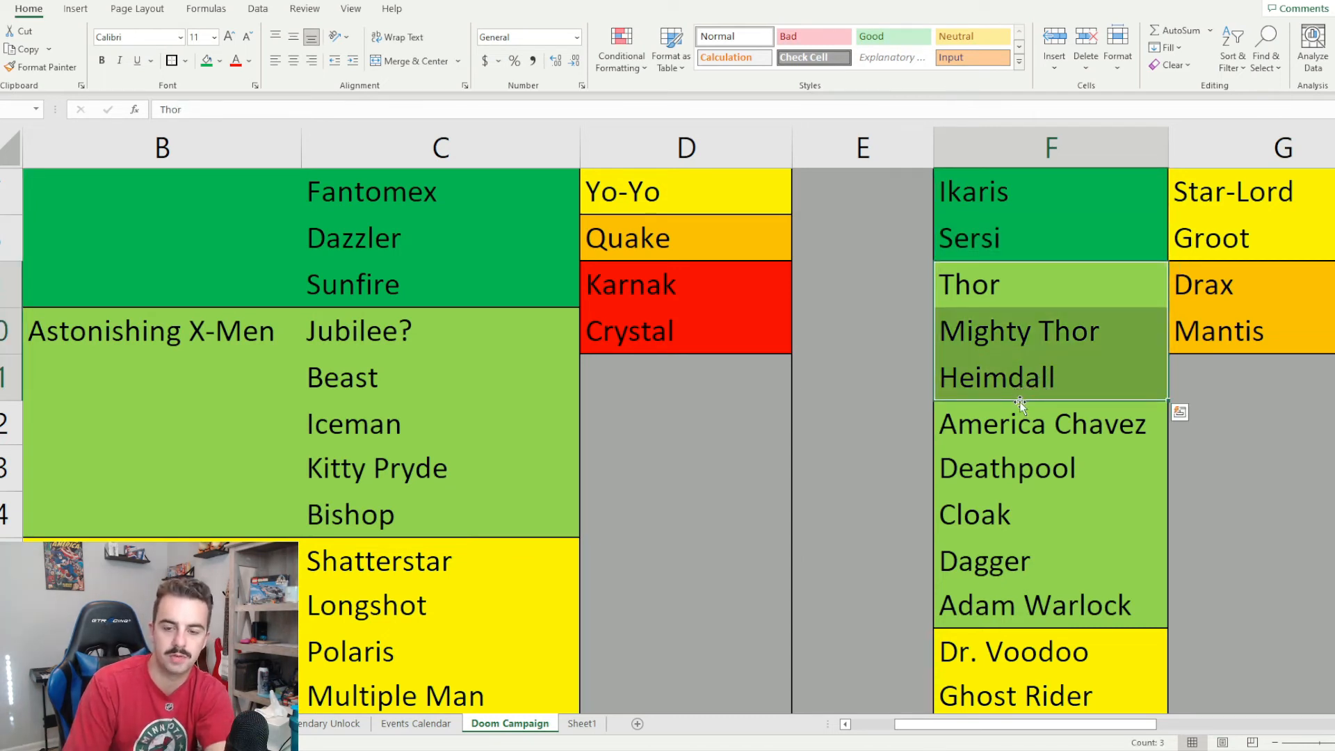
{"action": "left_click", "coordinate": [1040, 424]}
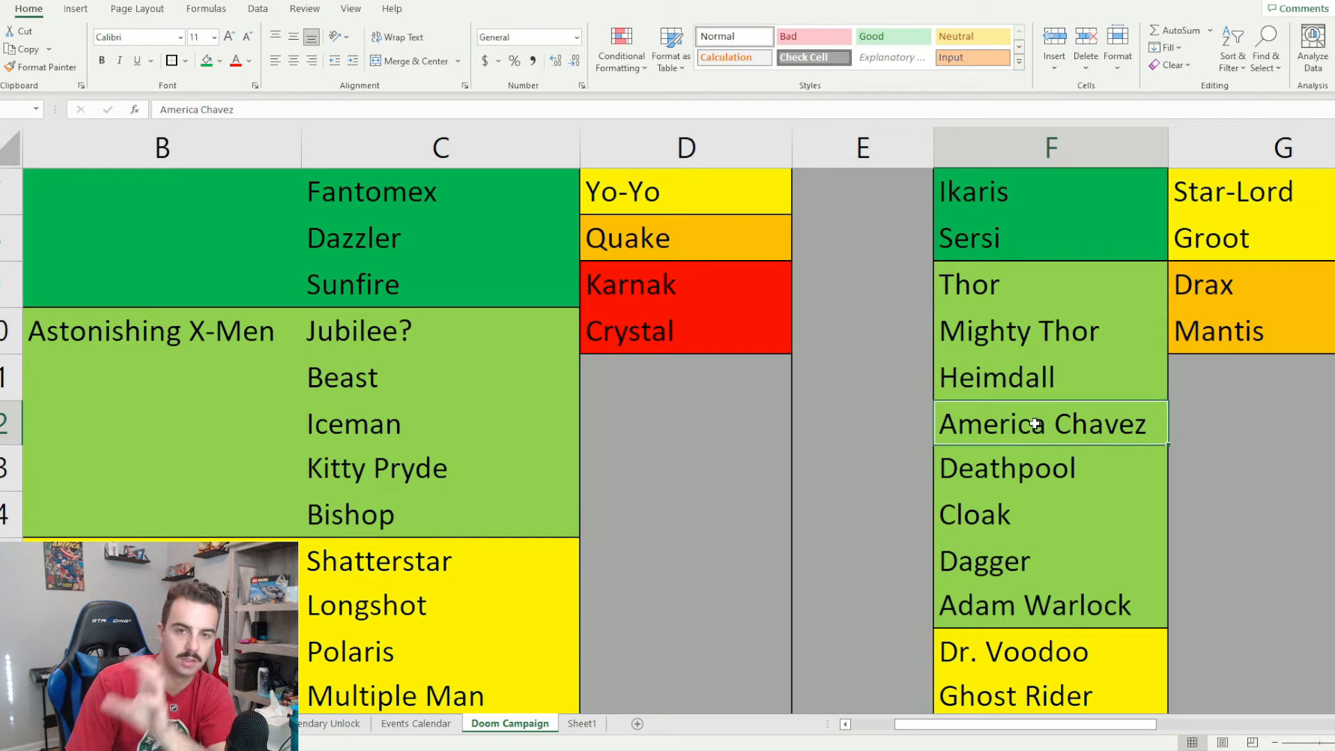
{"action": "mouse_move", "coordinate": [1021, 452]}
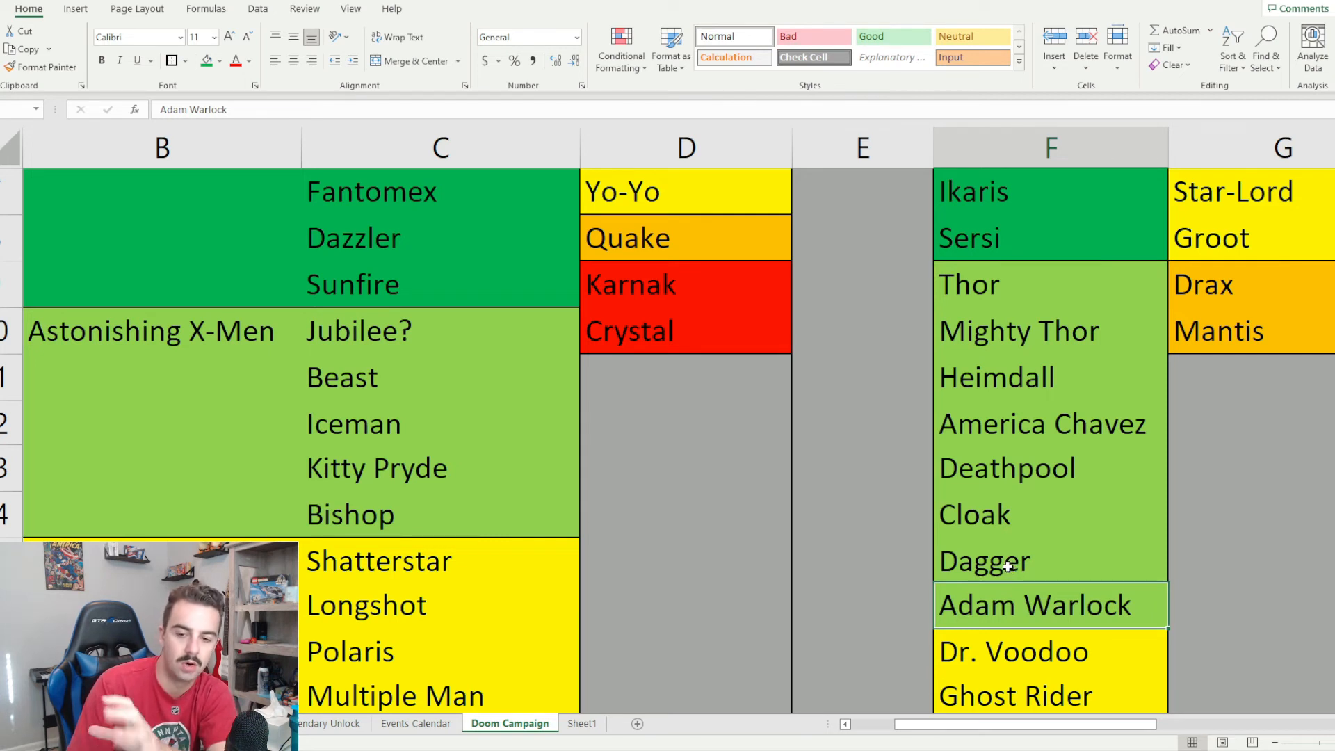
{"action": "mouse_move", "coordinate": [831, 560]}
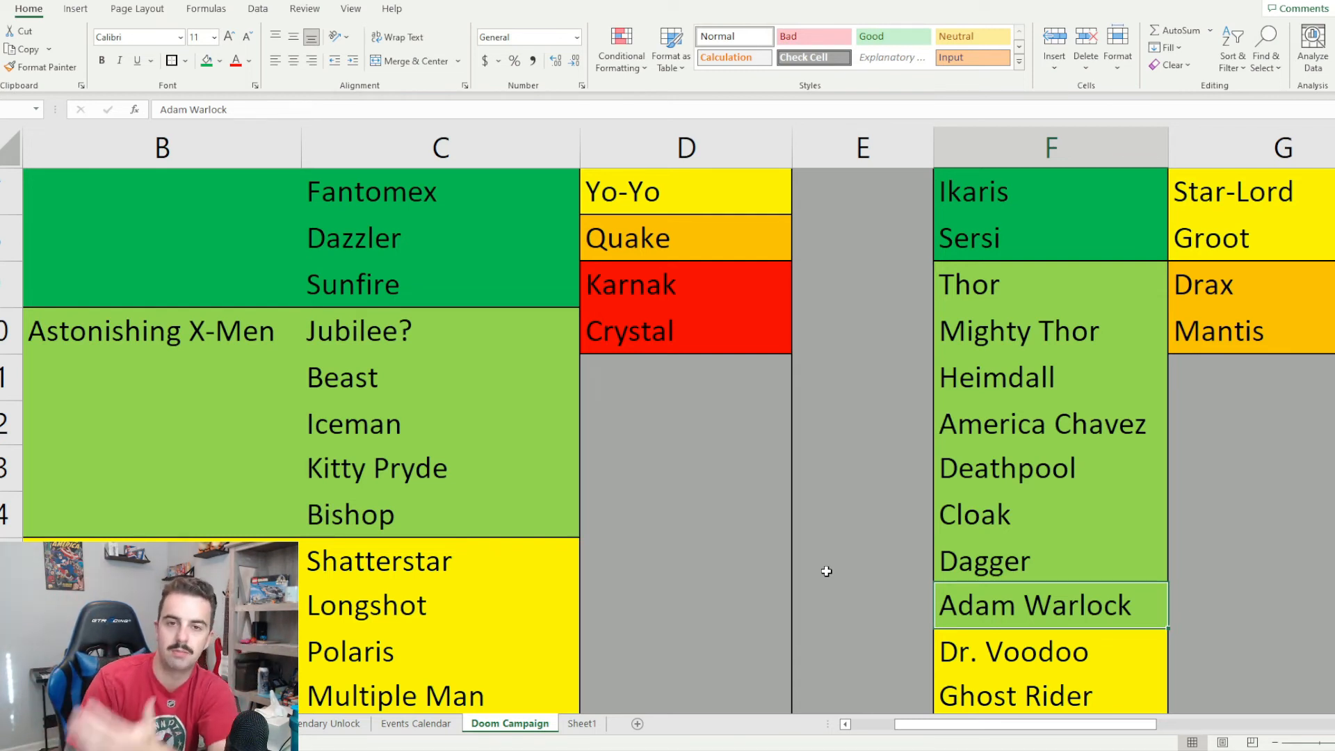
{"action": "mouse_move", "coordinate": [826, 553]}
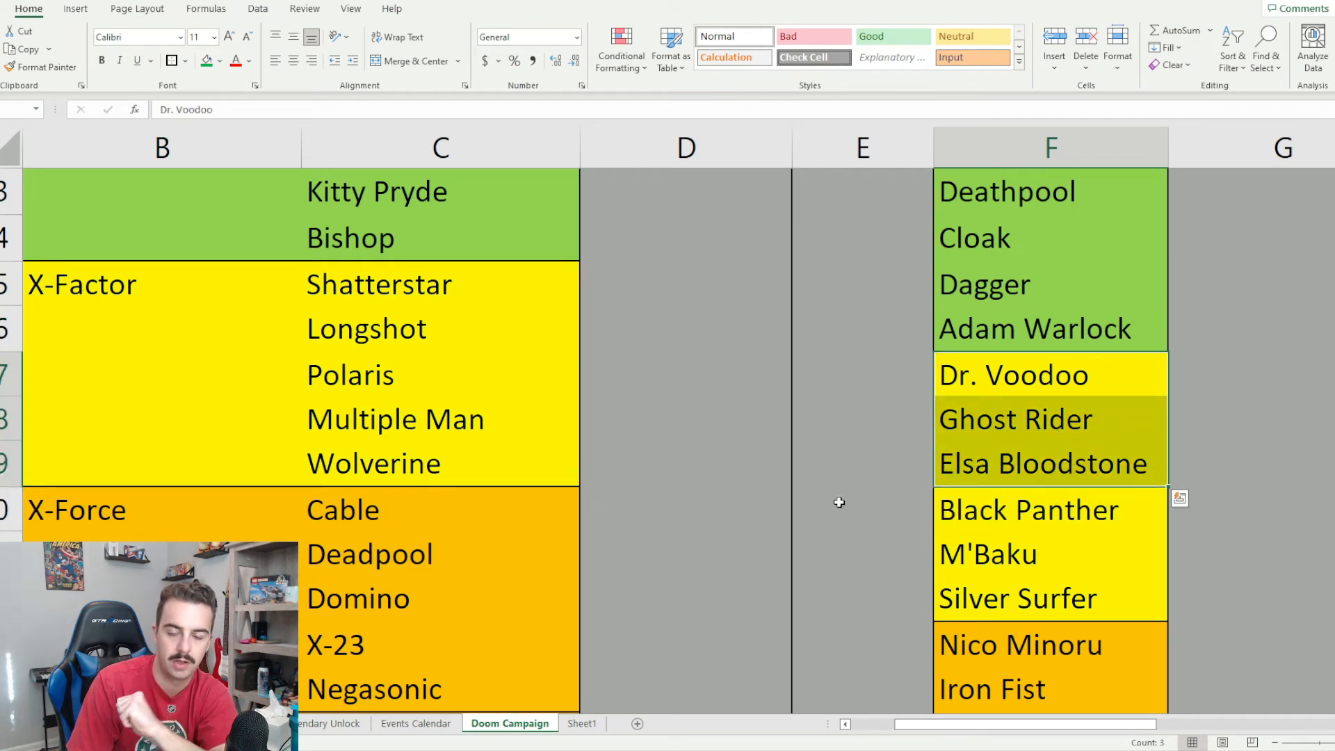
{"action": "mouse_move", "coordinate": [849, 507]}
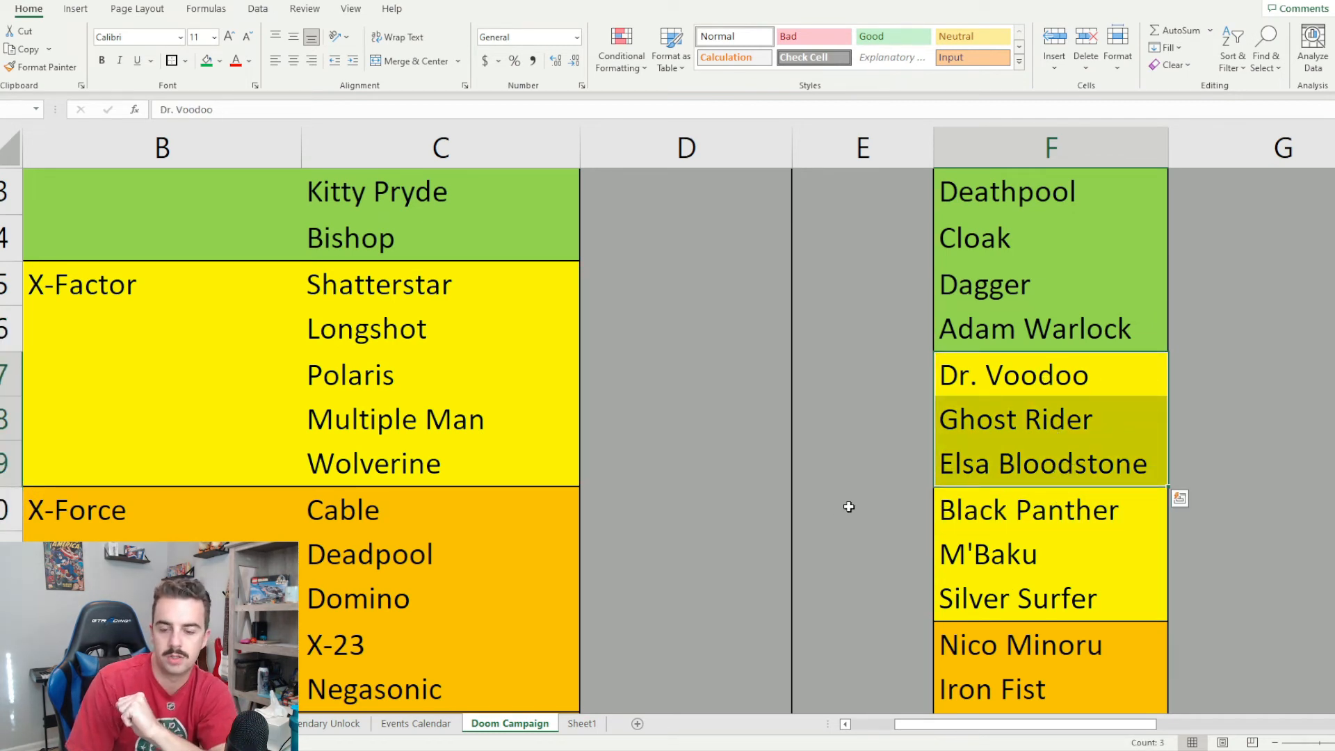
{"action": "mouse_move", "coordinate": [846, 511]}
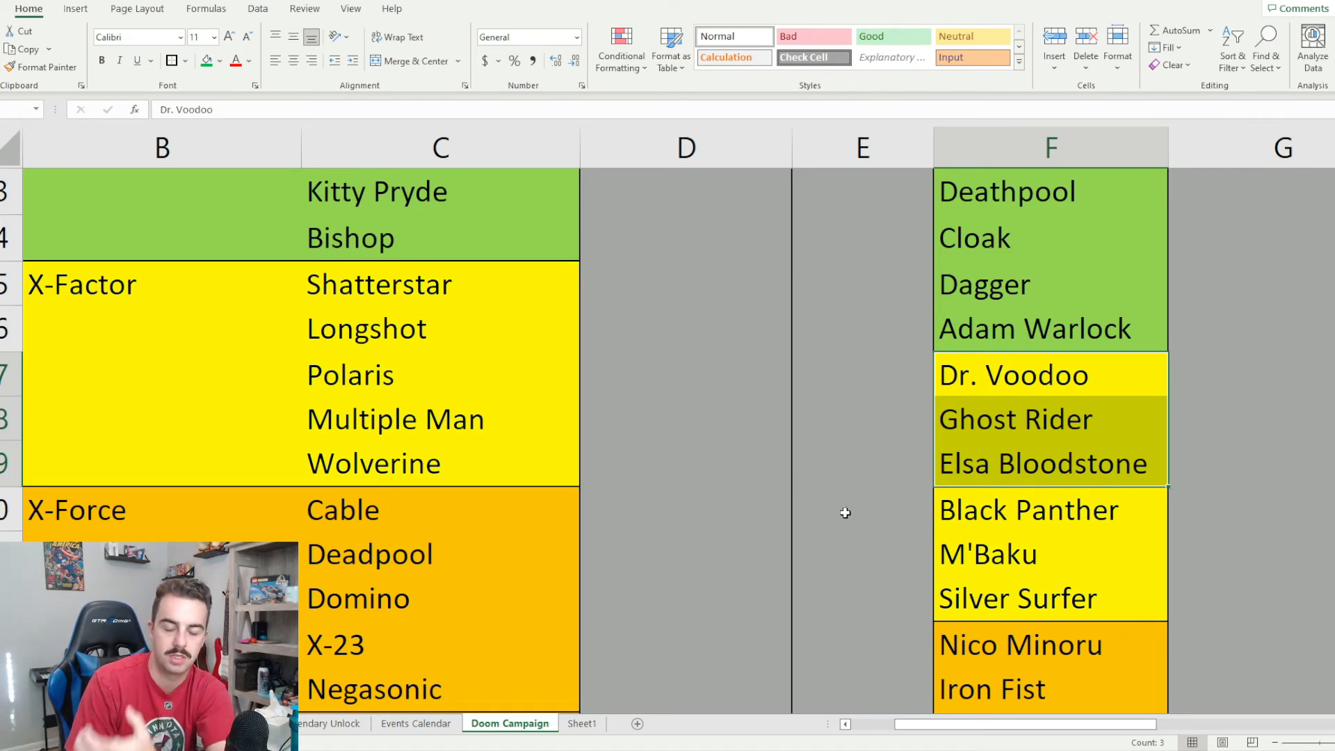
{"action": "mouse_move", "coordinate": [838, 519]}
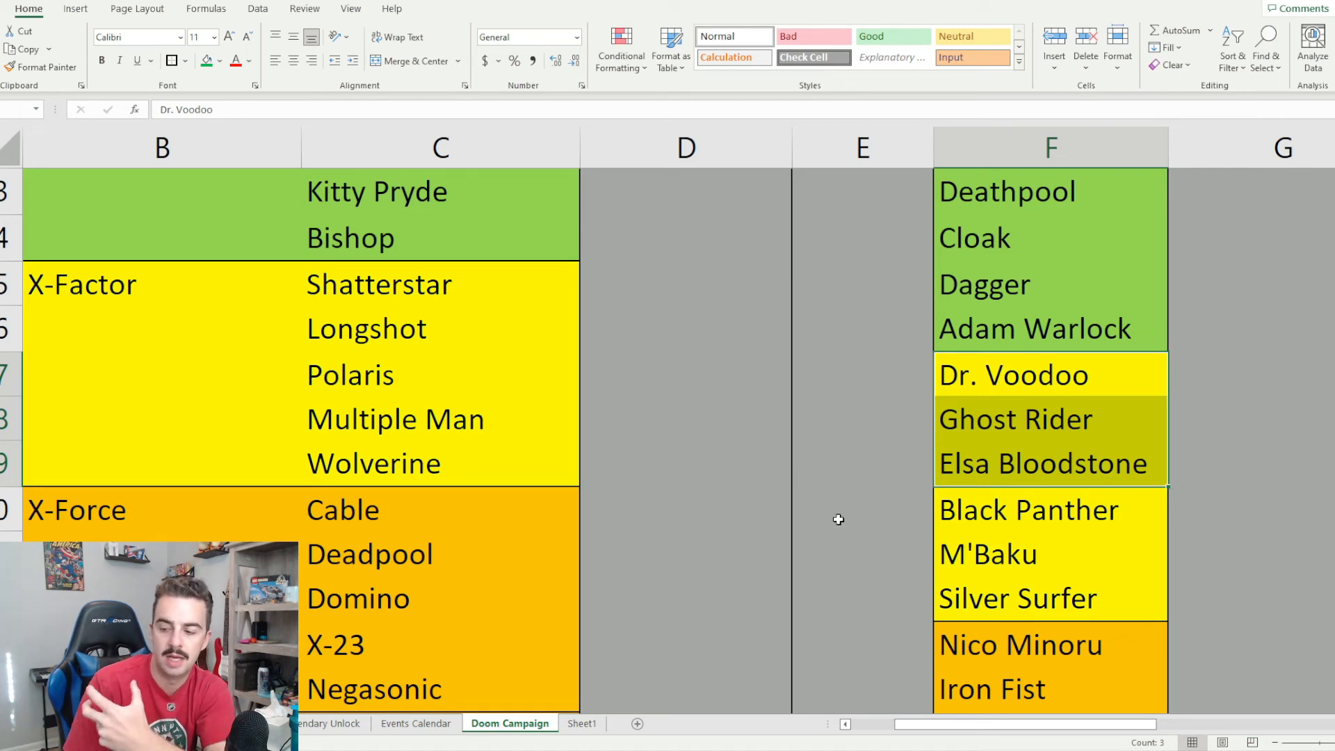
{"action": "mouse_move", "coordinate": [847, 484]}
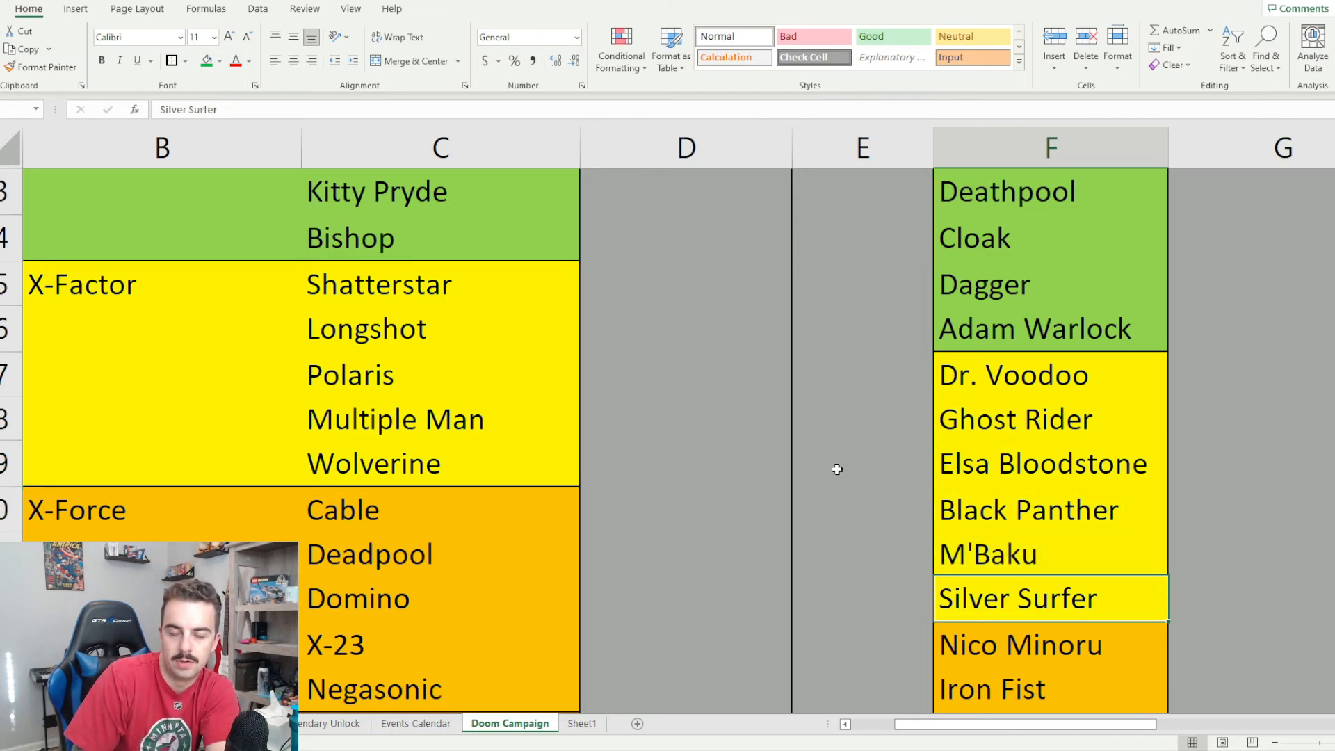
{"action": "scroll", "scroll_direction": "down", "scroll_amount": 3}
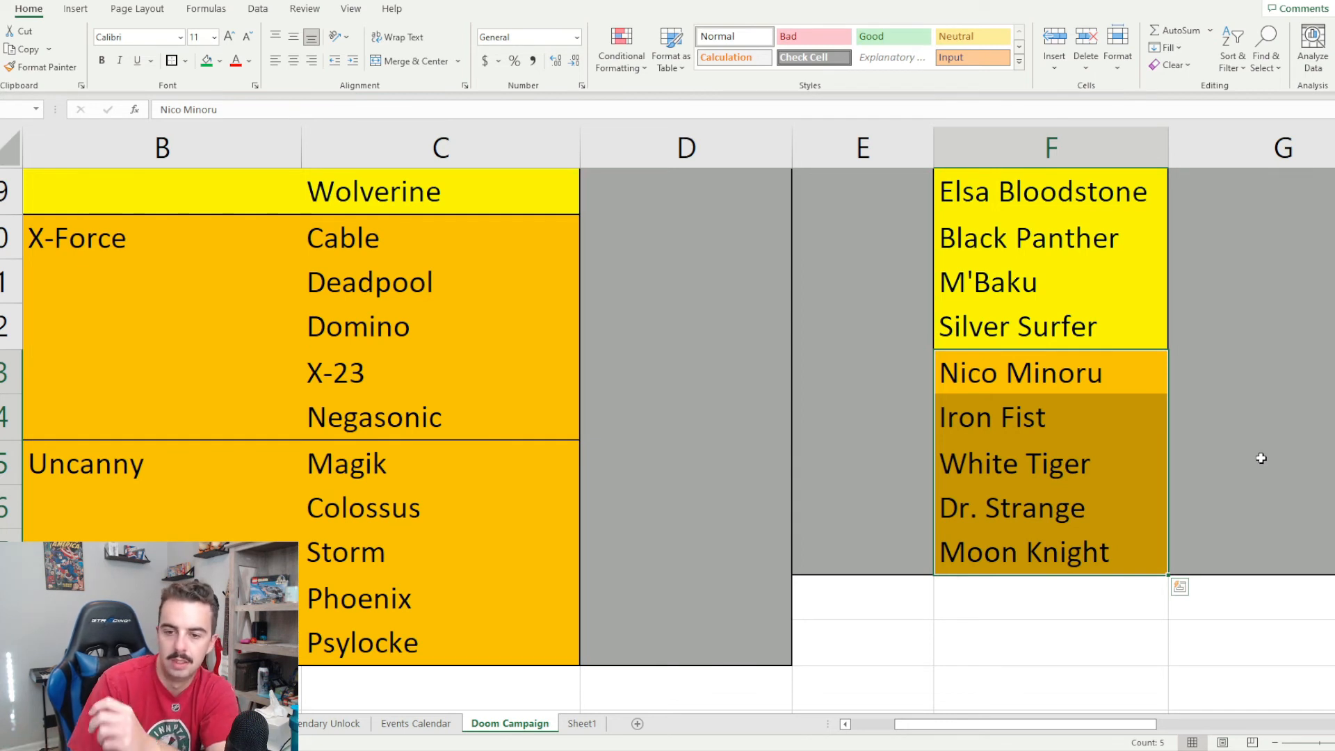
{"action": "left_click", "coordinate": [1014, 463]}
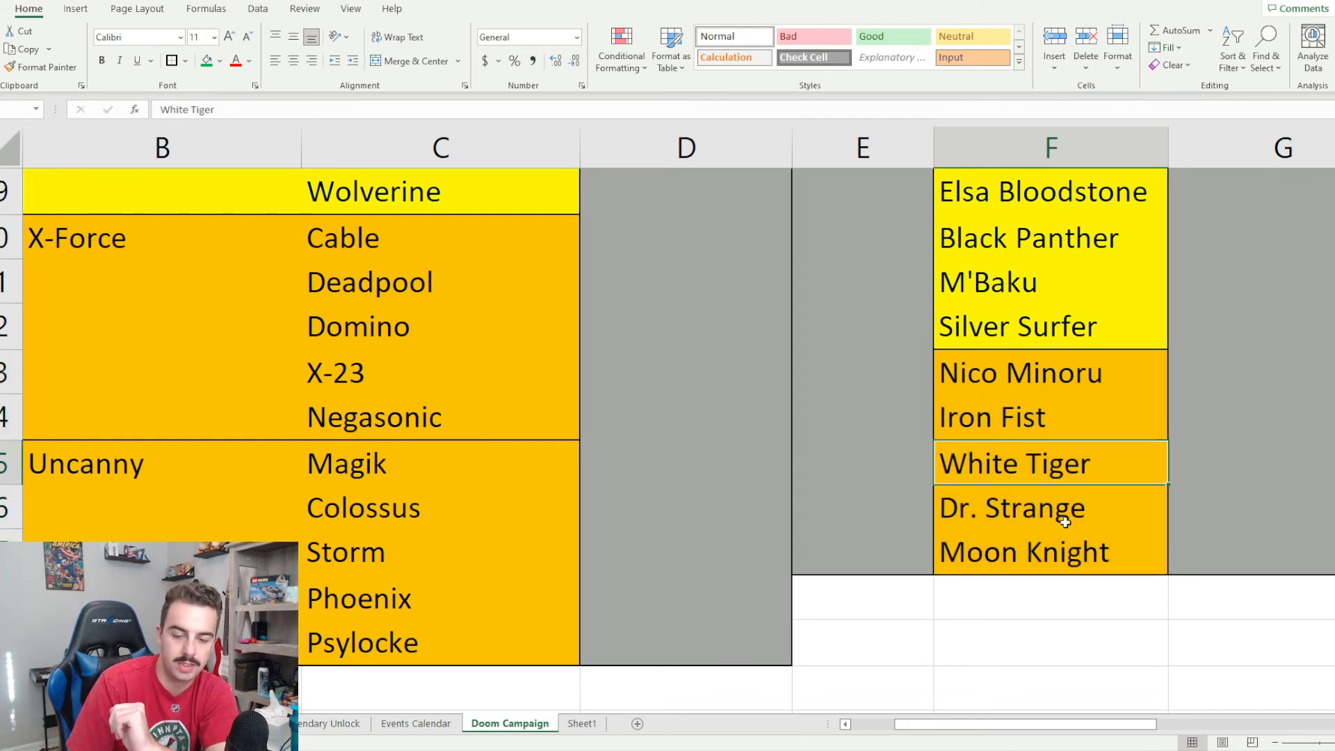
{"action": "left_click", "coordinate": [1023, 551]}
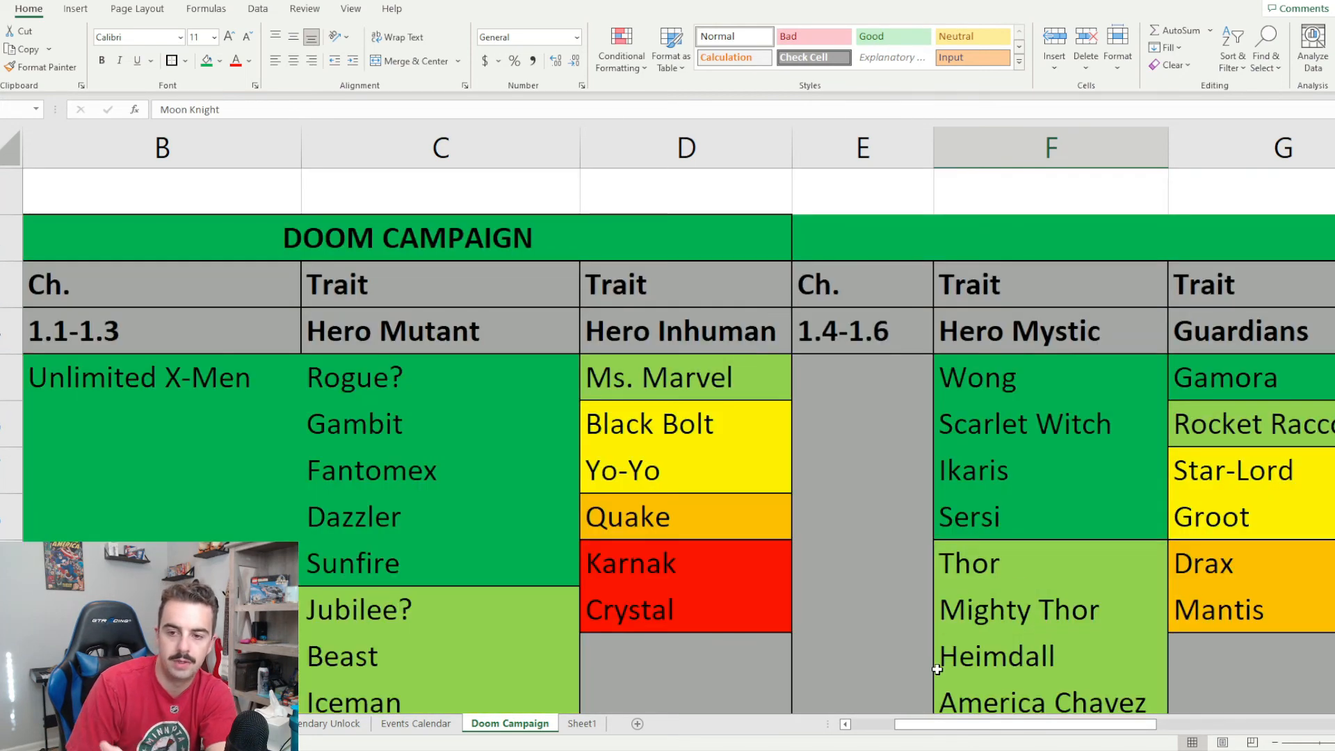
{"action": "mouse_move", "coordinate": [1299, 342]}
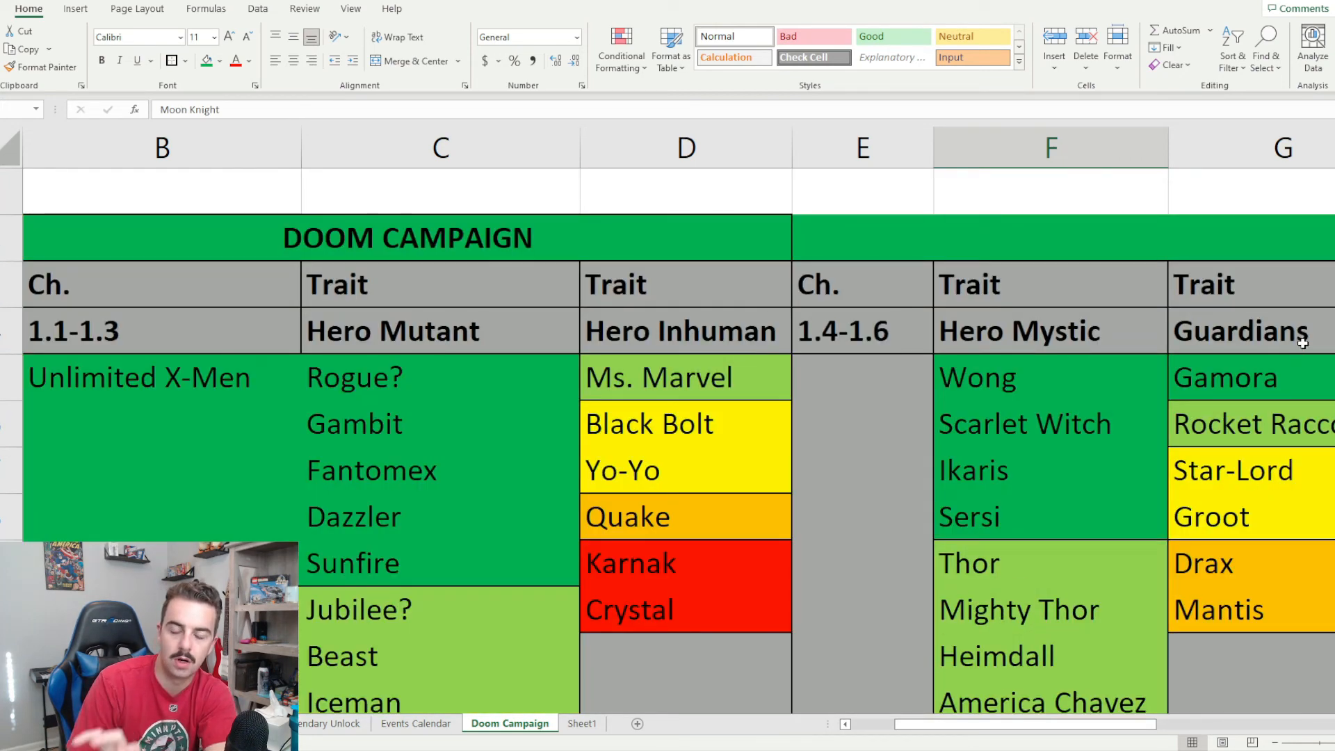
{"action": "left_click", "coordinate": [1249, 377]}
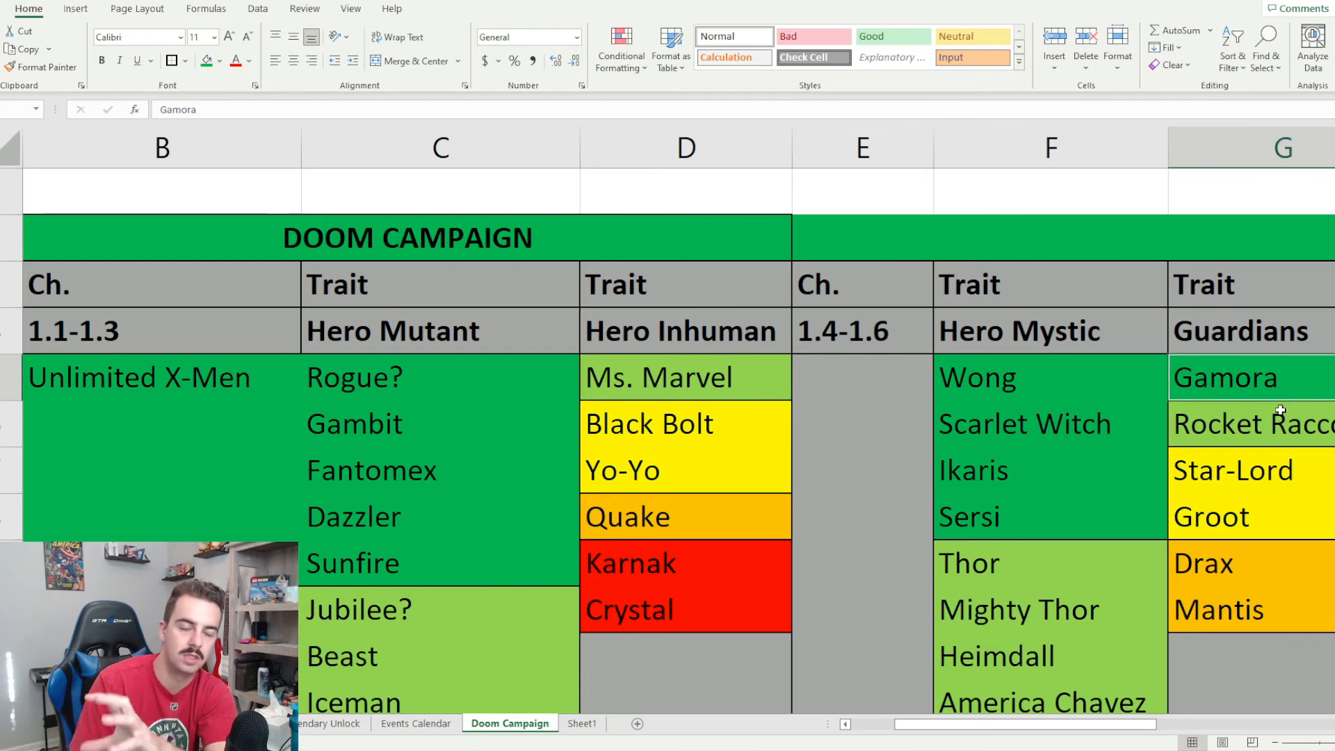
{"action": "mouse_move", "coordinate": [1230, 429]}
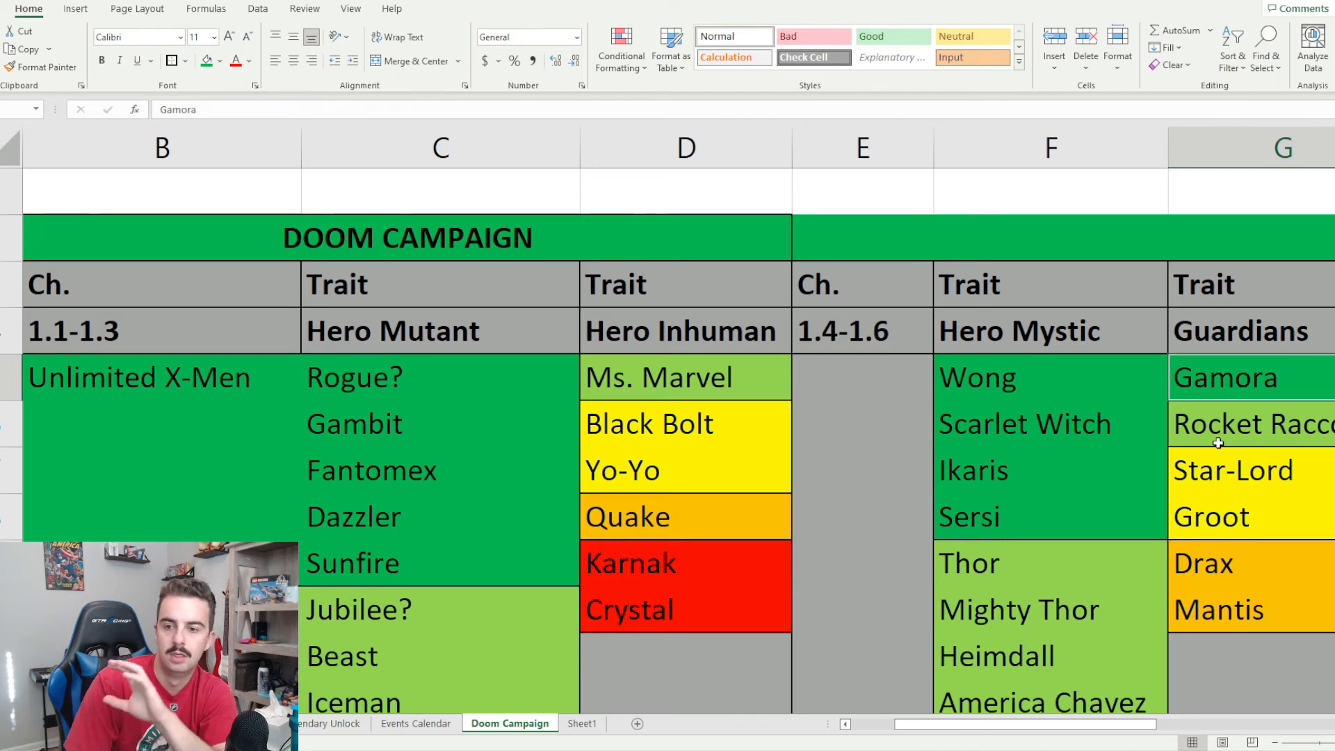
{"action": "left_click", "coordinate": [1248, 425]}
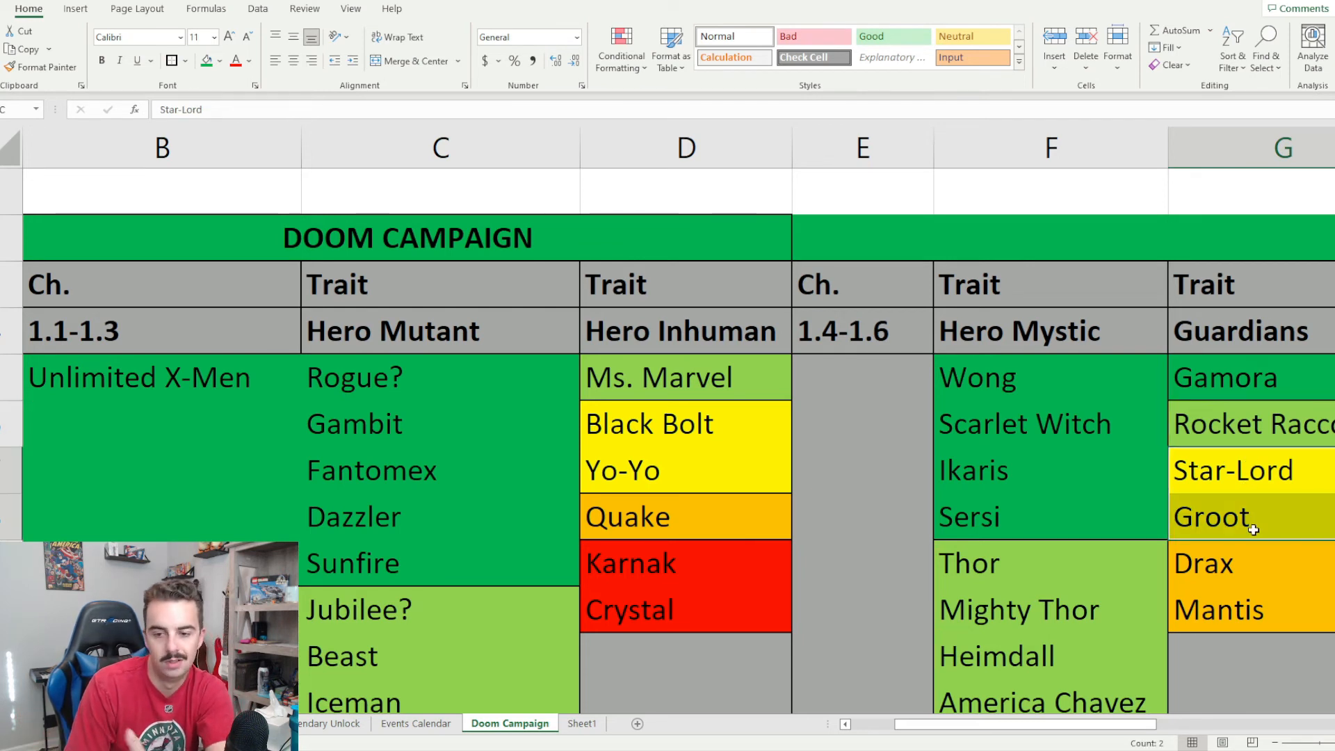
{"action": "mouse_move", "coordinate": [1234, 530]}
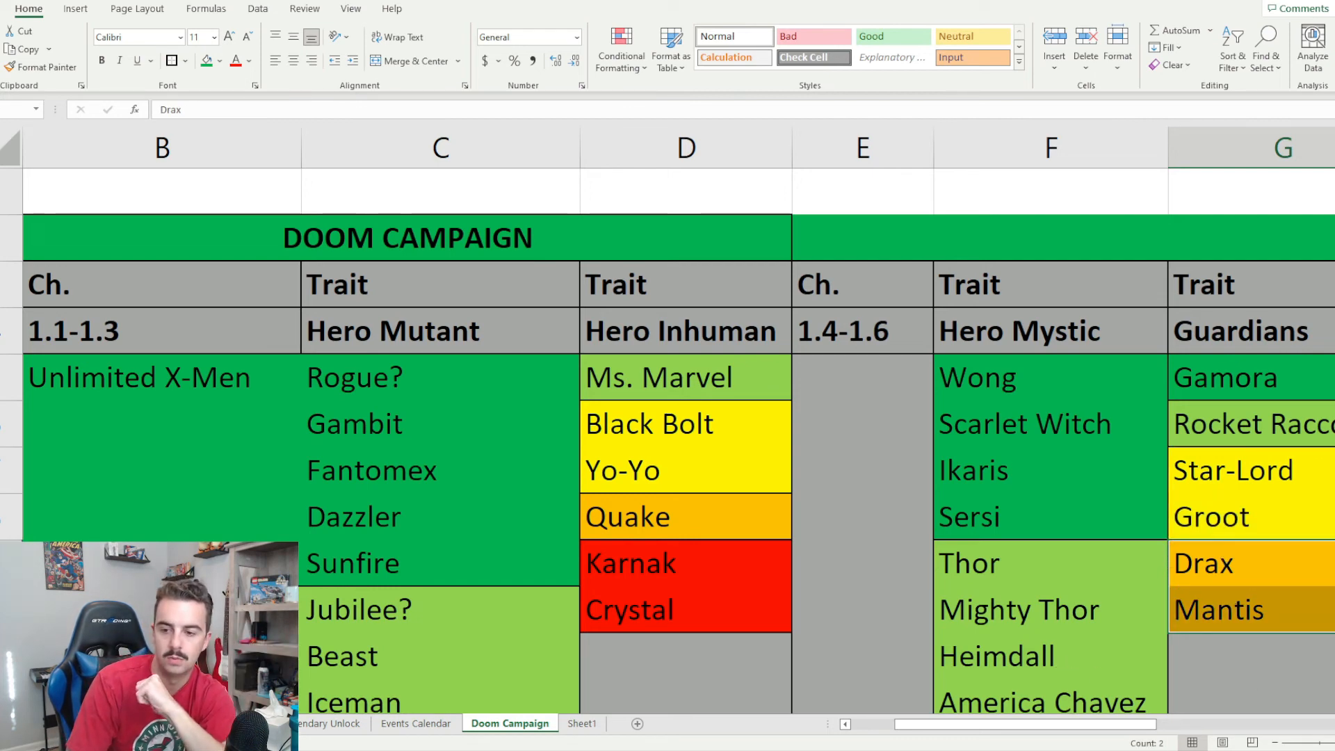
{"action": "scroll", "scroll_direction": "right", "scroll_amount": 3}
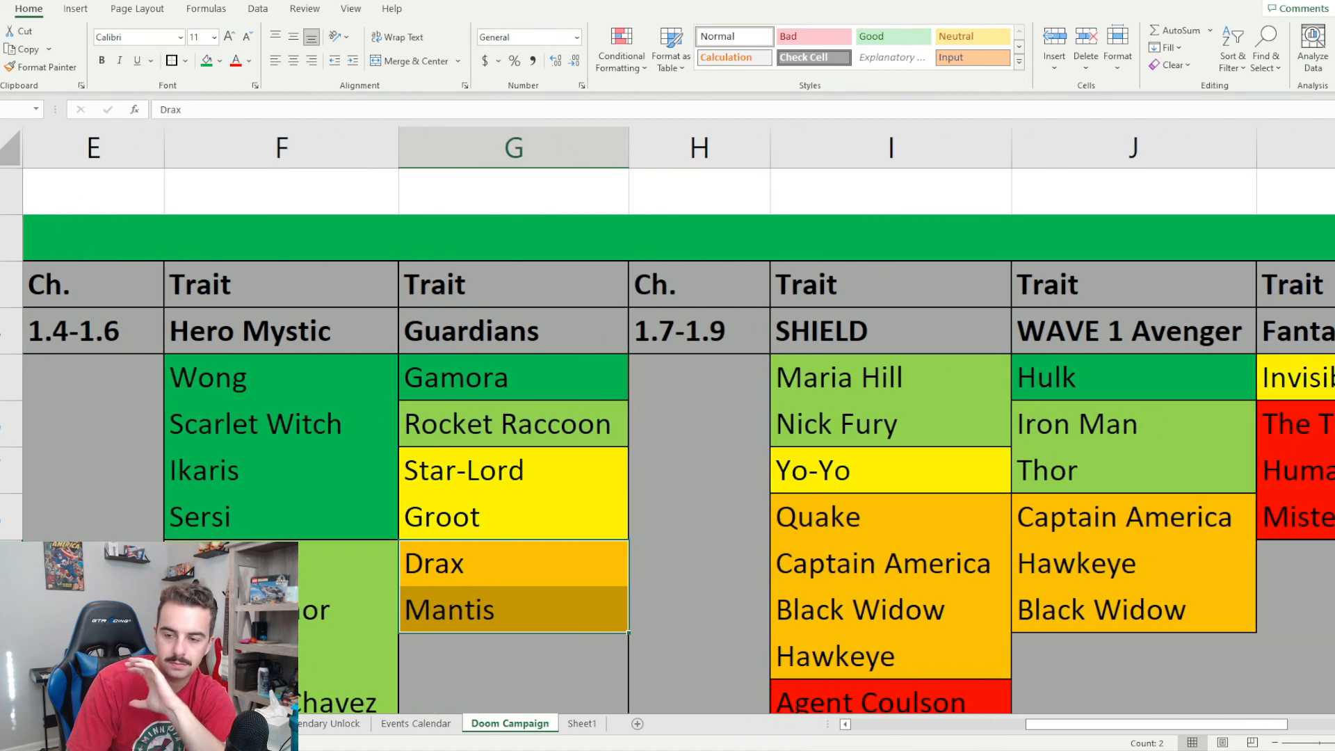
{"action": "scroll", "scroll_direction": "right", "scroll_amount": 3}
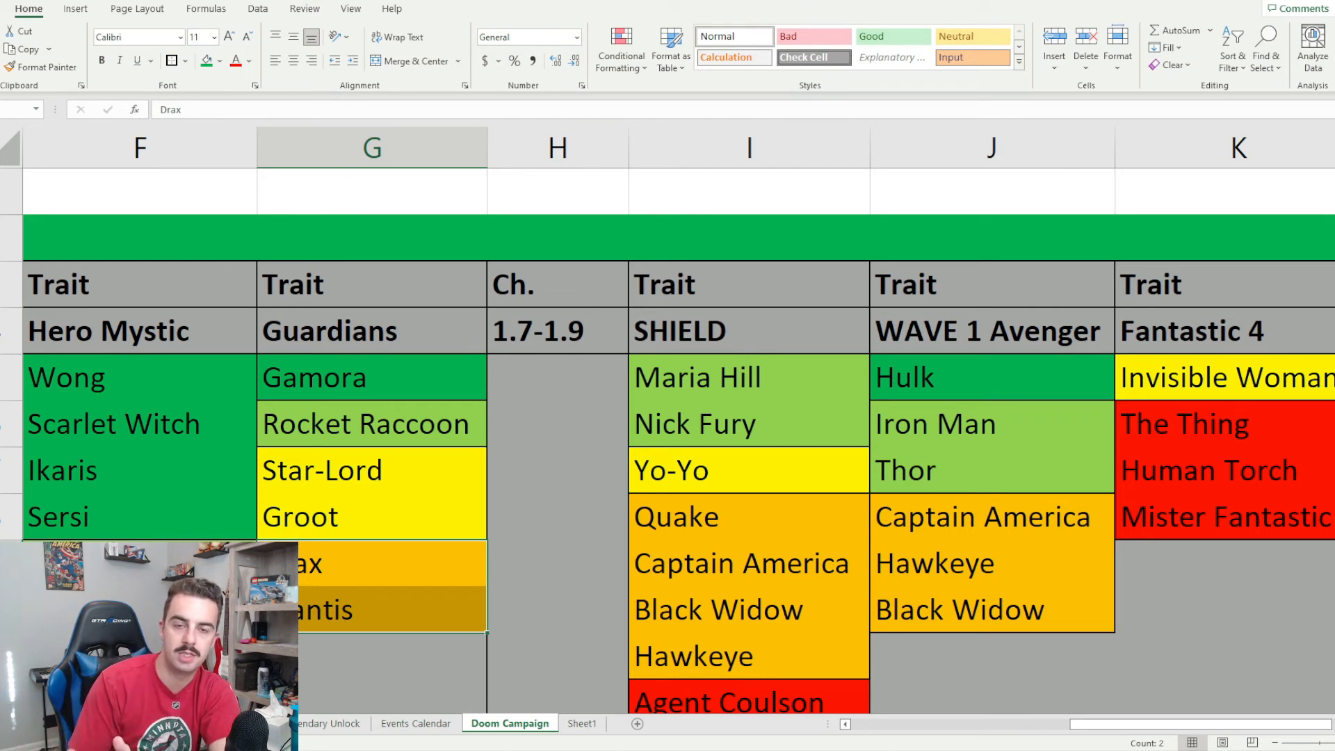
{"action": "mouse_move", "coordinate": [702, 402]}
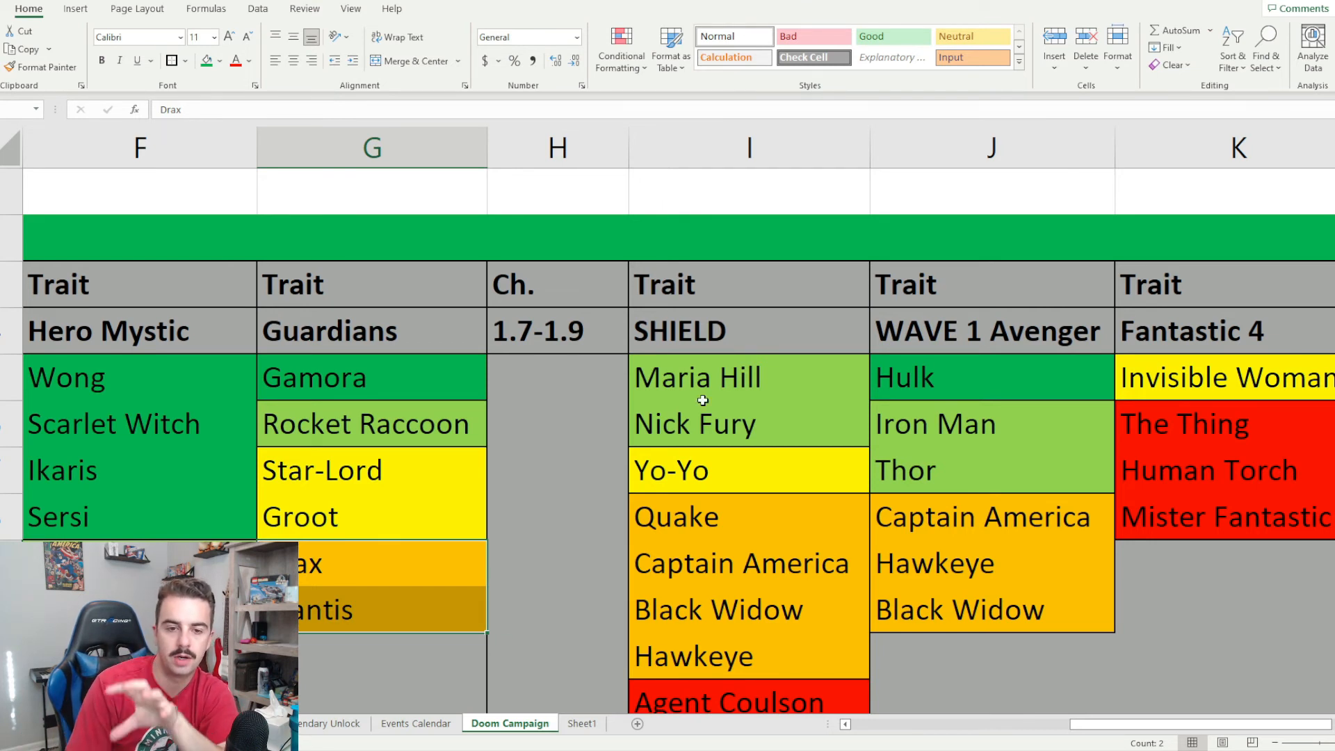
{"action": "left_click", "coordinate": [748, 330]}
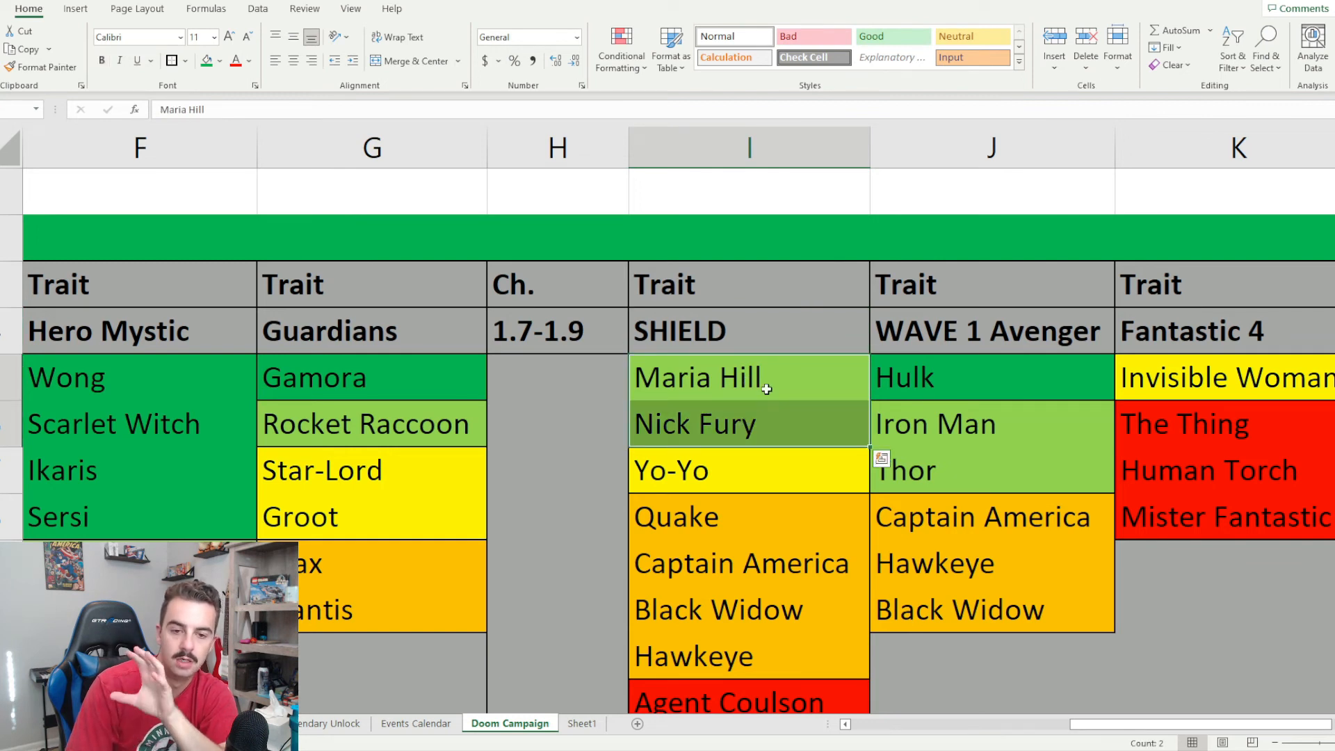
{"action": "mouse_move", "coordinate": [760, 438]}
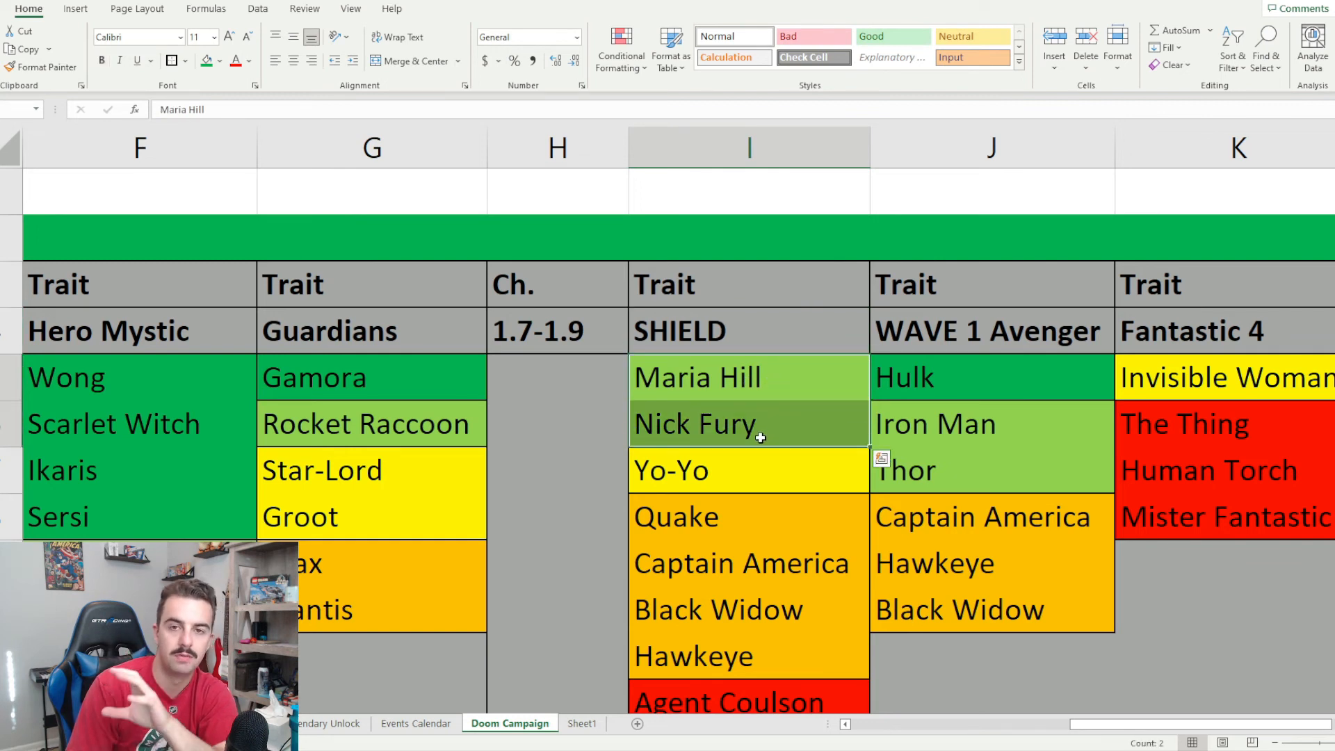
{"action": "mouse_move", "coordinate": [784, 401]}
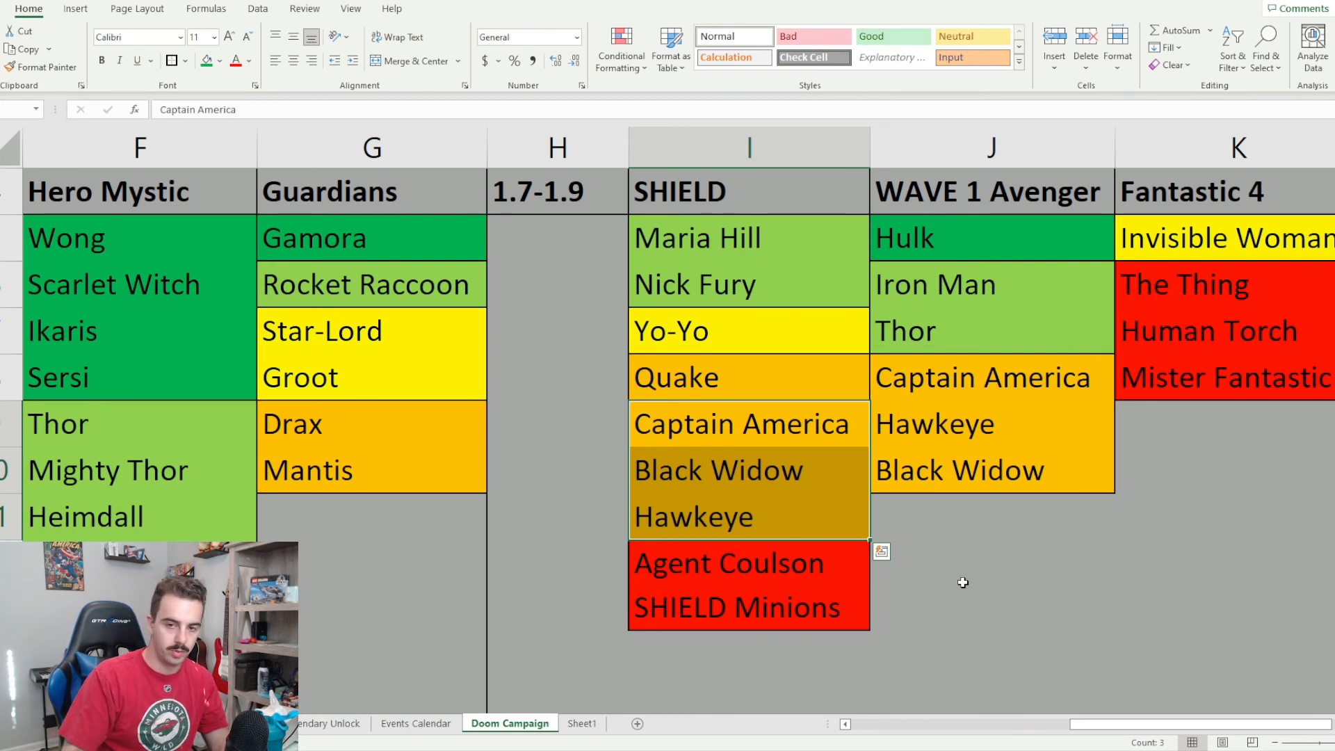
{"action": "mouse_move", "coordinate": [955, 536]}
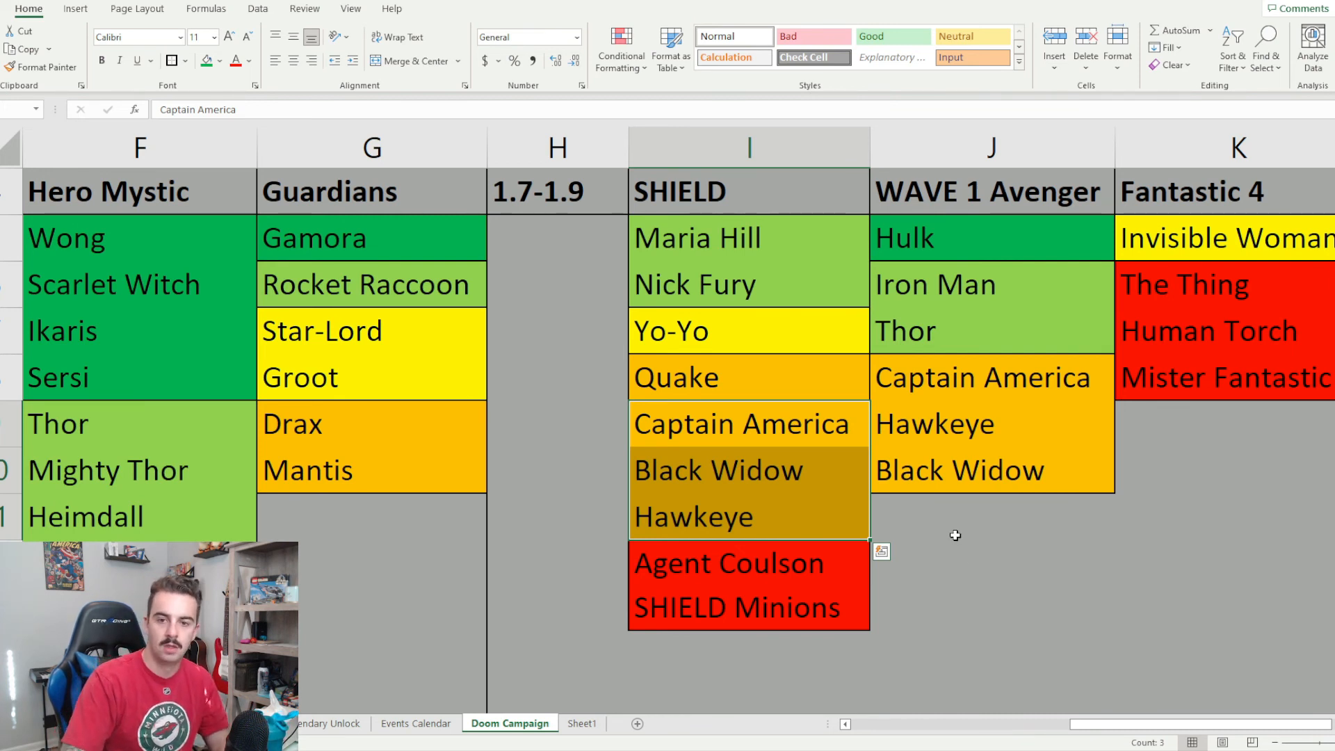
{"action": "left_click", "coordinate": [992, 237]}
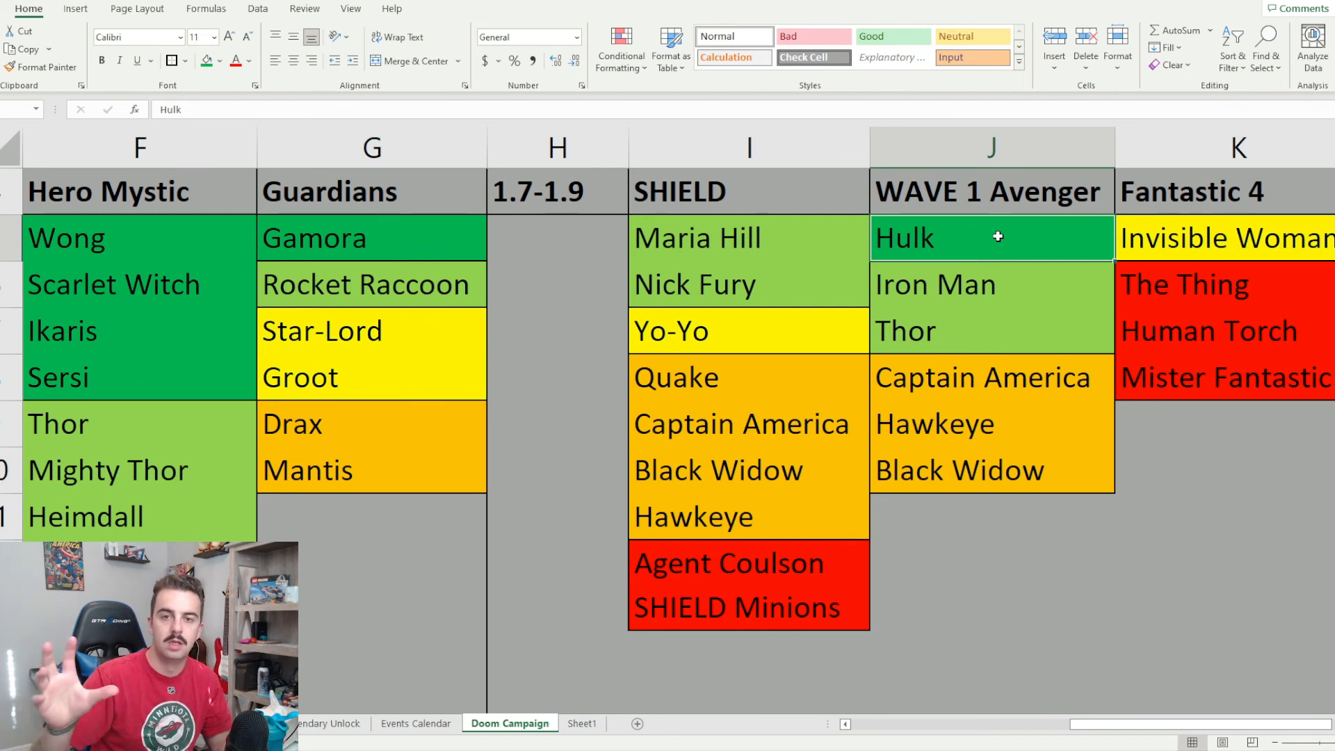
{"action": "mouse_move", "coordinate": [1019, 227]}
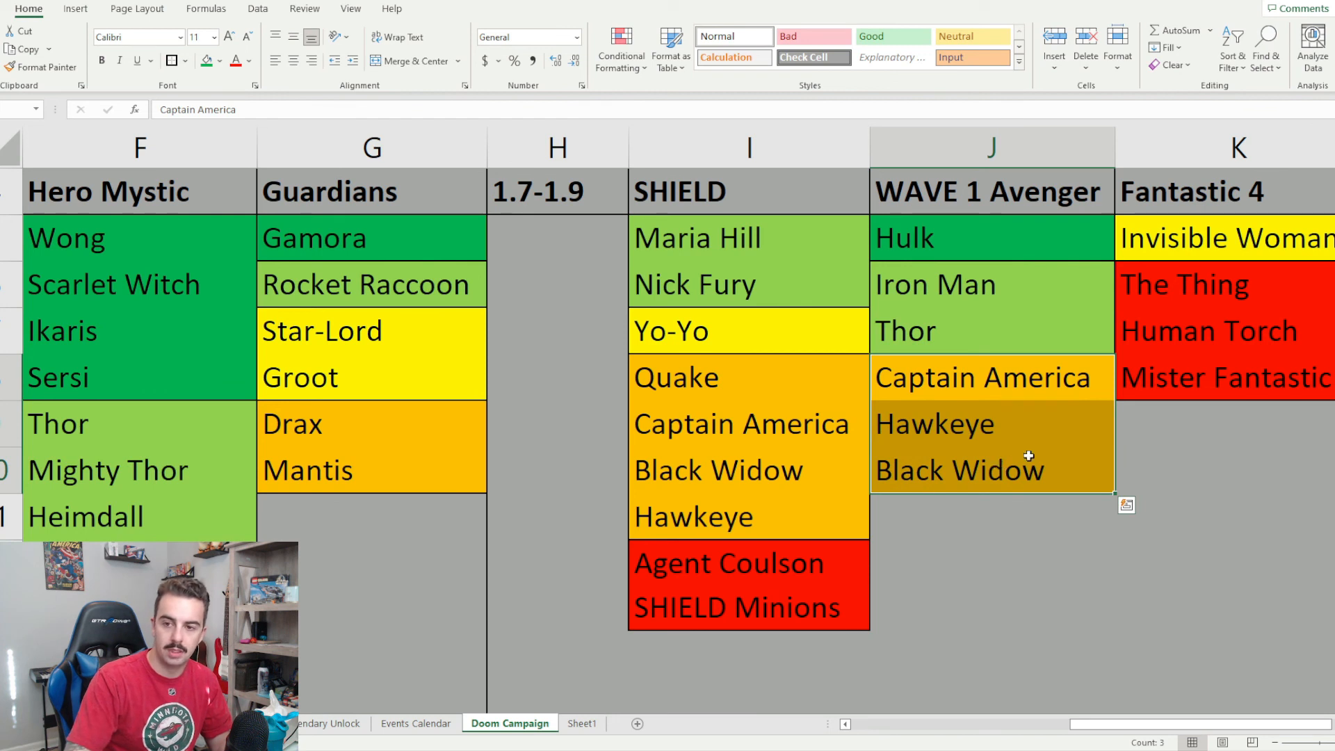
{"action": "left_click", "coordinate": [1231, 239]}
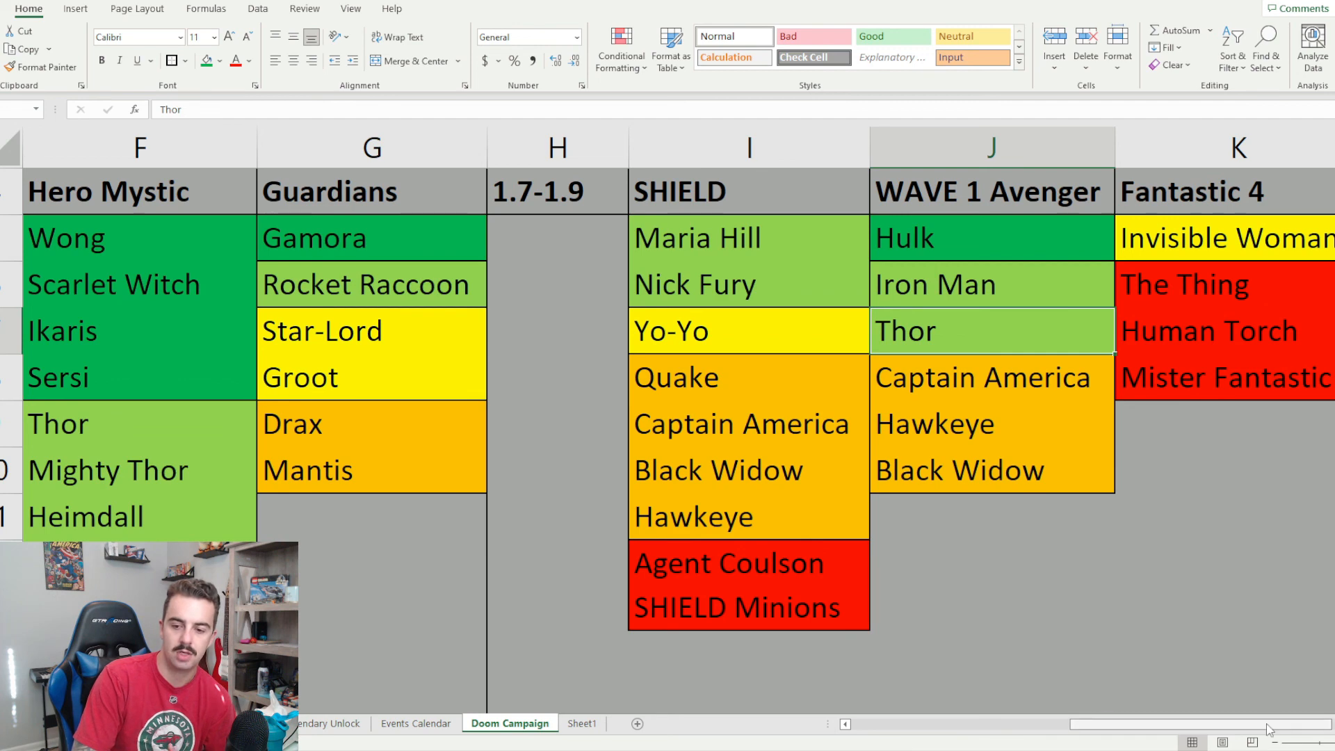
{"action": "scroll", "scroll_direction": "left", "scroll_amount": 3}
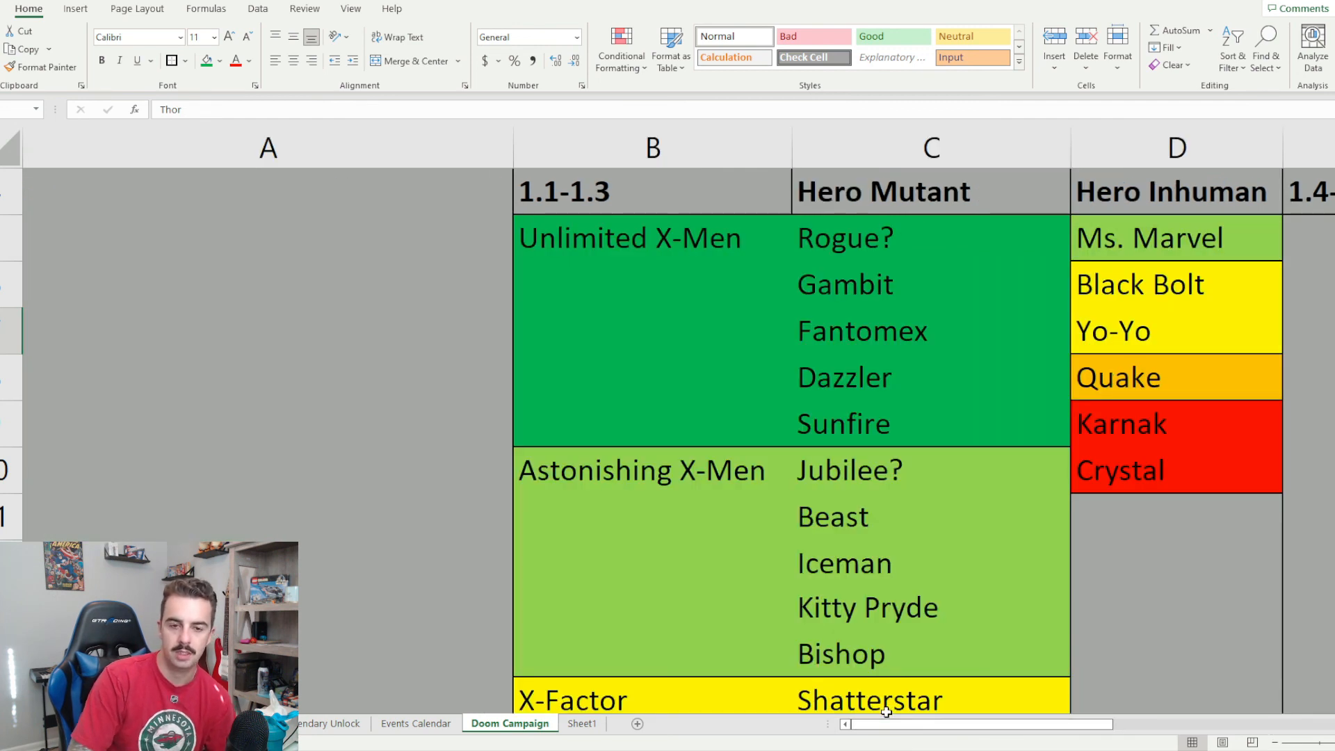